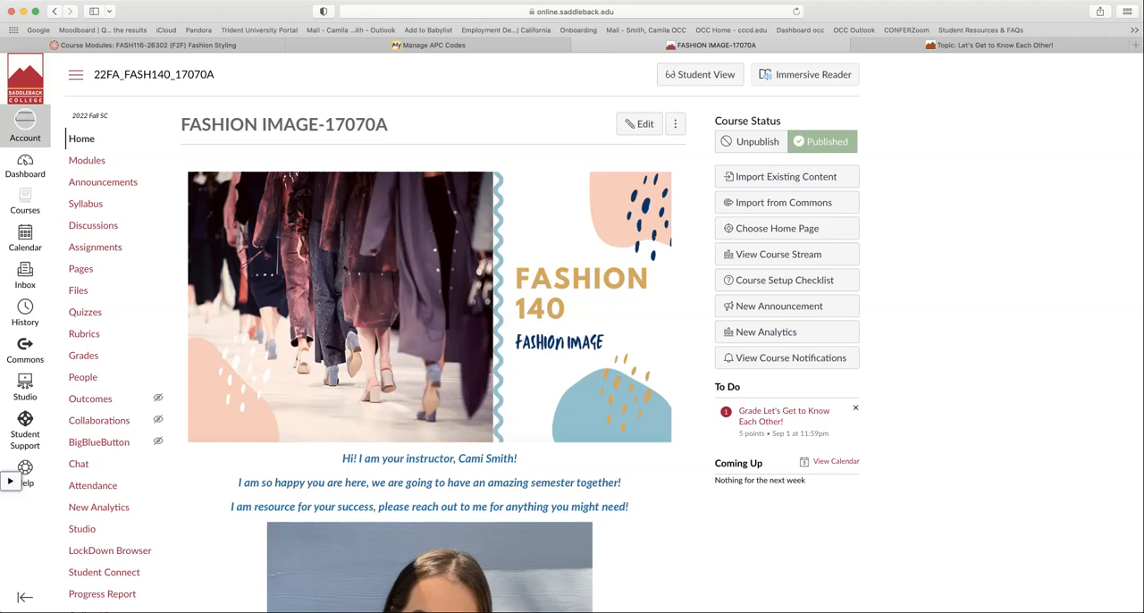
{"action": "mouse_move", "coordinate": [445, 167]}
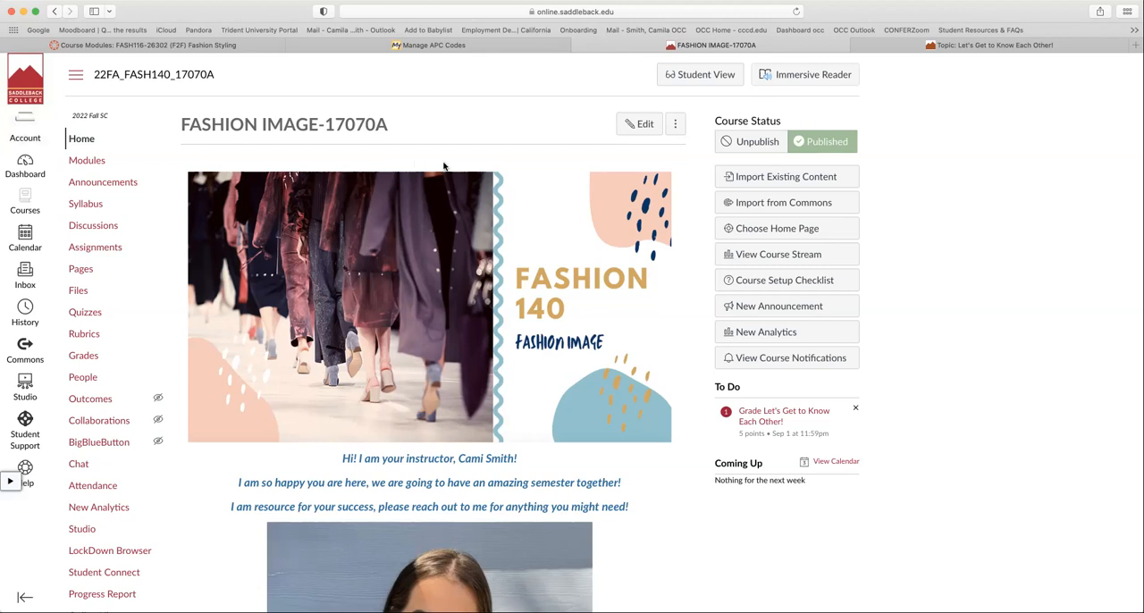
{"action": "mouse_move", "coordinate": [604, 349]}
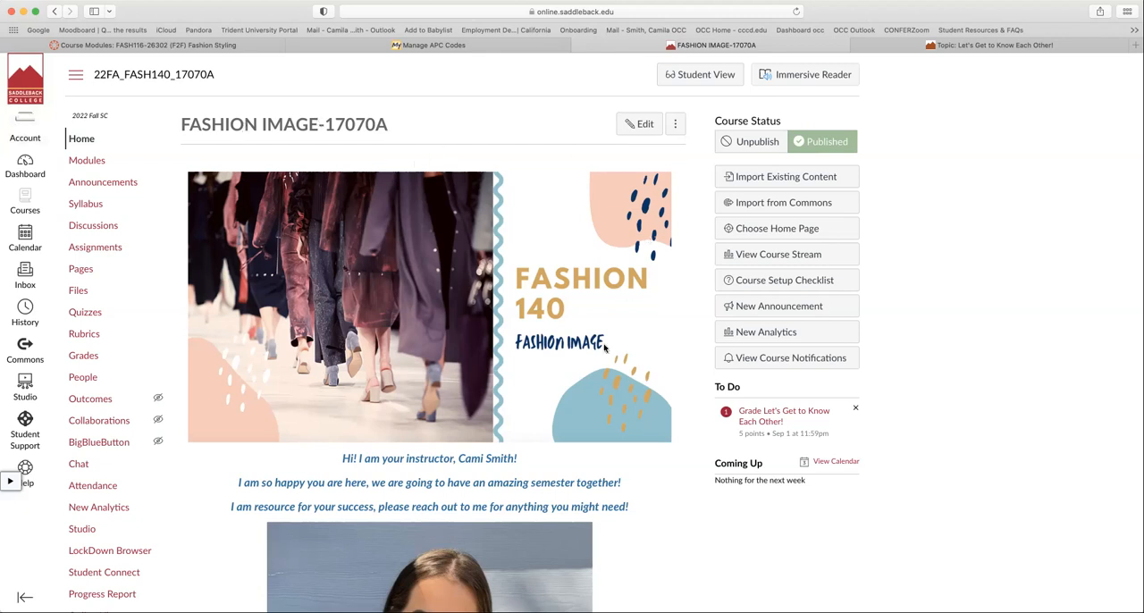
Step: Scroll the course homepage, then open Modules to view the Week of 8/22 items
{"action": "scroll", "scroll_direction": "down", "scroll_amount": 3}
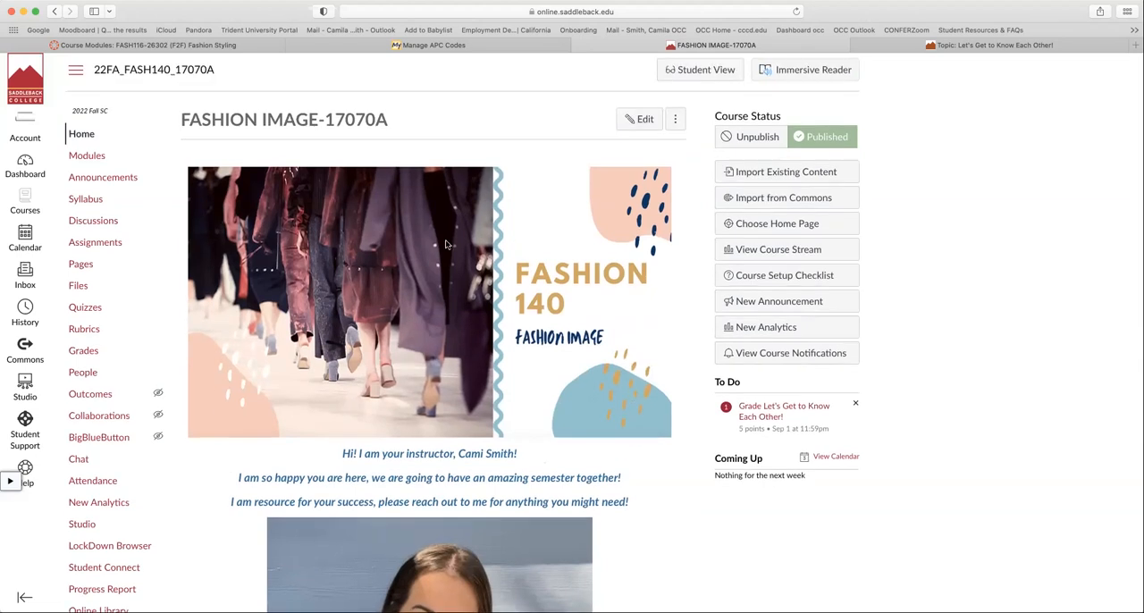
{"action": "scroll", "scroll_direction": "down", "scroll_amount": 3}
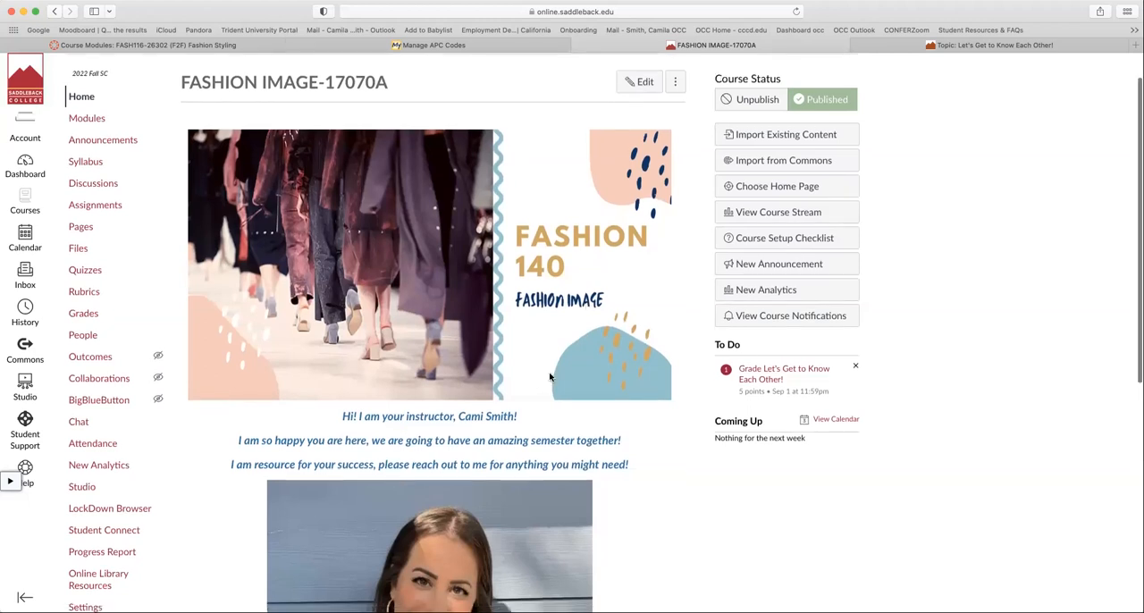
{"action": "scroll", "scroll_direction": "down", "scroll_amount": 3}
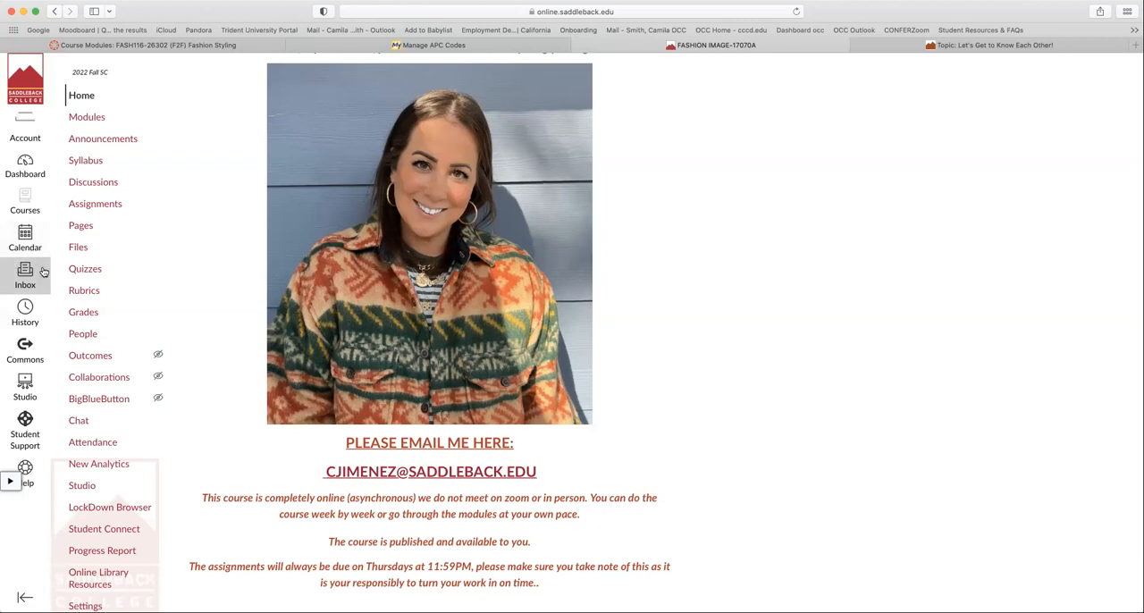
{"action": "mouse_move", "coordinate": [147, 295]}
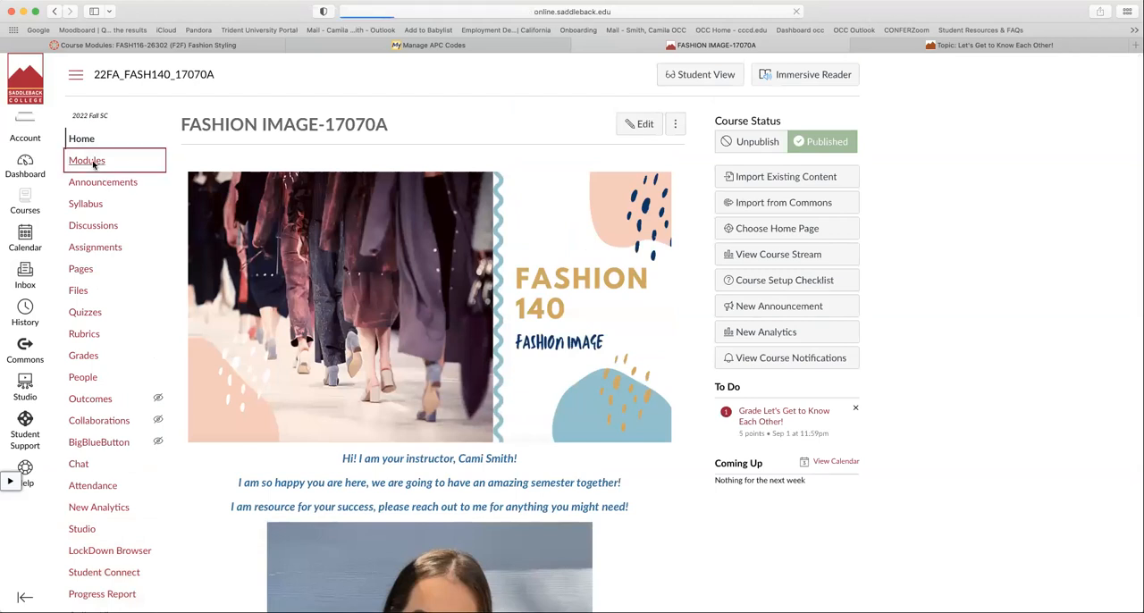
{"action": "left_click", "coordinate": [87, 160]}
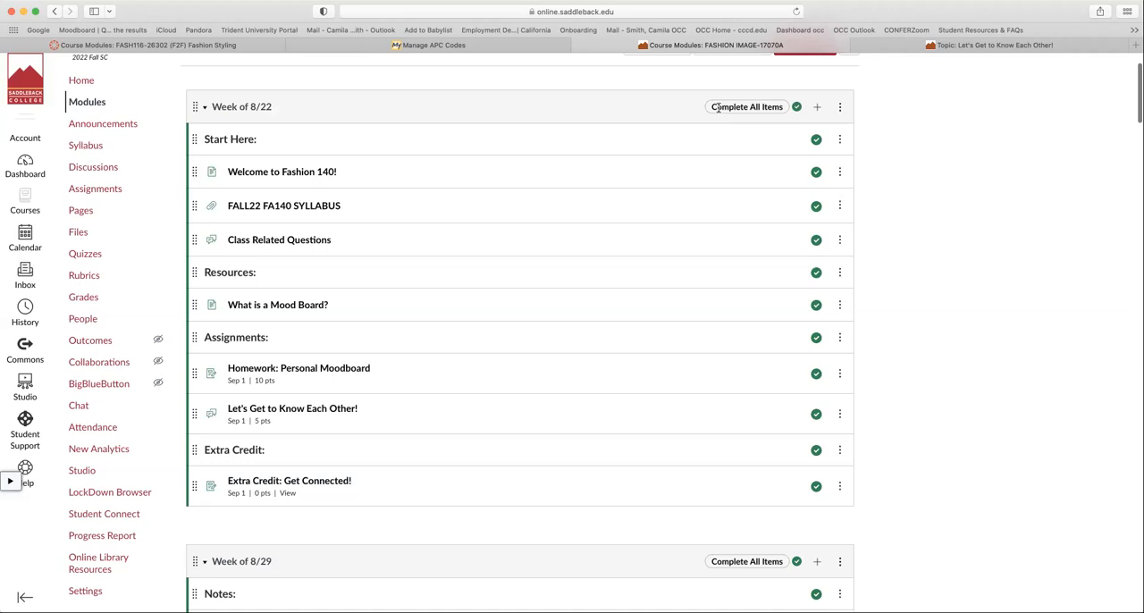
{"action": "mouse_move", "coordinate": [558, 311]}
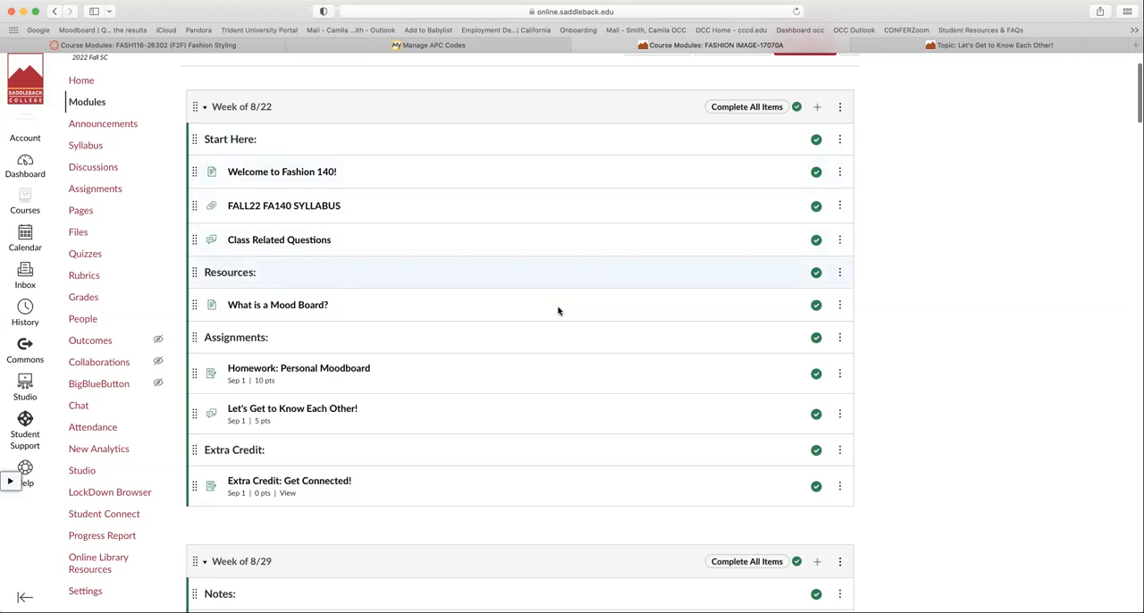
{"action": "mouse_move", "coordinate": [505, 495]}
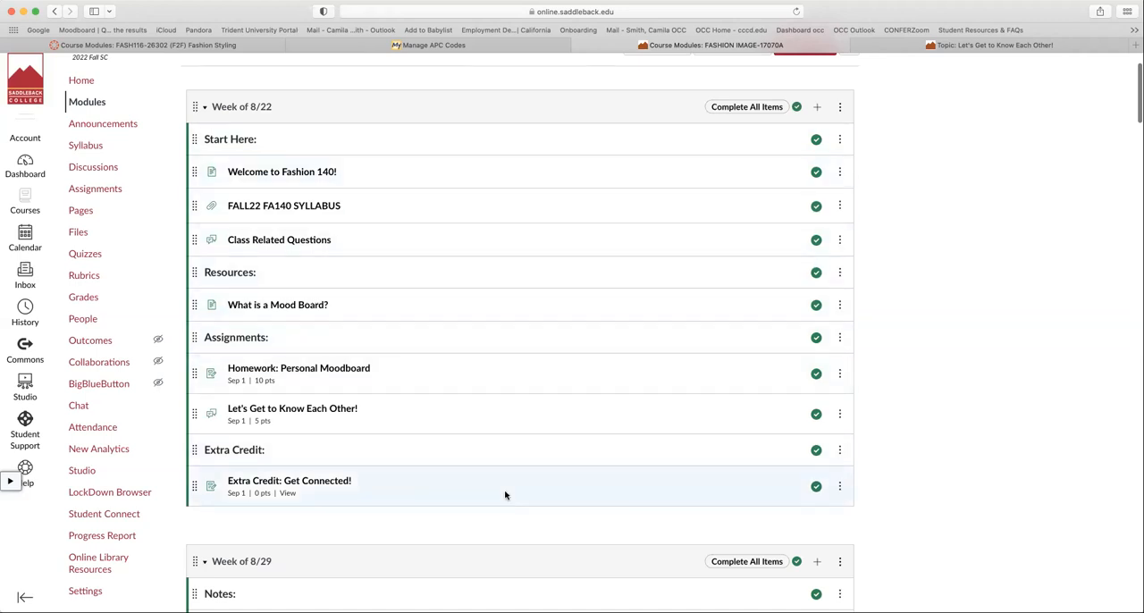
{"action": "mouse_move", "coordinate": [454, 150]}
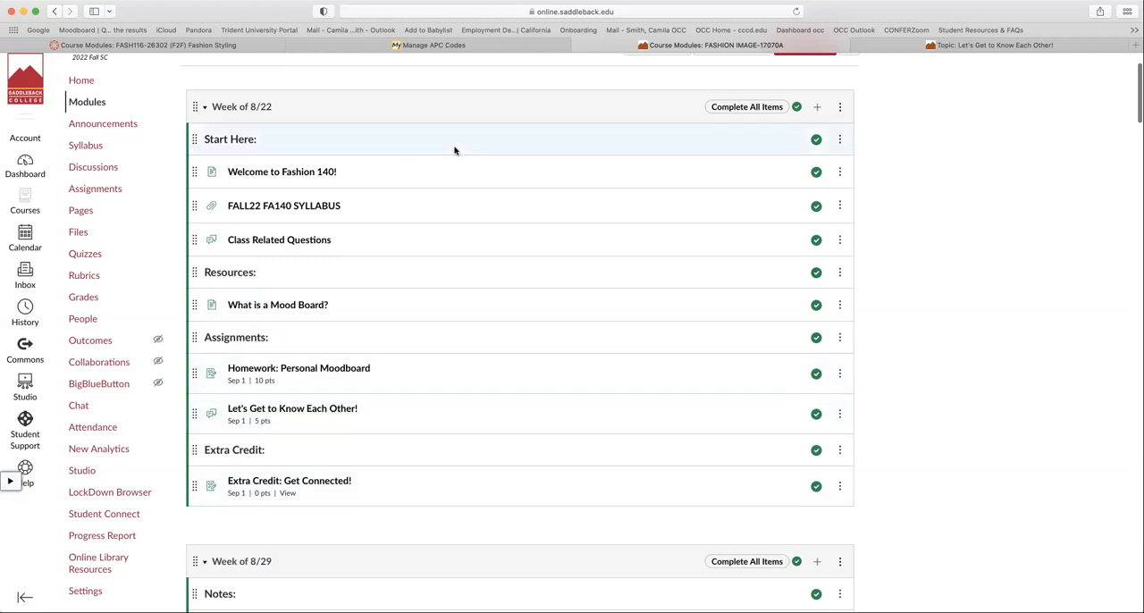
{"action": "mouse_move", "coordinate": [411, 359]}
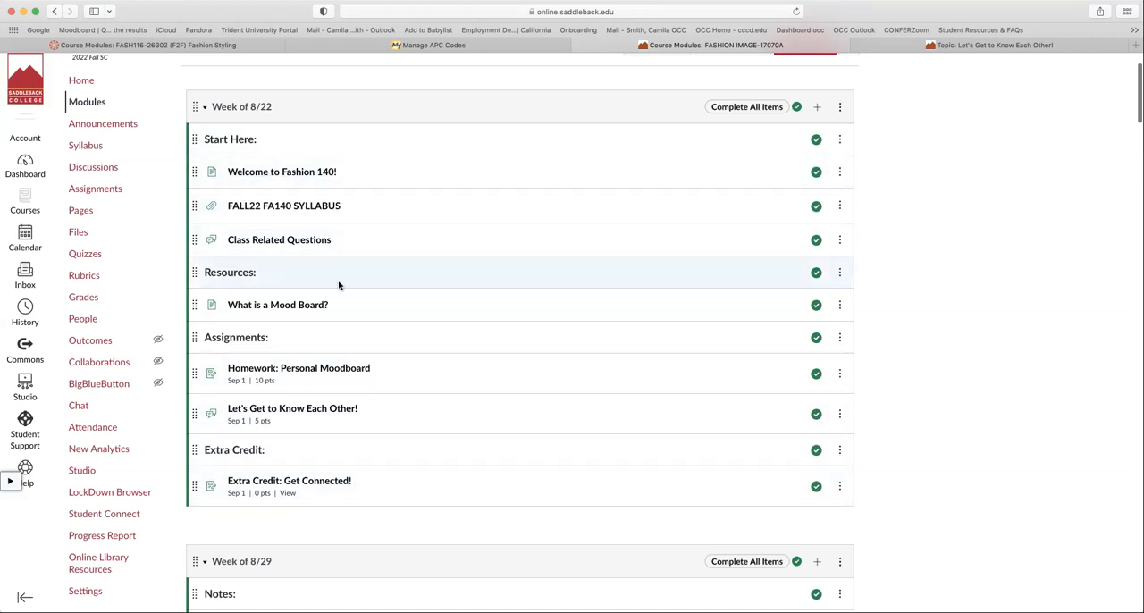
{"action": "mouse_move", "coordinate": [324, 259]}
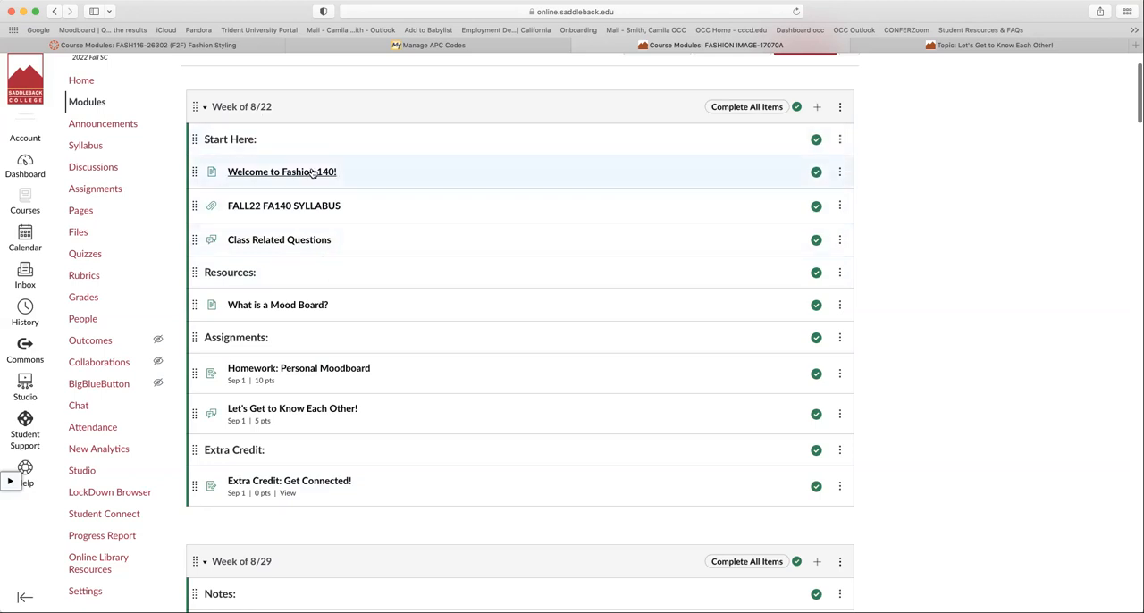
{"action": "scroll", "scroll_direction": "up", "scroll_amount": 3}
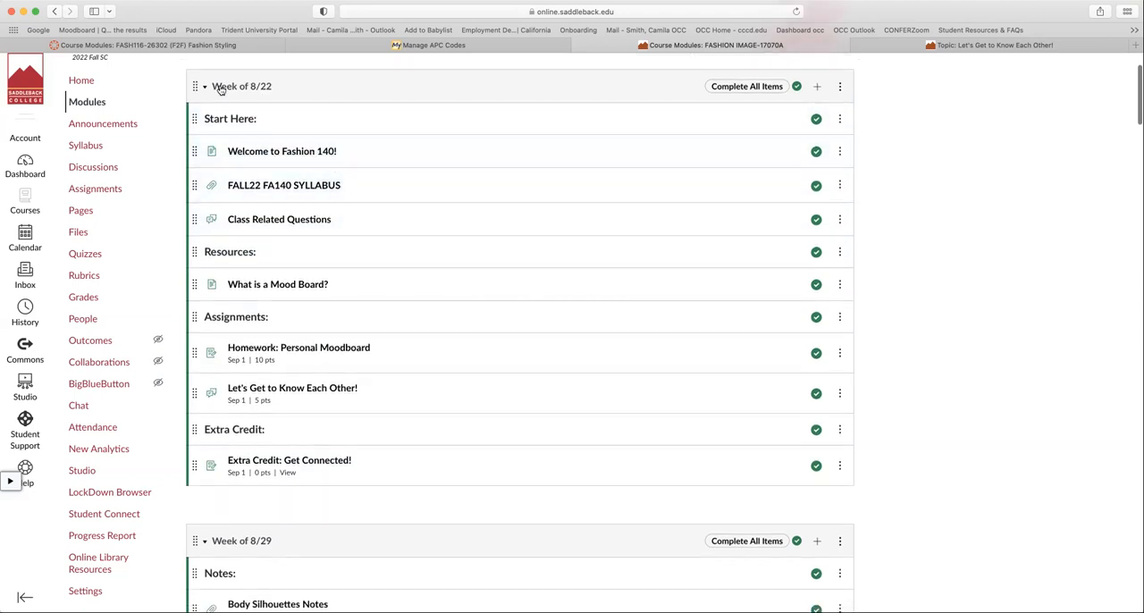
{"action": "mouse_move", "coordinate": [351, 433]}
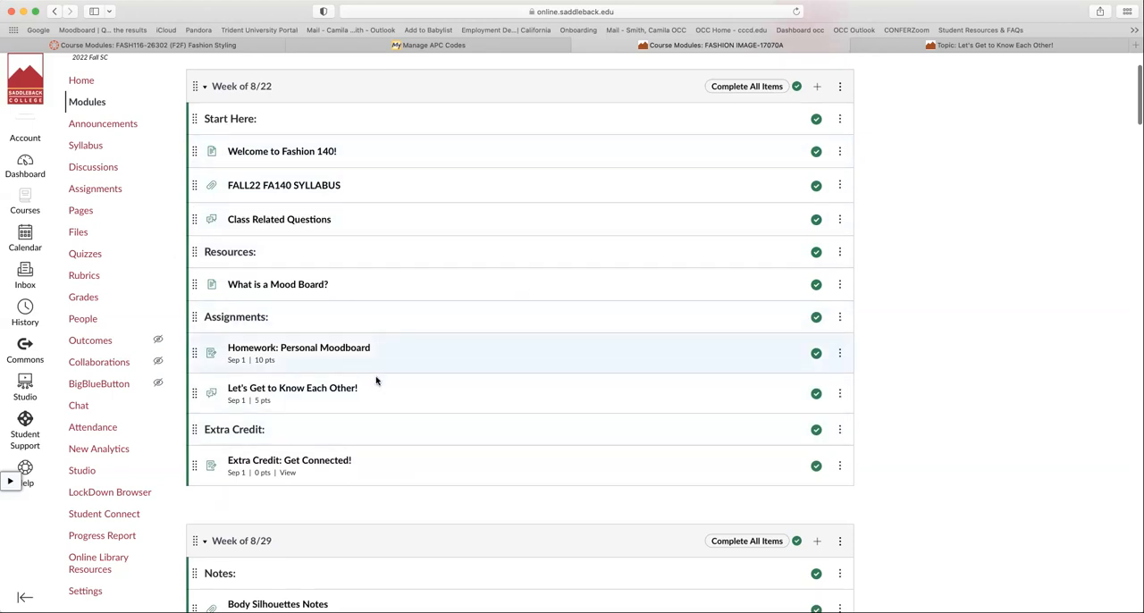
{"action": "mouse_move", "coordinate": [327, 474]}
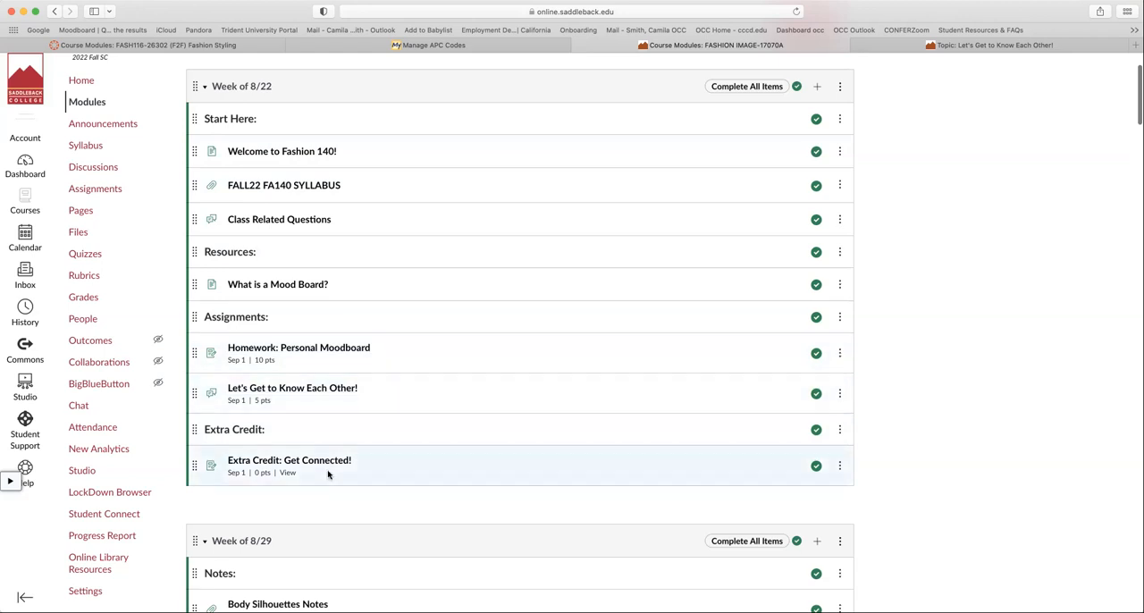
{"action": "mouse_move", "coordinate": [303, 430]}
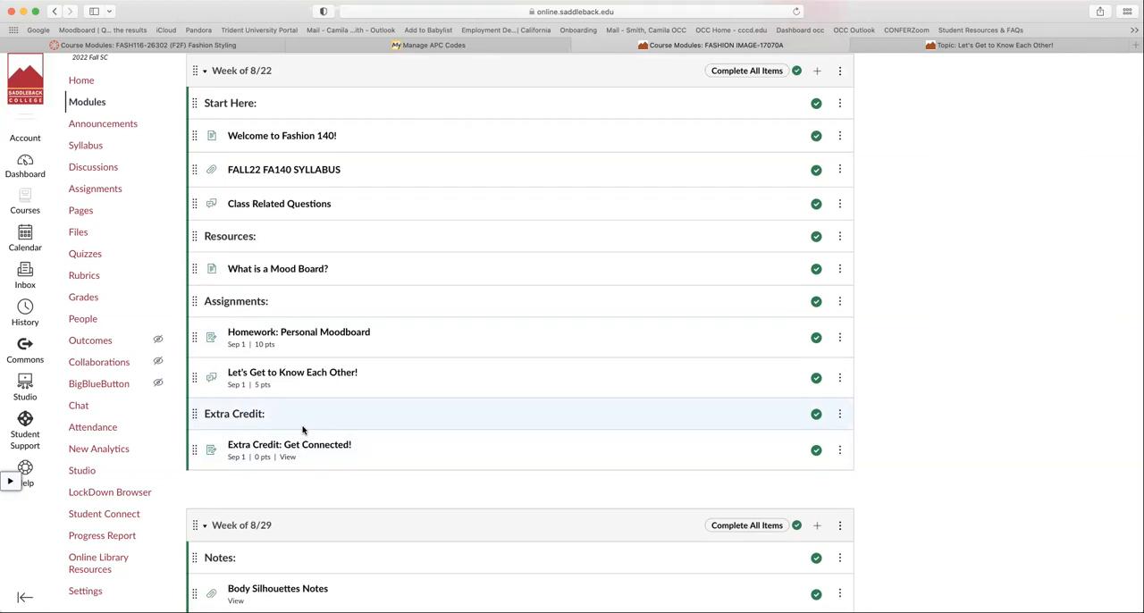
{"action": "mouse_move", "coordinate": [355, 373]}
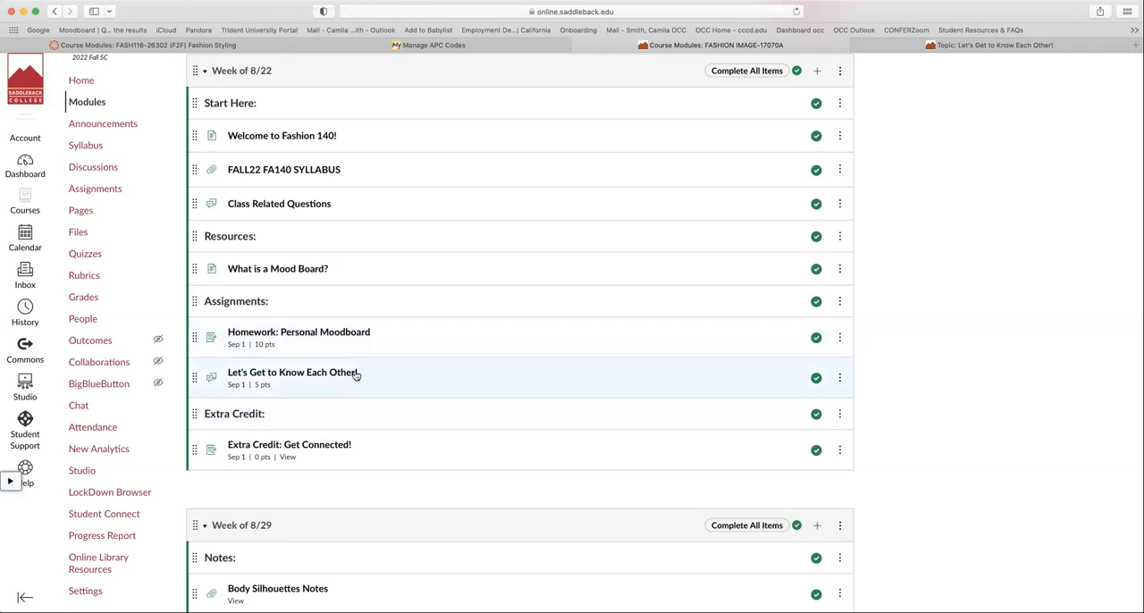
{"action": "mouse_move", "coordinate": [272, 388]}
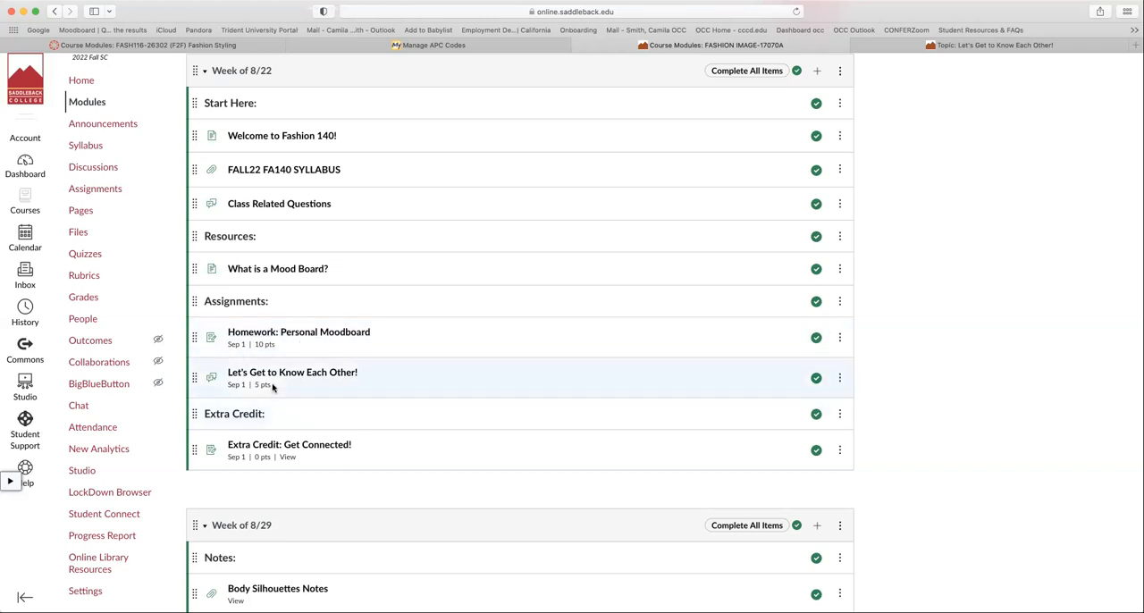
{"action": "mouse_move", "coordinate": [304, 362]}
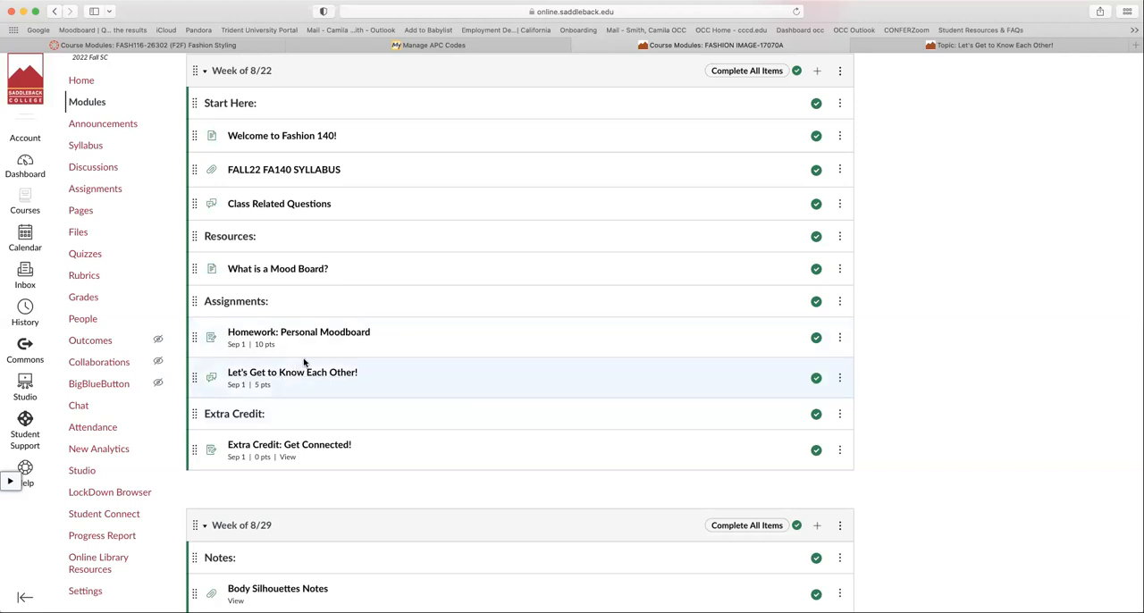
{"action": "mouse_move", "coordinate": [290, 369]}
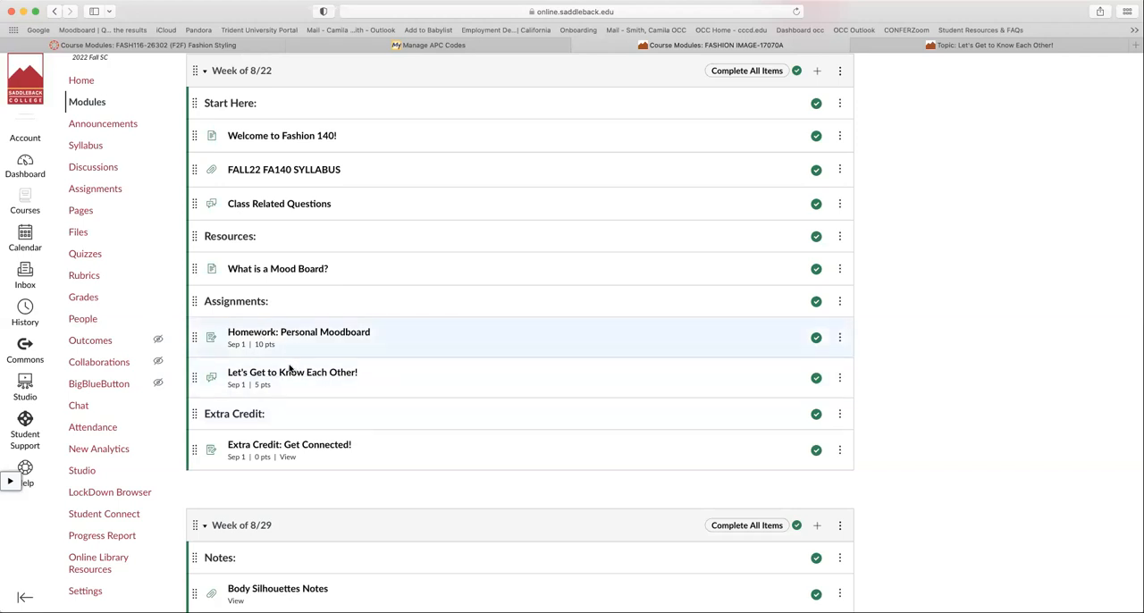
{"action": "mouse_move", "coordinate": [292, 372]}
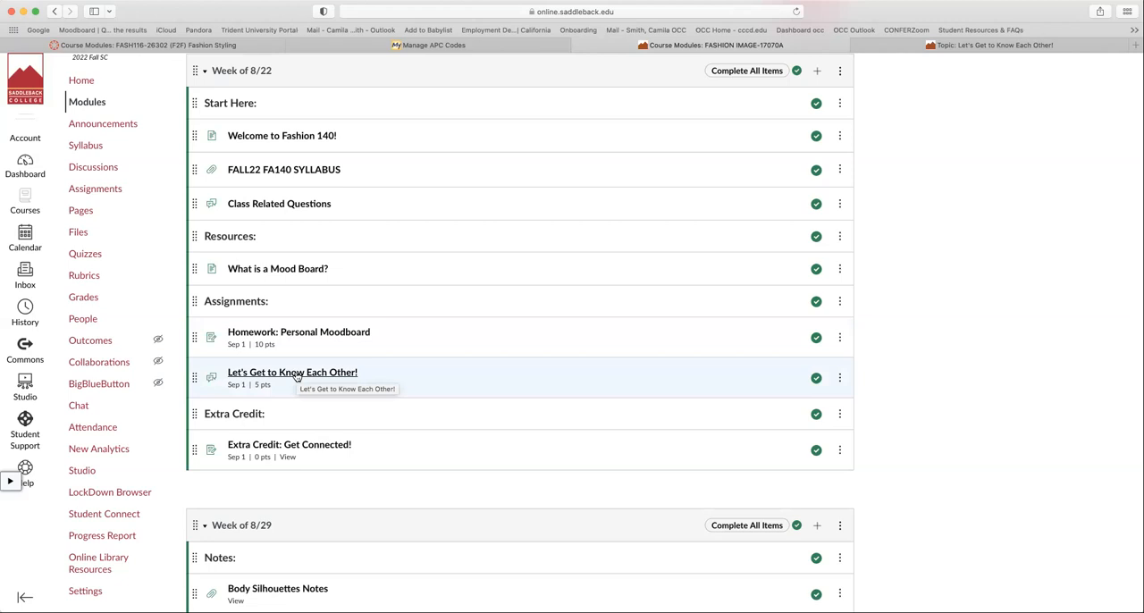
{"action": "mouse_move", "coordinate": [382, 374]}
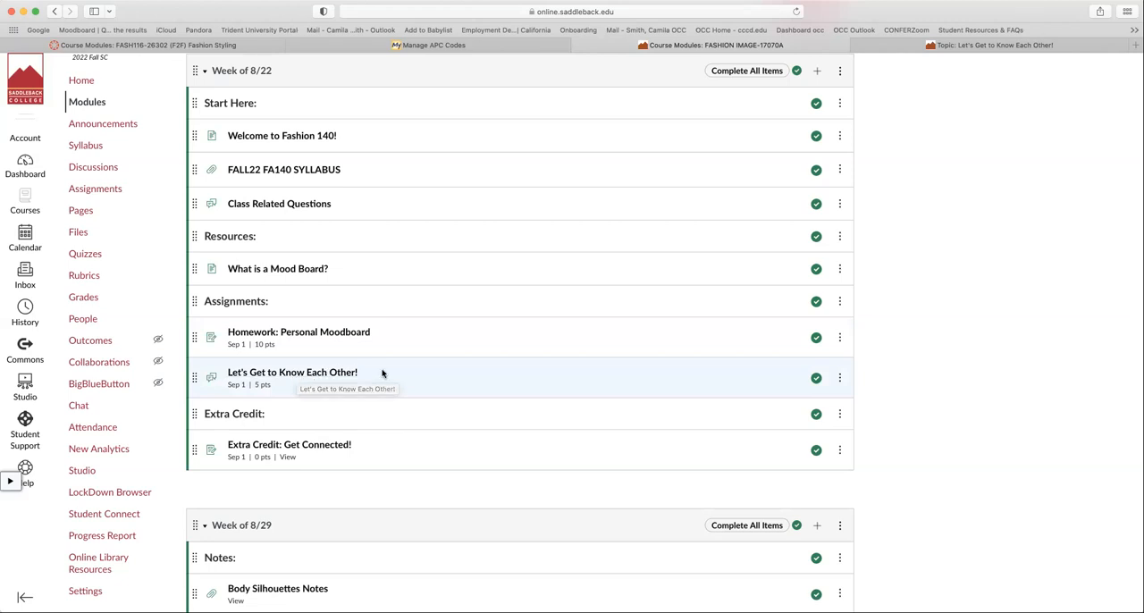
{"action": "mouse_move", "coordinate": [401, 375]}
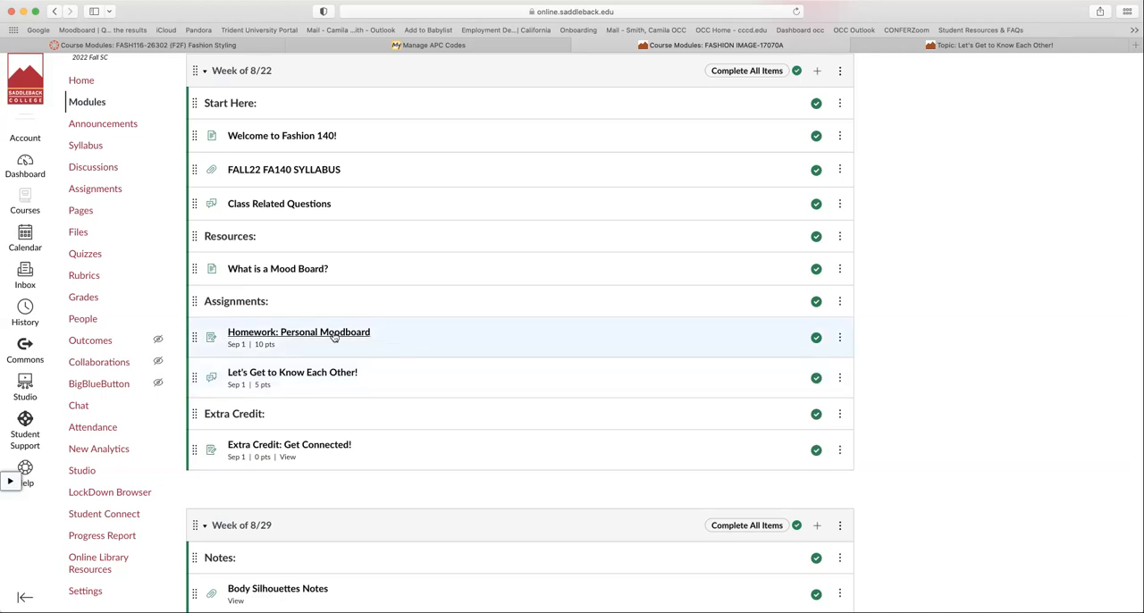
{"action": "mouse_move", "coordinate": [355, 378]}
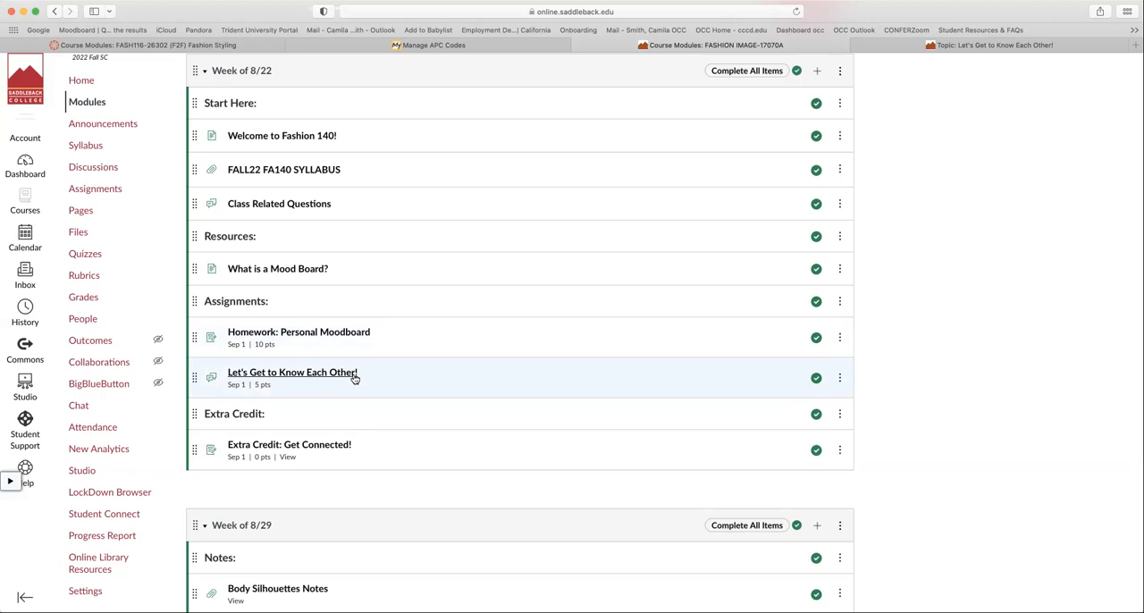
{"action": "mouse_move", "coordinate": [358, 360]}
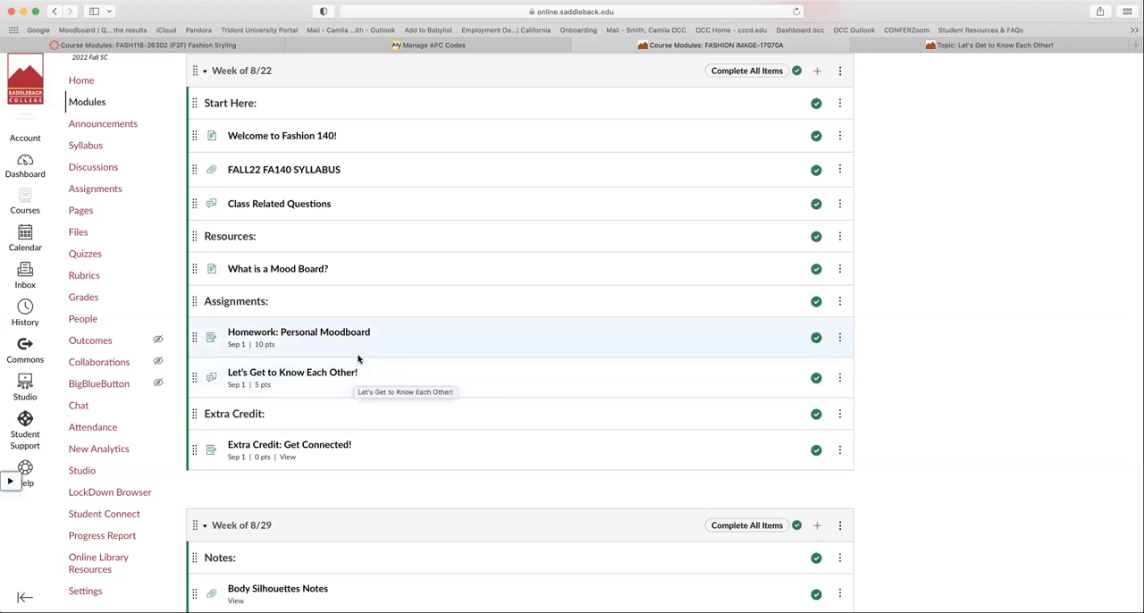
{"action": "mouse_move", "coordinate": [357, 360]}
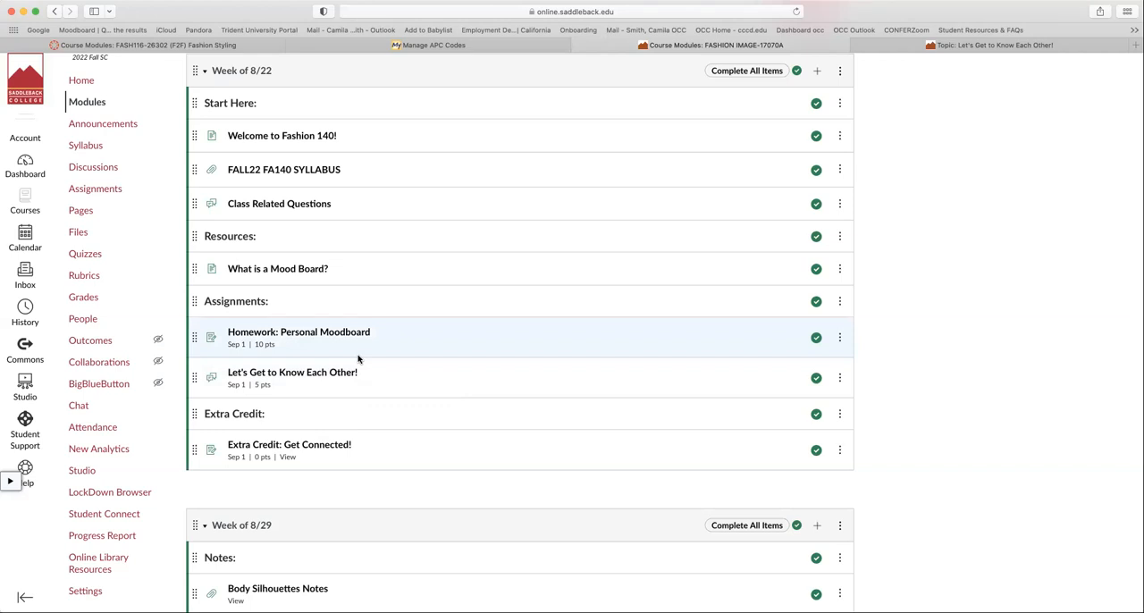
Step: Scroll through the modules from Week of 8/29 to Week of 9/19's notes and assignments
{"action": "scroll", "scroll_direction": "down", "scroll_amount": 3}
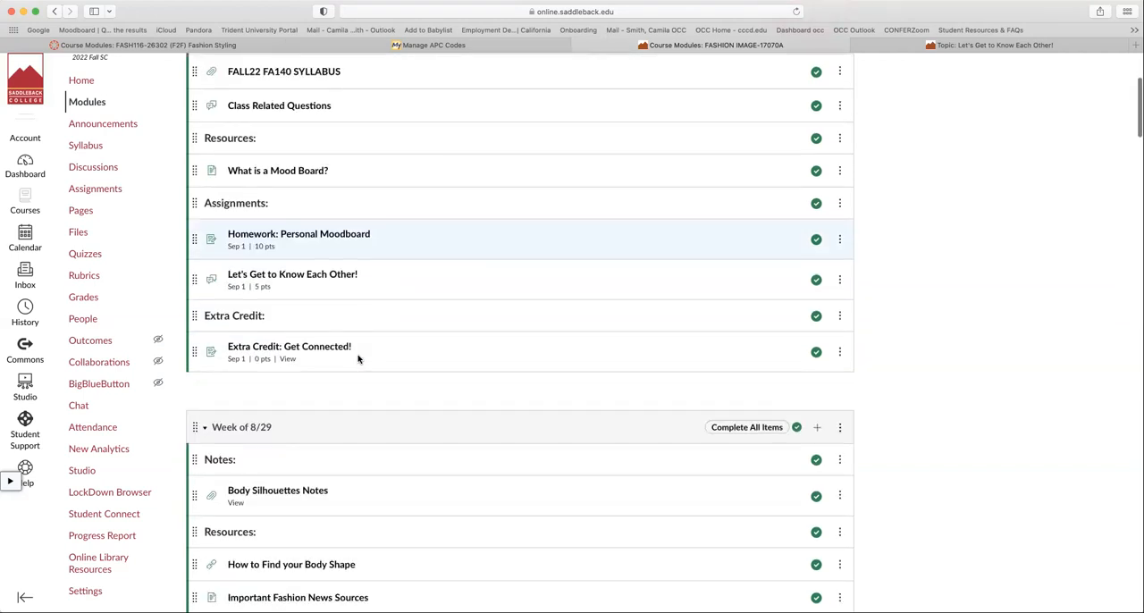
{"action": "scroll", "scroll_direction": "down", "scroll_amount": 3}
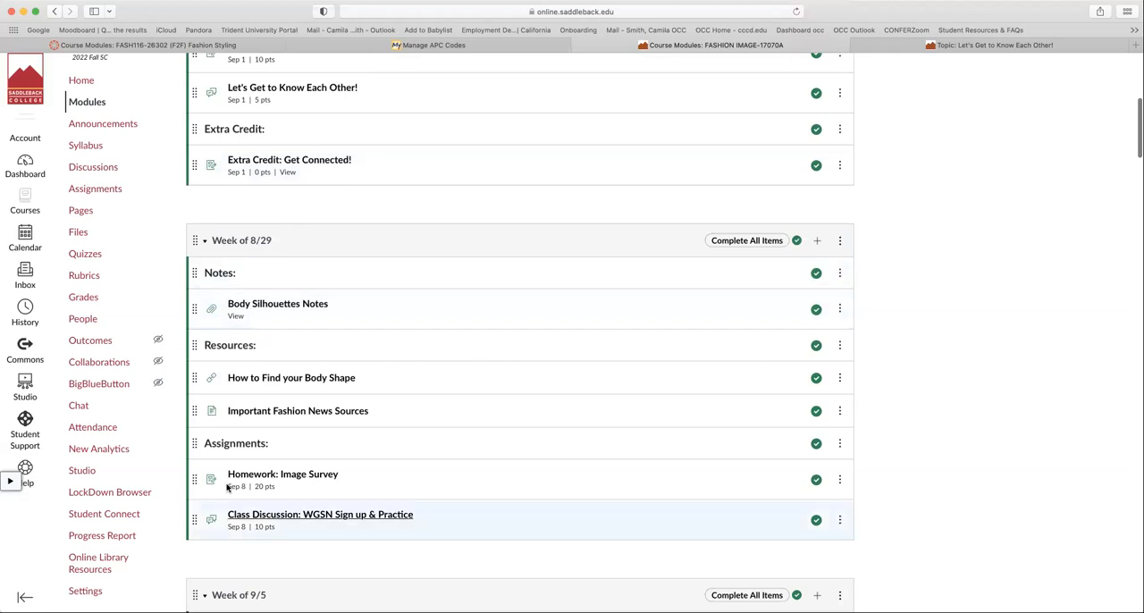
{"action": "scroll", "scroll_direction": "up", "scroll_amount": 3}
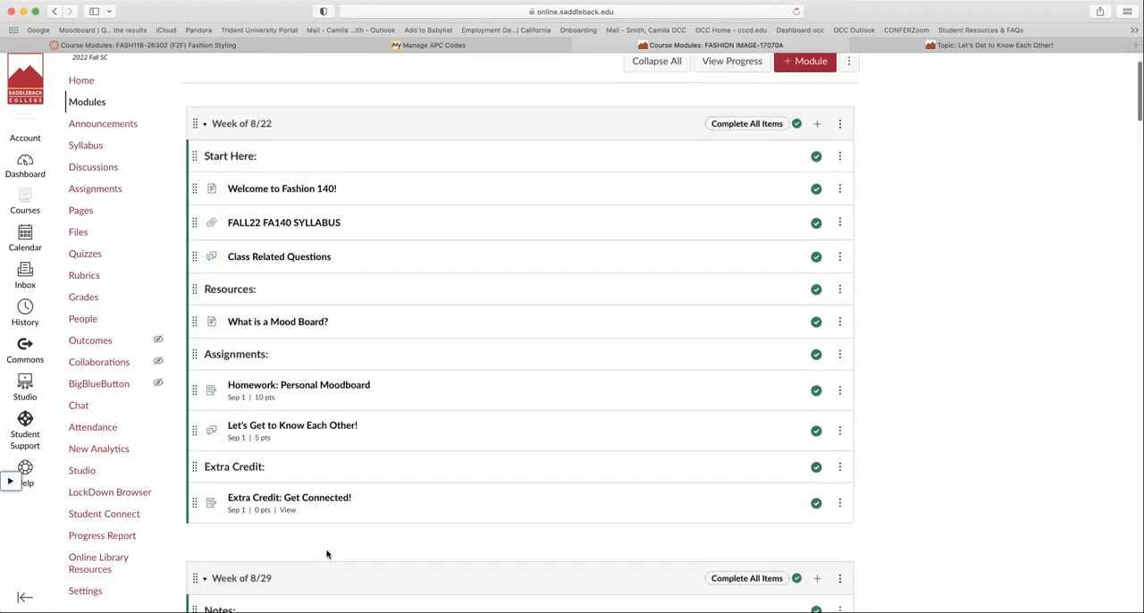
{"action": "scroll", "scroll_direction": "down", "scroll_amount": 3}
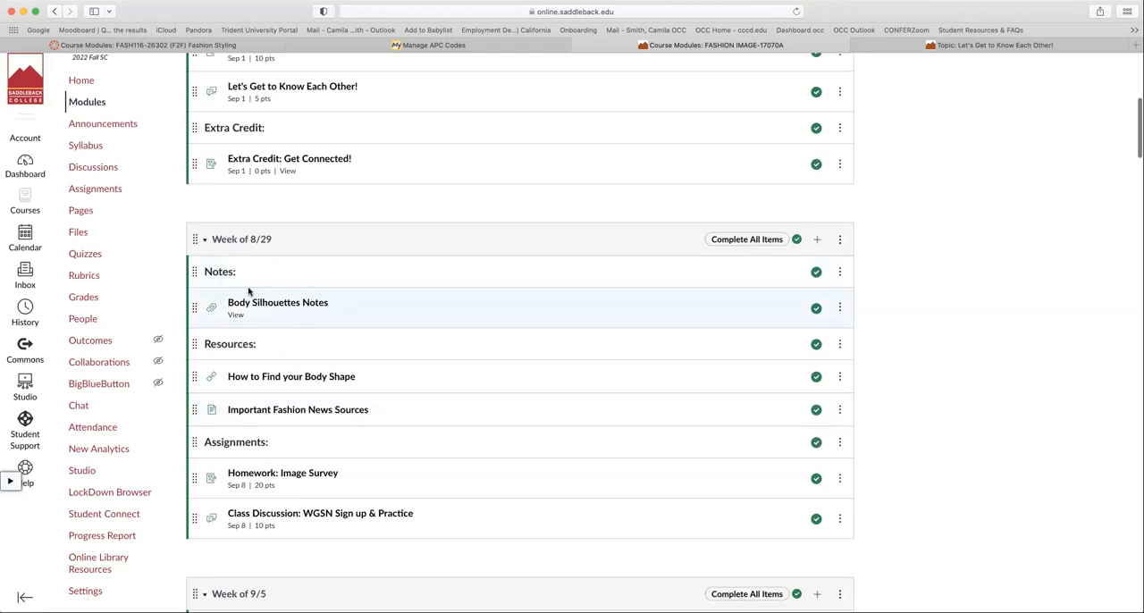
{"action": "mouse_move", "coordinate": [295, 323]}
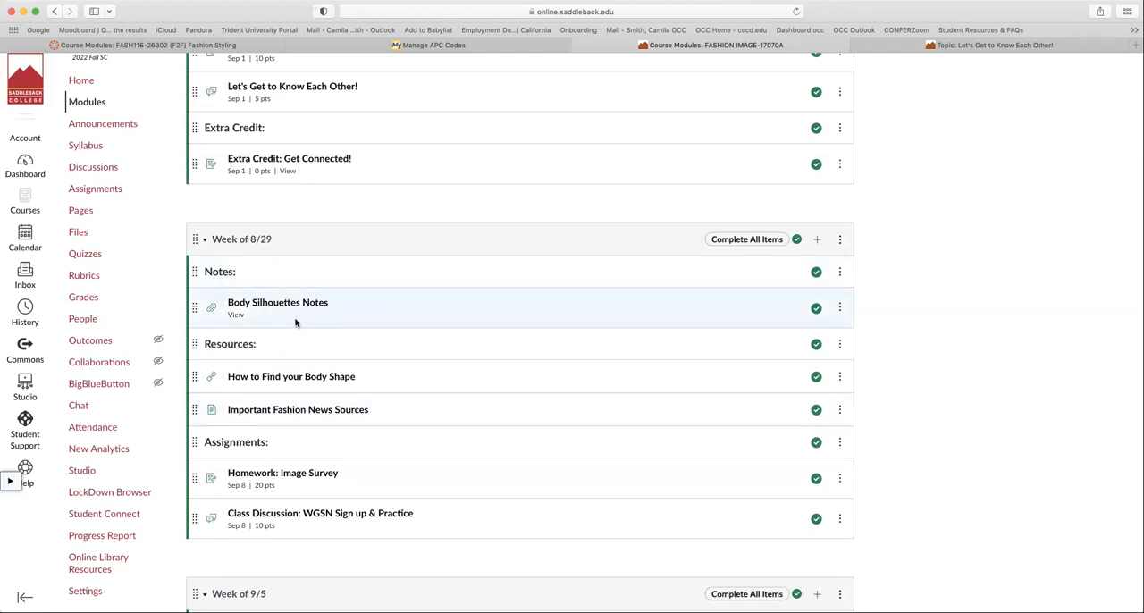
{"action": "mouse_move", "coordinate": [286, 301]}
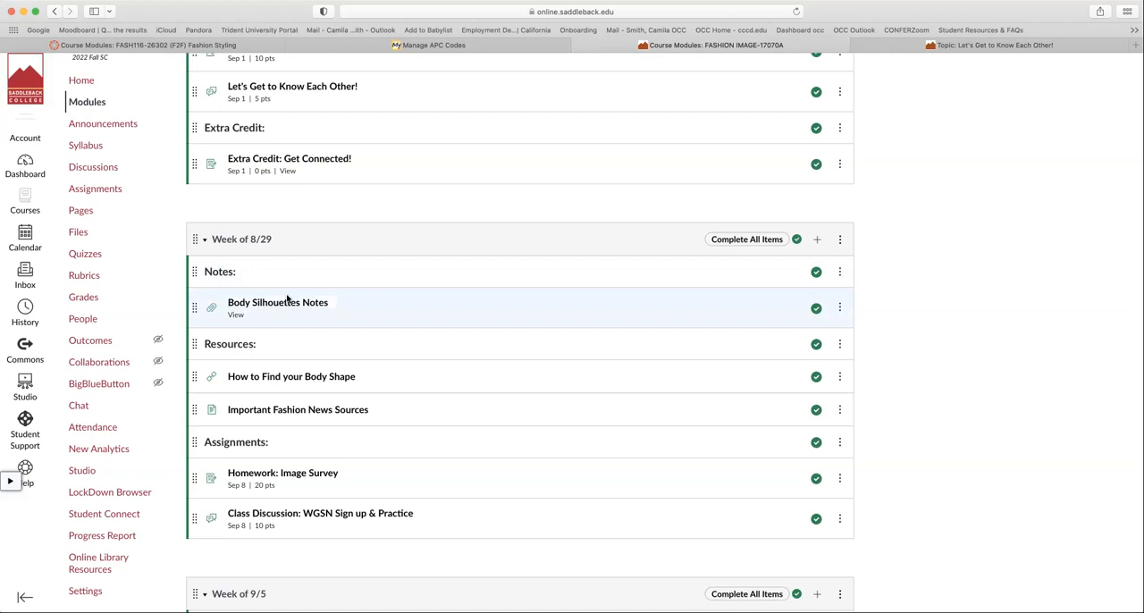
{"action": "mouse_move", "coordinate": [340, 324]}
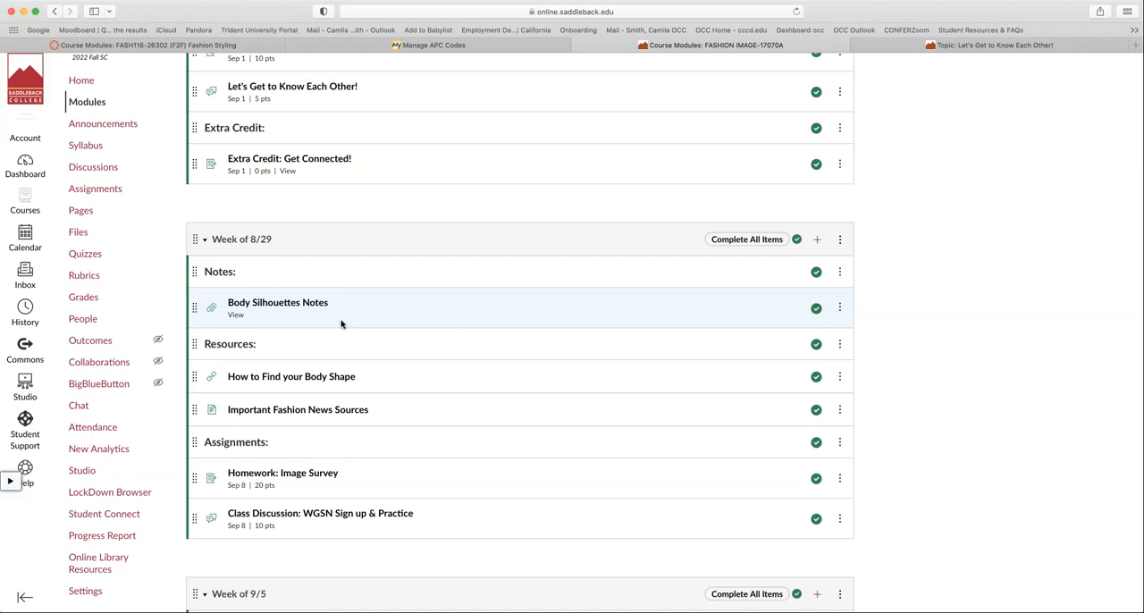
{"action": "mouse_move", "coordinate": [214, 425]}
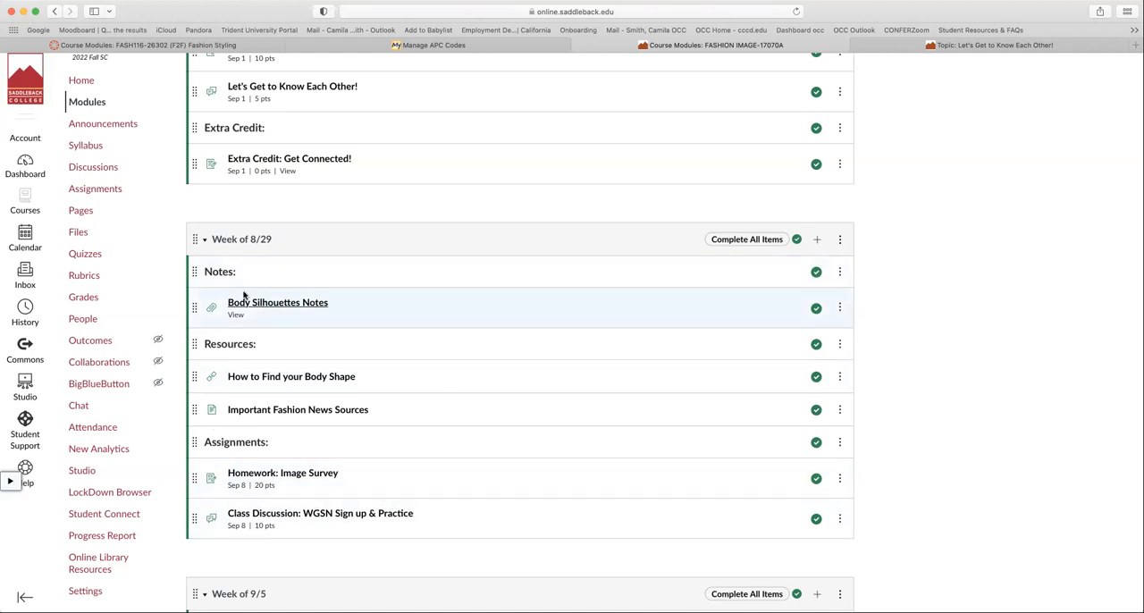
{"action": "mouse_move", "coordinate": [301, 386]}
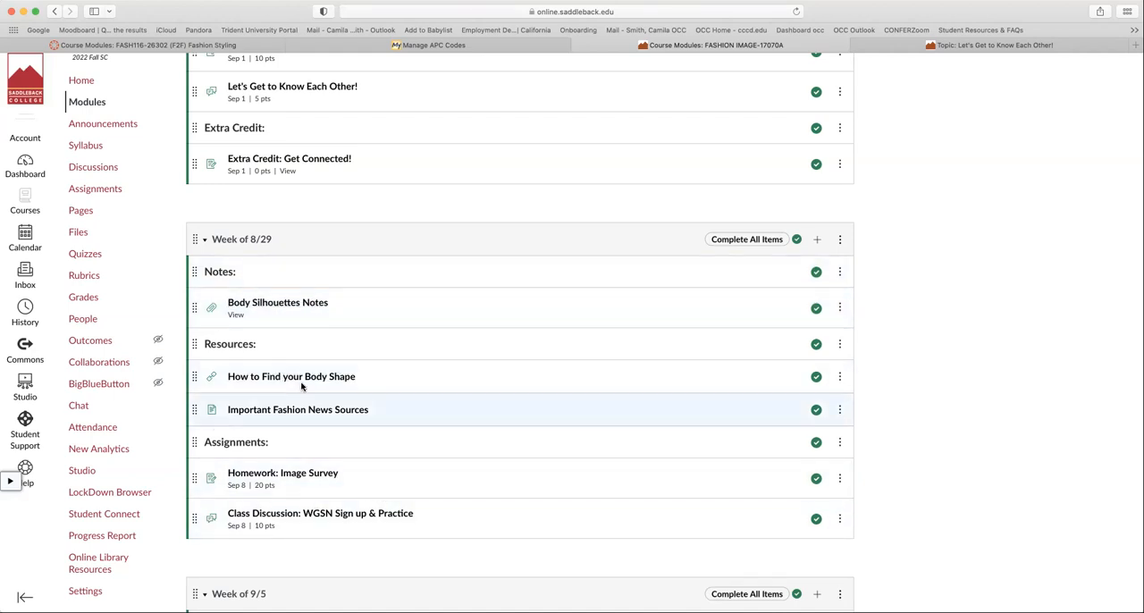
{"action": "mouse_move", "coordinate": [290, 307]}
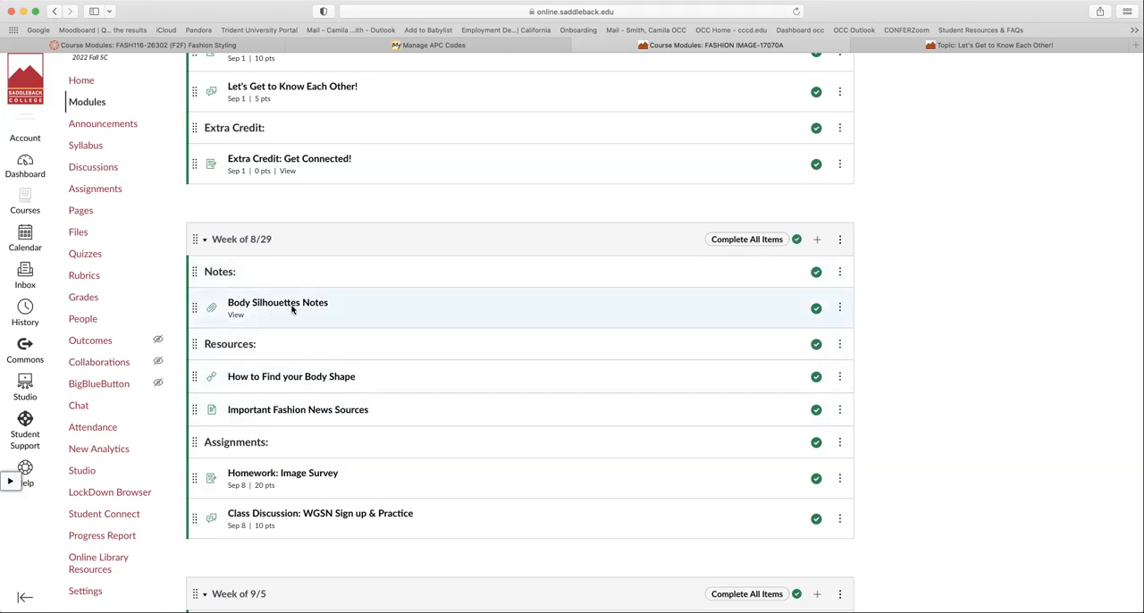
{"action": "mouse_move", "coordinate": [302, 398]}
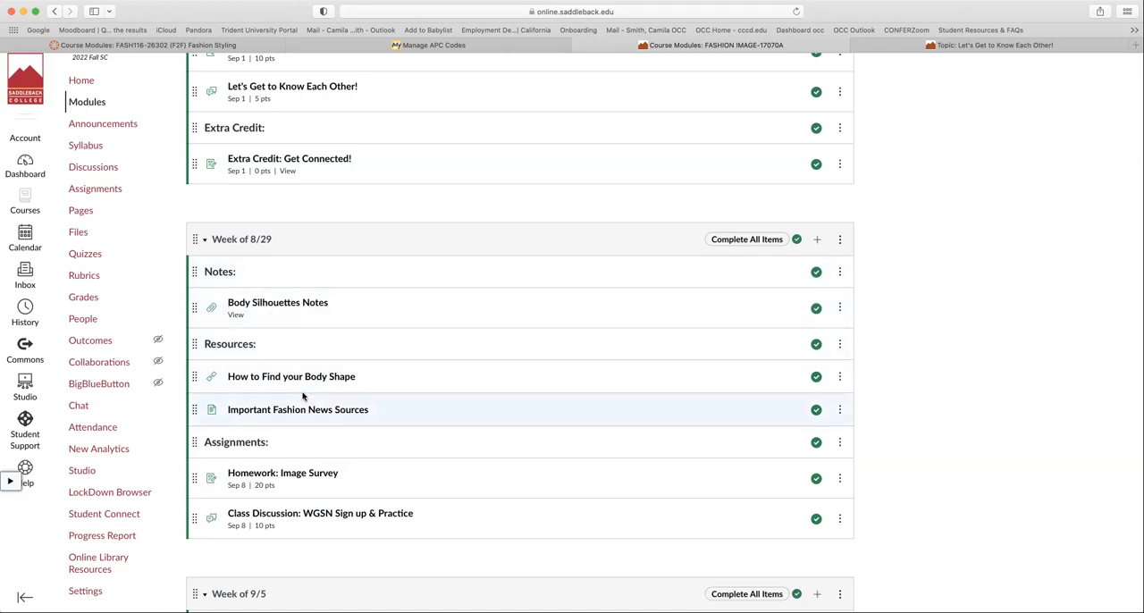
{"action": "mouse_move", "coordinate": [372, 472]}
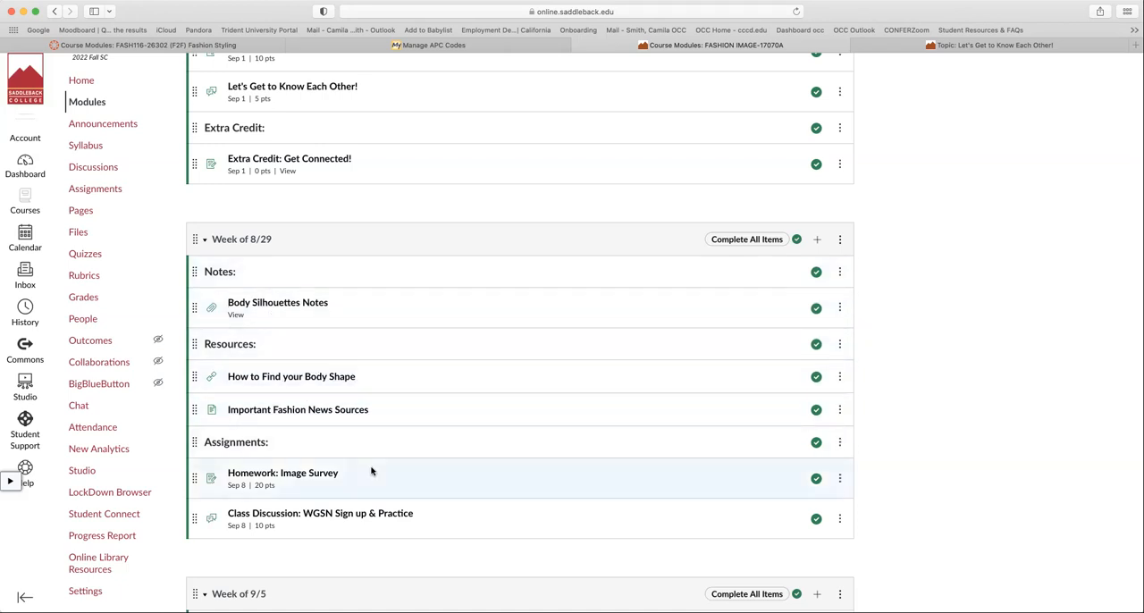
{"action": "scroll", "scroll_direction": "down", "scroll_amount": 3}
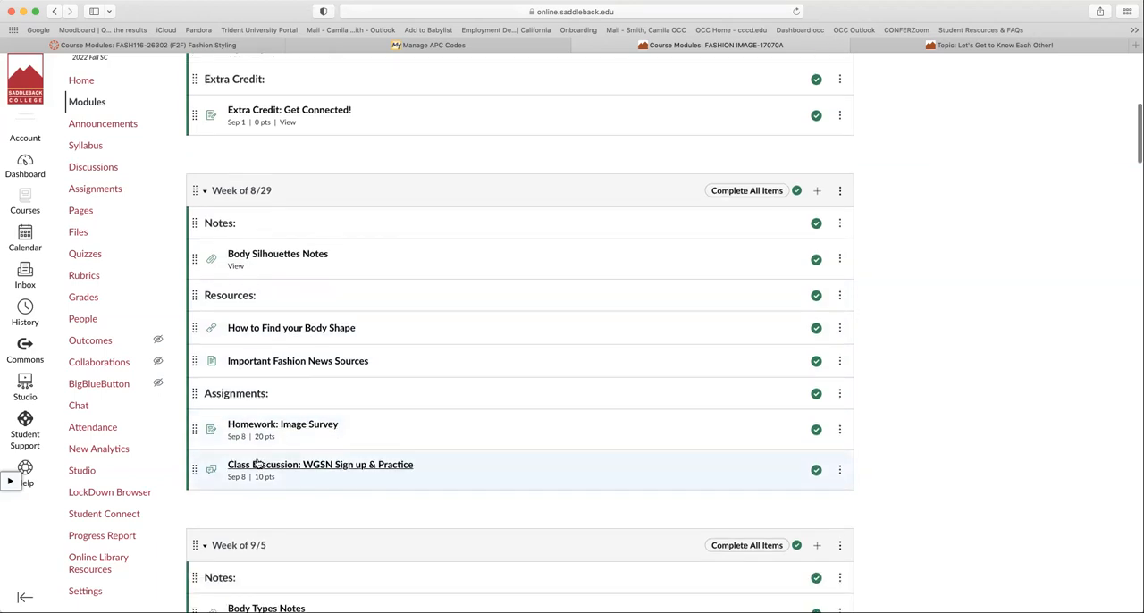
{"action": "scroll", "scroll_direction": "down", "scroll_amount": 3}
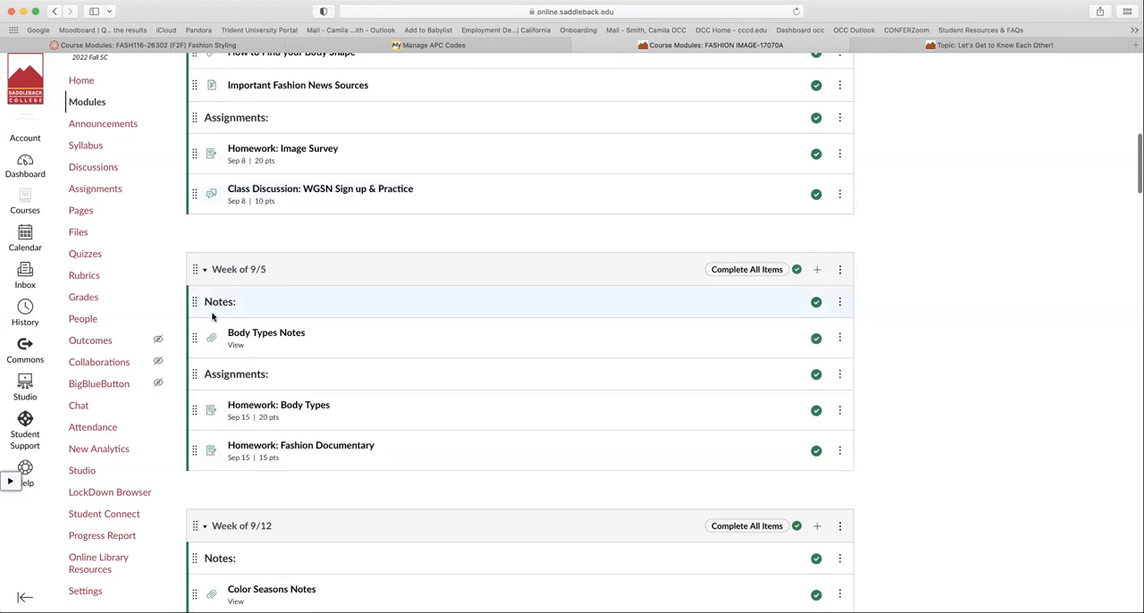
{"action": "mouse_move", "coordinate": [286, 366]}
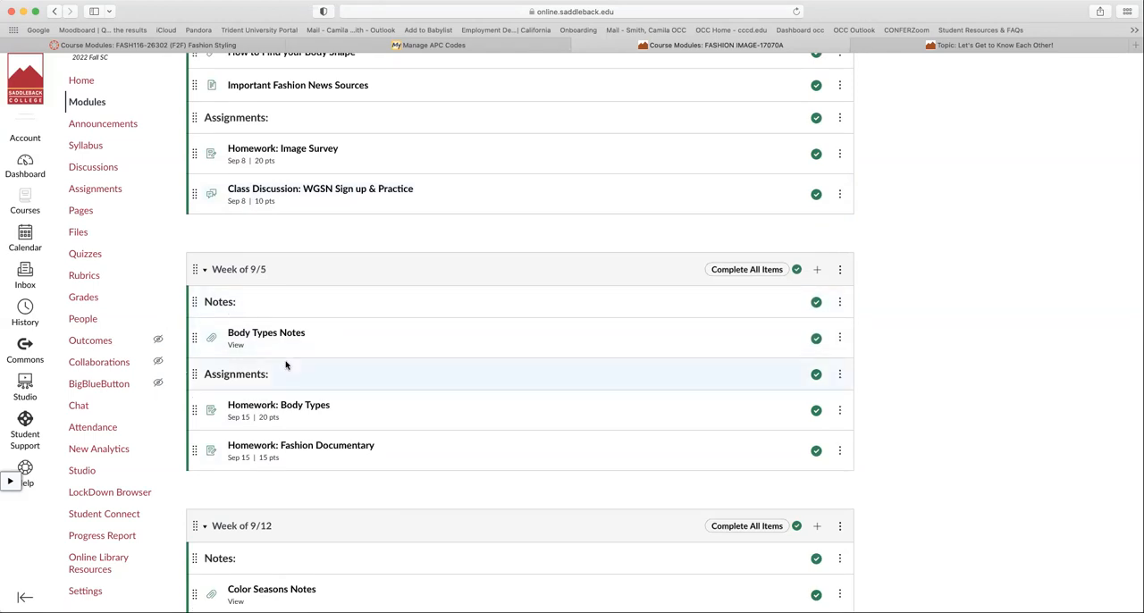
{"action": "mouse_move", "coordinate": [327, 432]}
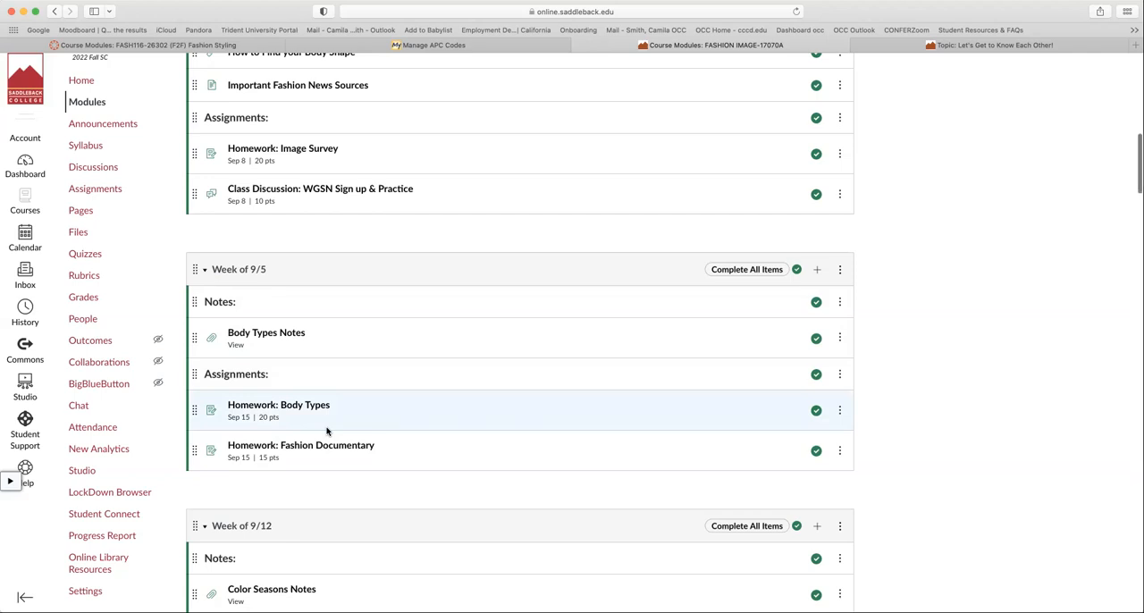
{"action": "scroll", "scroll_direction": "down", "scroll_amount": 3}
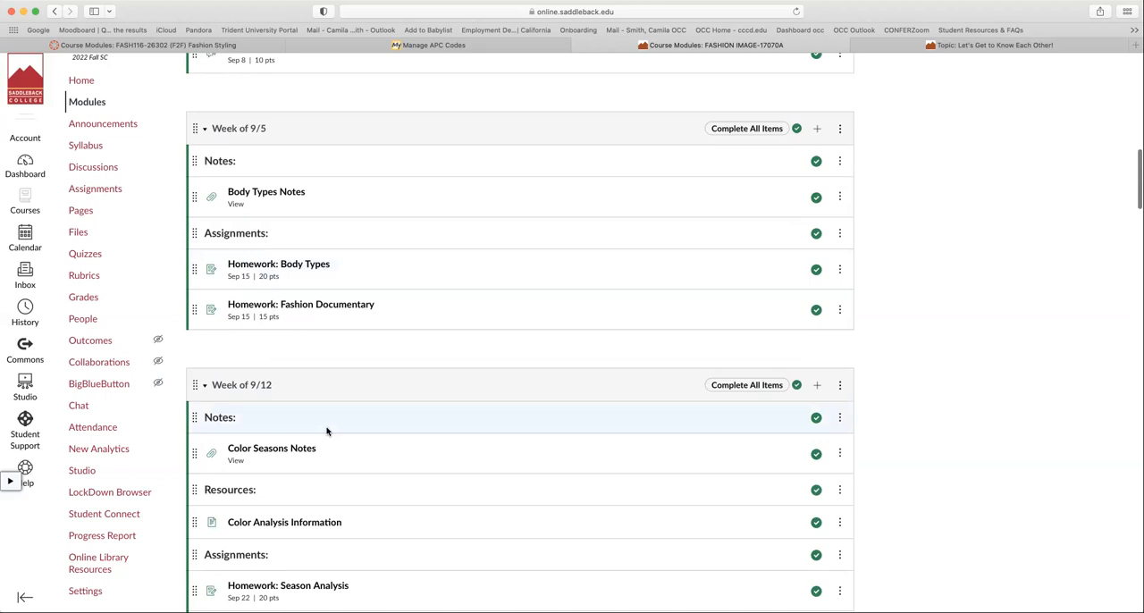
{"action": "scroll", "scroll_direction": "down", "scroll_amount": 3}
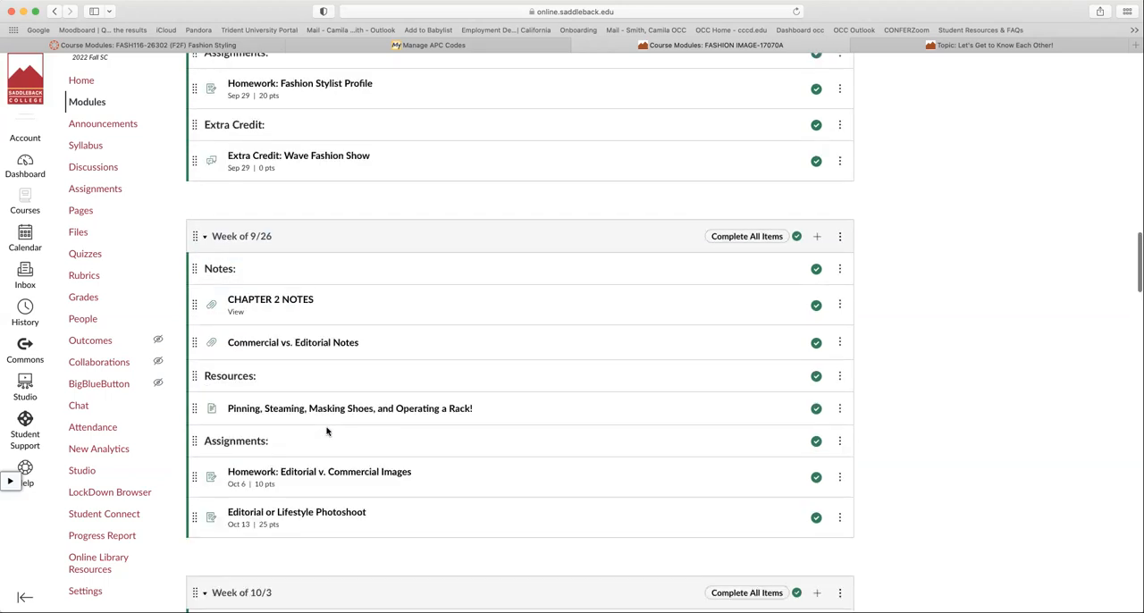
{"action": "scroll", "scroll_direction": "up", "scroll_amount": 3}
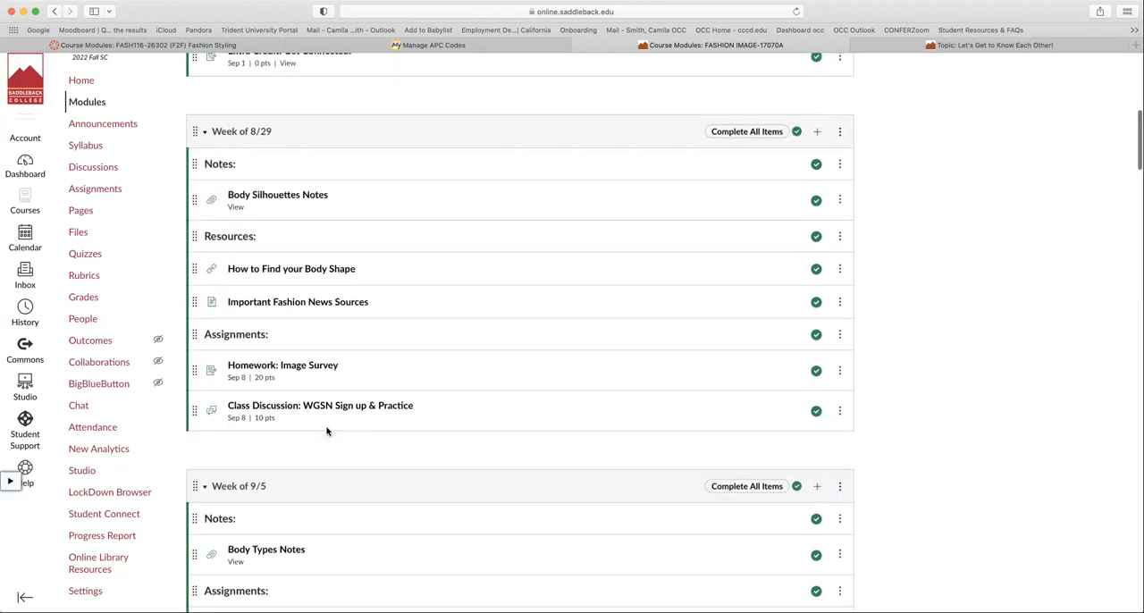
{"action": "scroll", "scroll_direction": "up", "scroll_amount": 3}
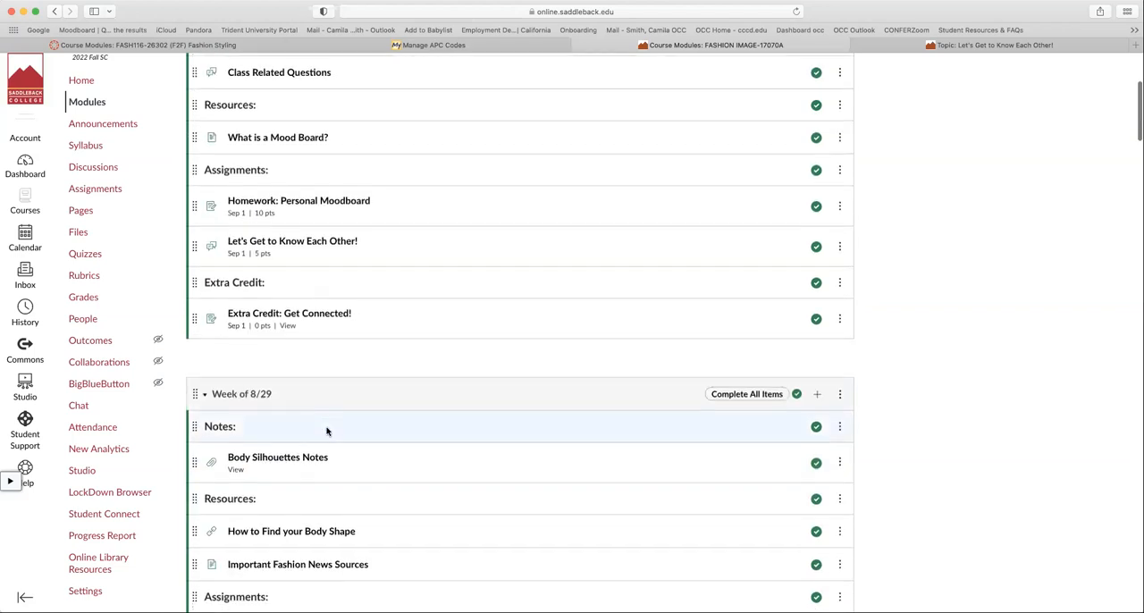
{"action": "scroll", "scroll_direction": "up", "scroll_amount": 3}
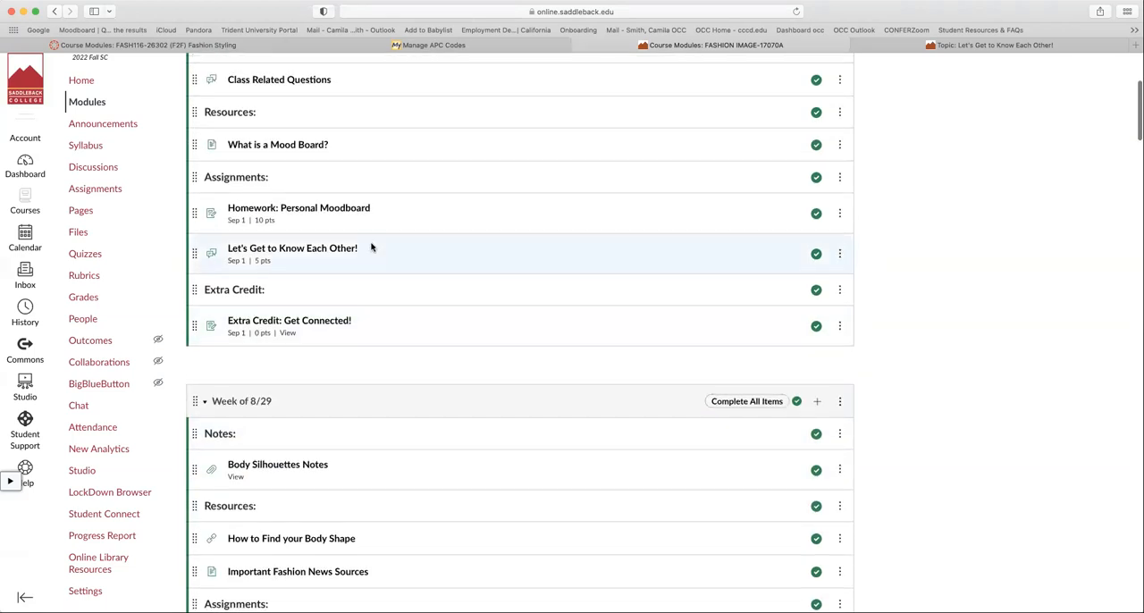
{"action": "scroll", "scroll_direction": "down", "scroll_amount": 3}
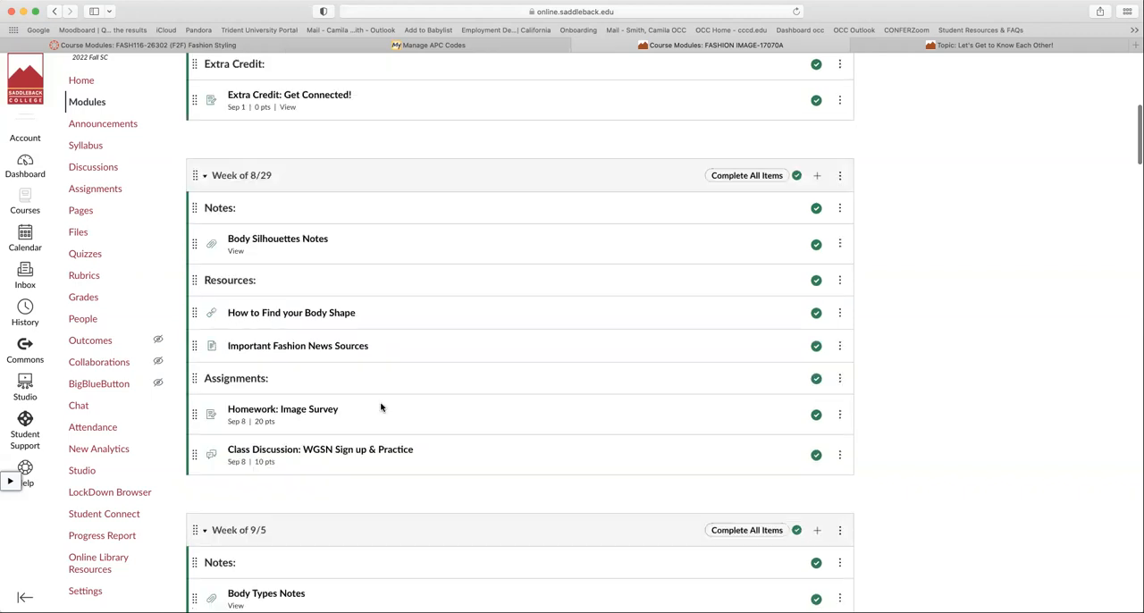
{"action": "scroll", "scroll_direction": "down", "scroll_amount": 3}
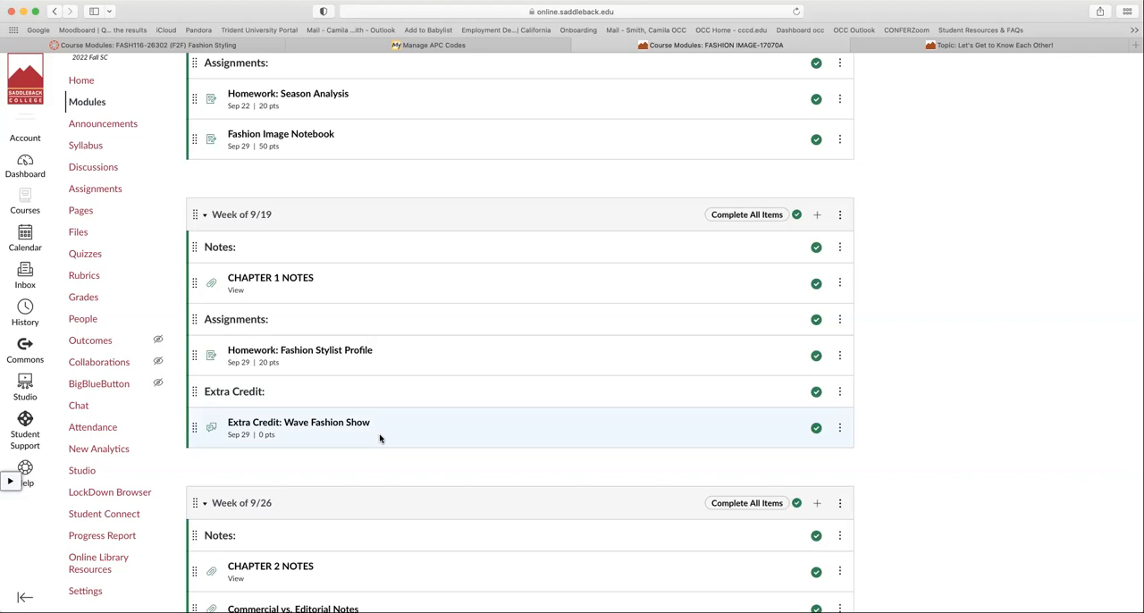
{"action": "scroll", "scroll_direction": "up", "scroll_amount": 3}
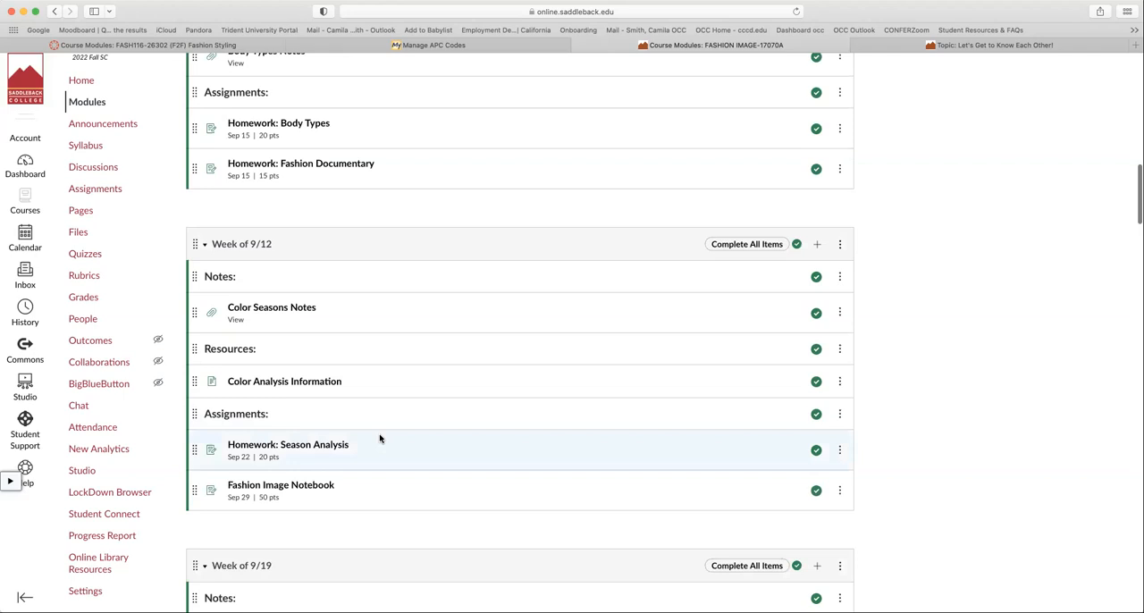
{"action": "scroll", "scroll_direction": "up", "scroll_amount": 3}
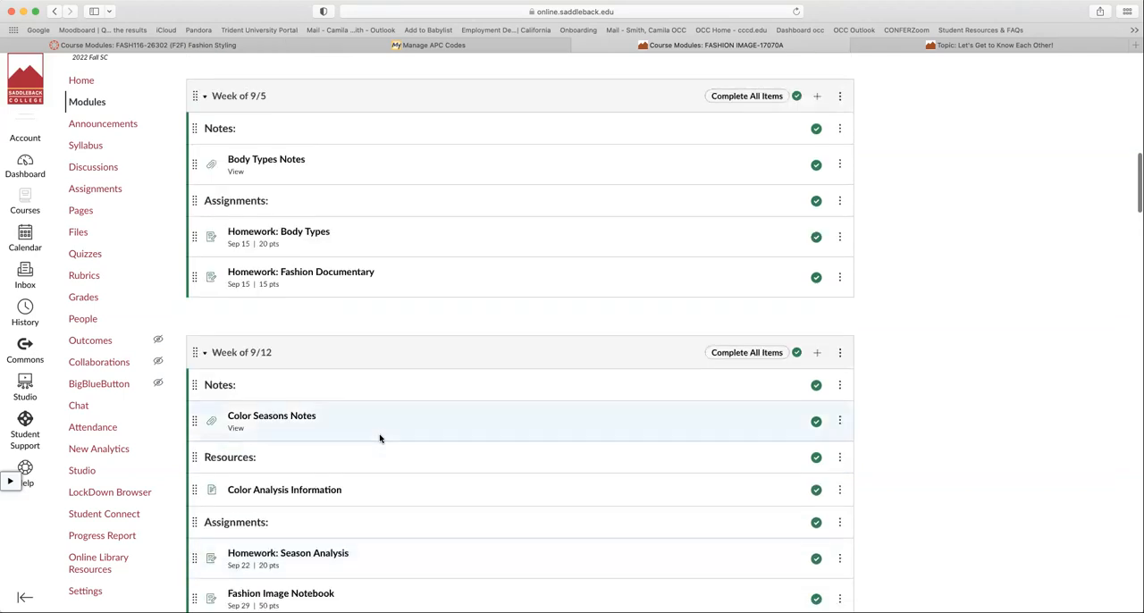
{"action": "scroll", "scroll_direction": "down", "scroll_amount": 3}
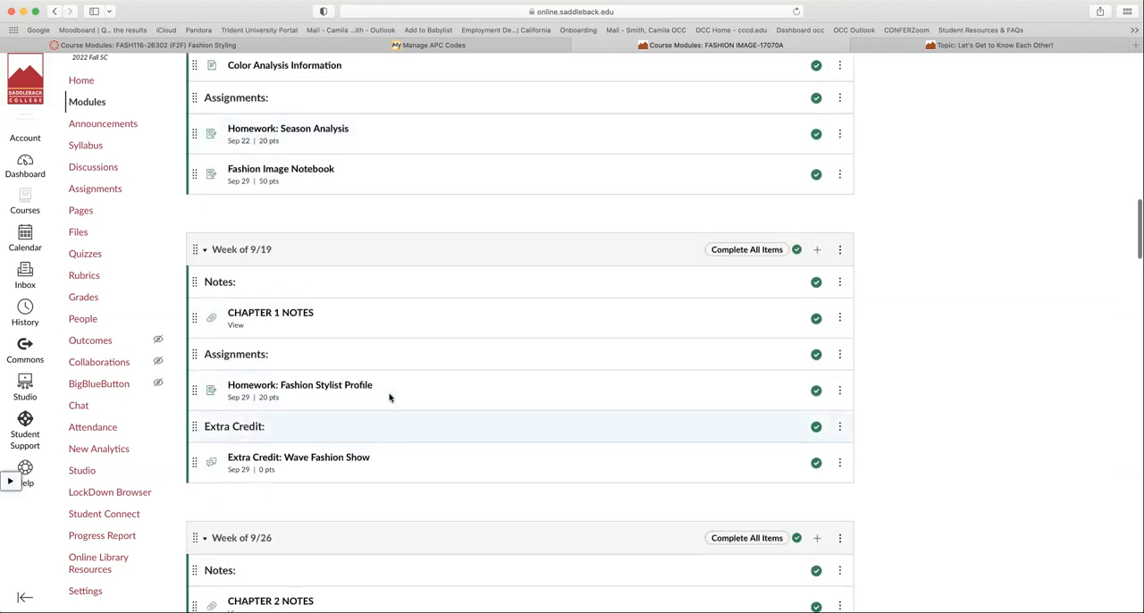
{"action": "mouse_move", "coordinate": [326, 355]}
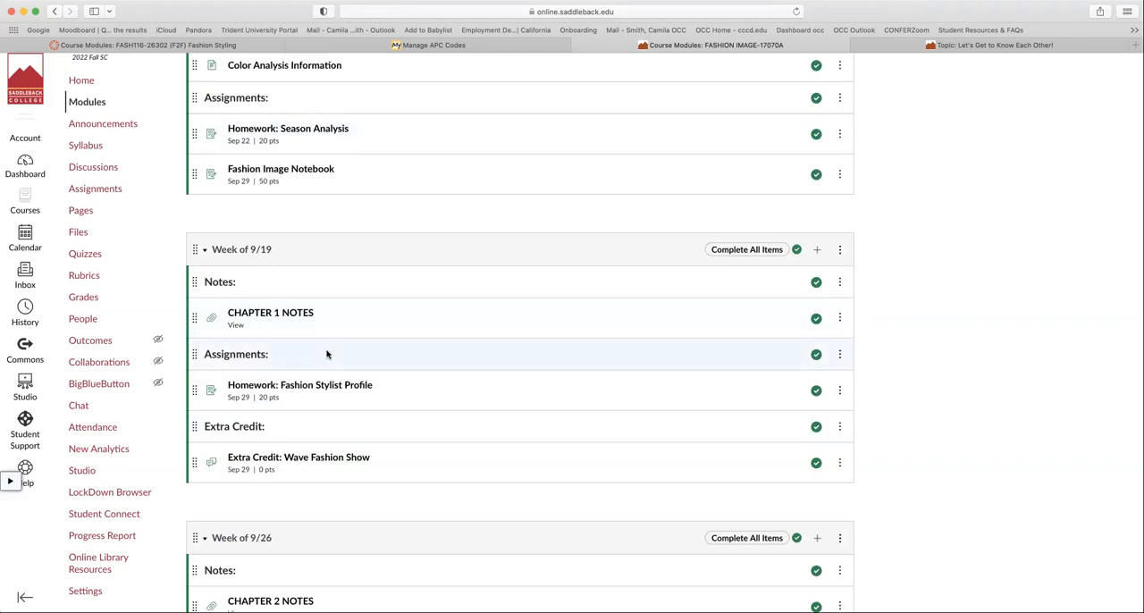
{"action": "mouse_move", "coordinate": [326, 351]}
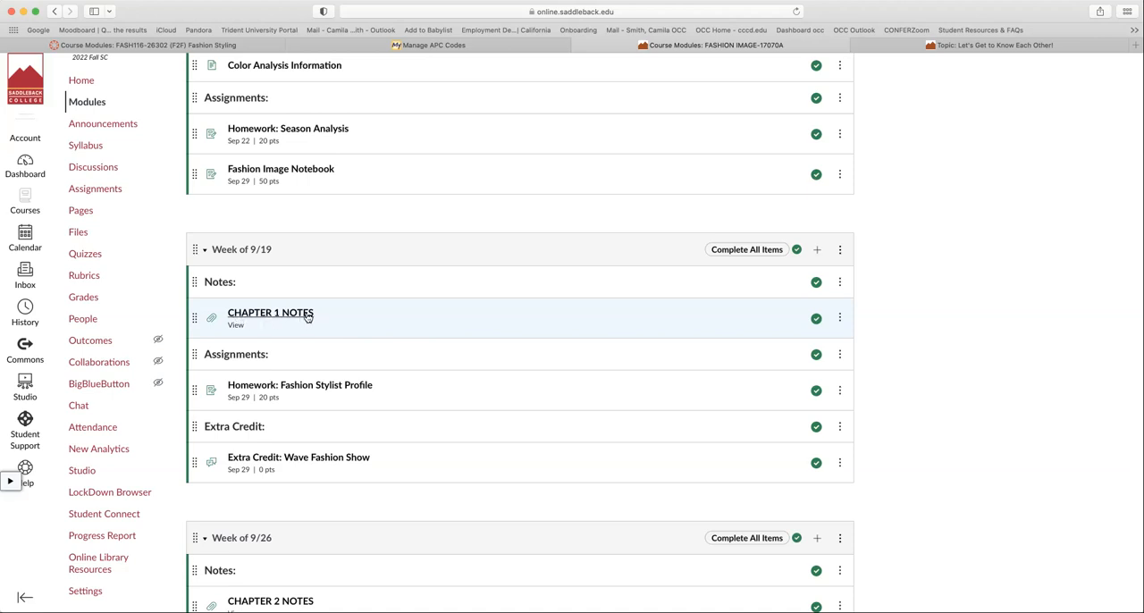
{"action": "mouse_move", "coordinate": [208, 312]}
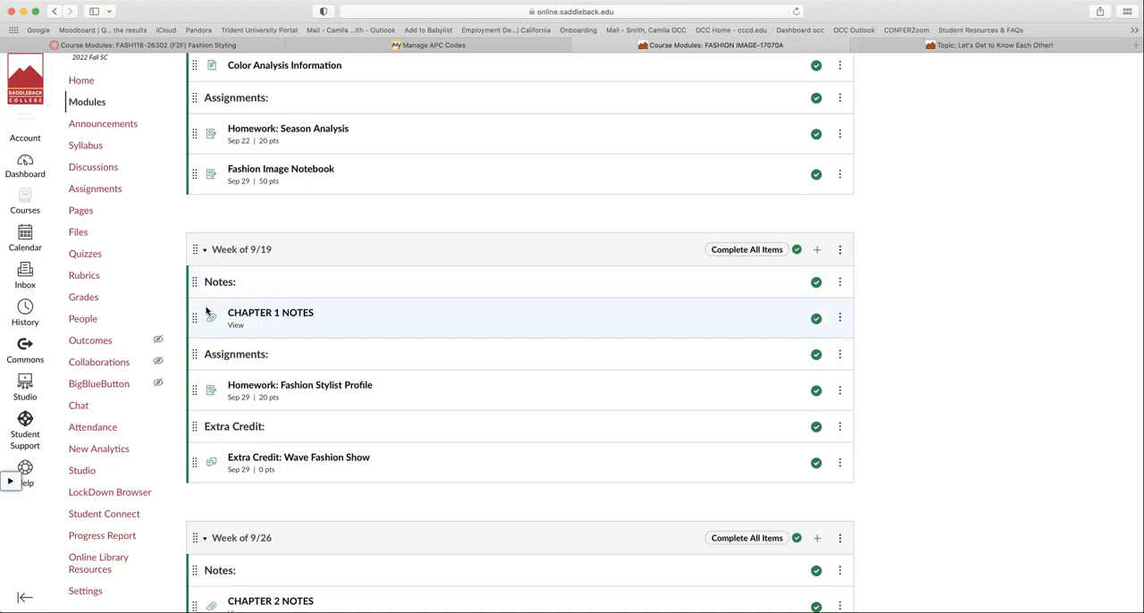
{"action": "mouse_move", "coordinate": [288, 282]}
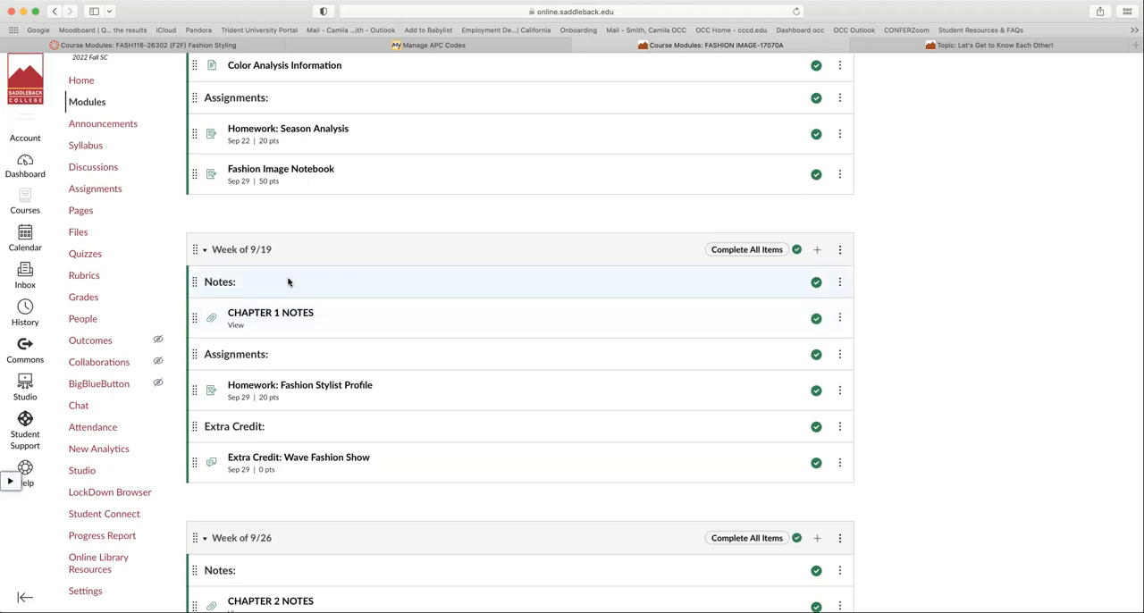
{"action": "mouse_move", "coordinate": [294, 328]}
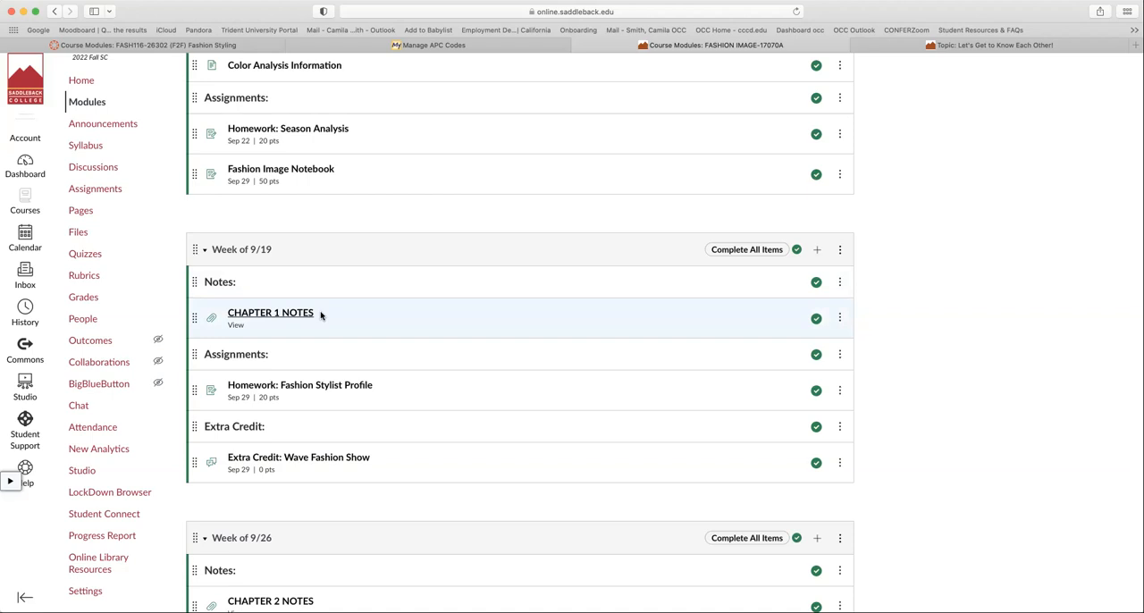
{"action": "mouse_move", "coordinate": [308, 328]}
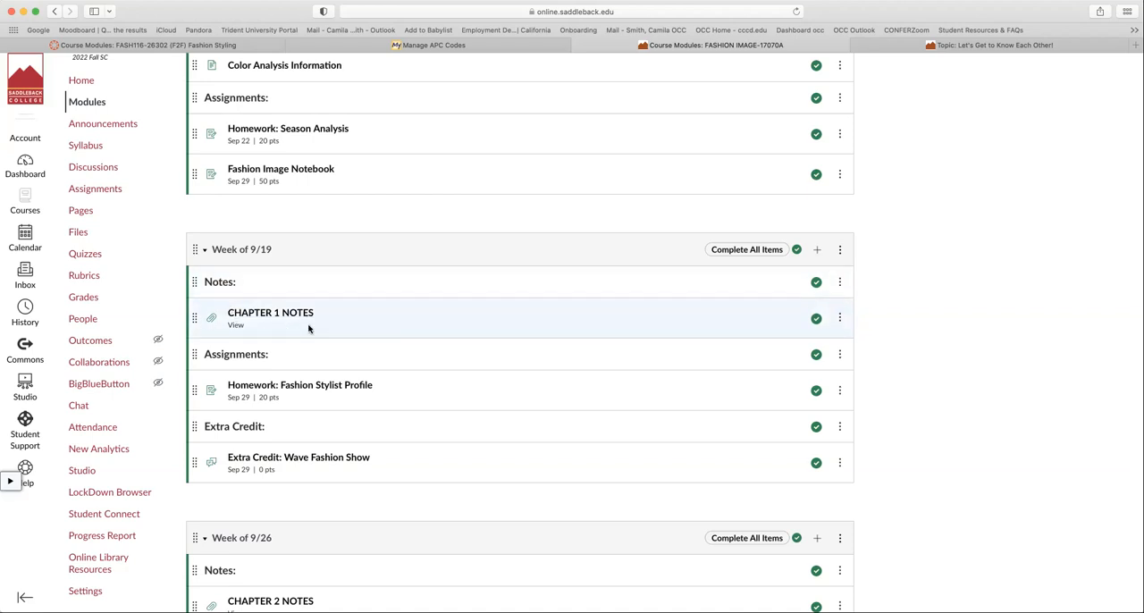
{"action": "mouse_move", "coordinate": [279, 318]}
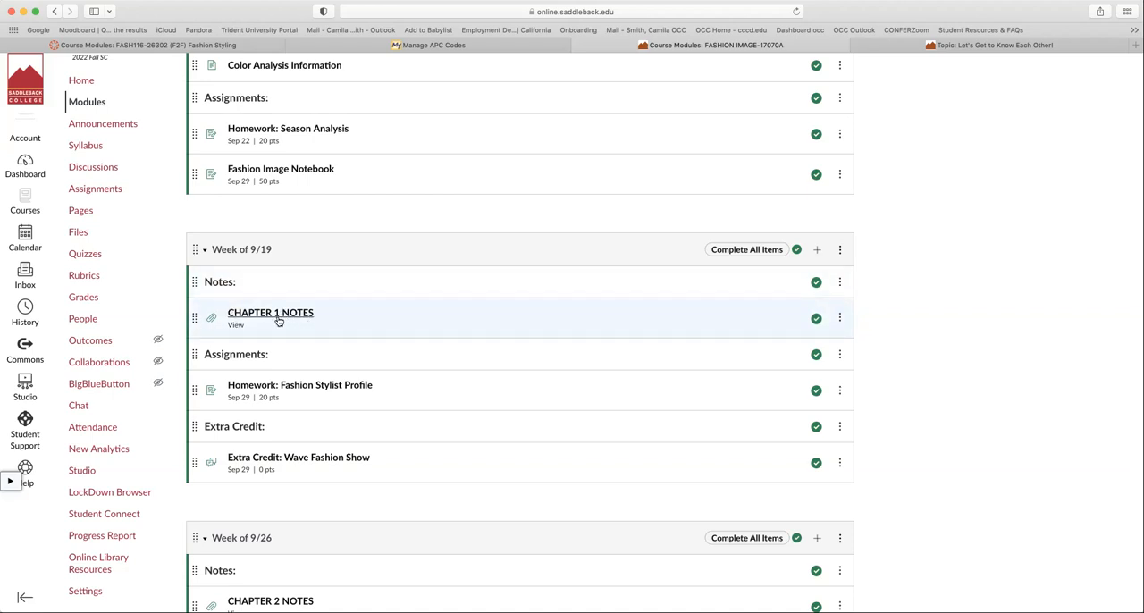
{"action": "mouse_move", "coordinate": [294, 332]}
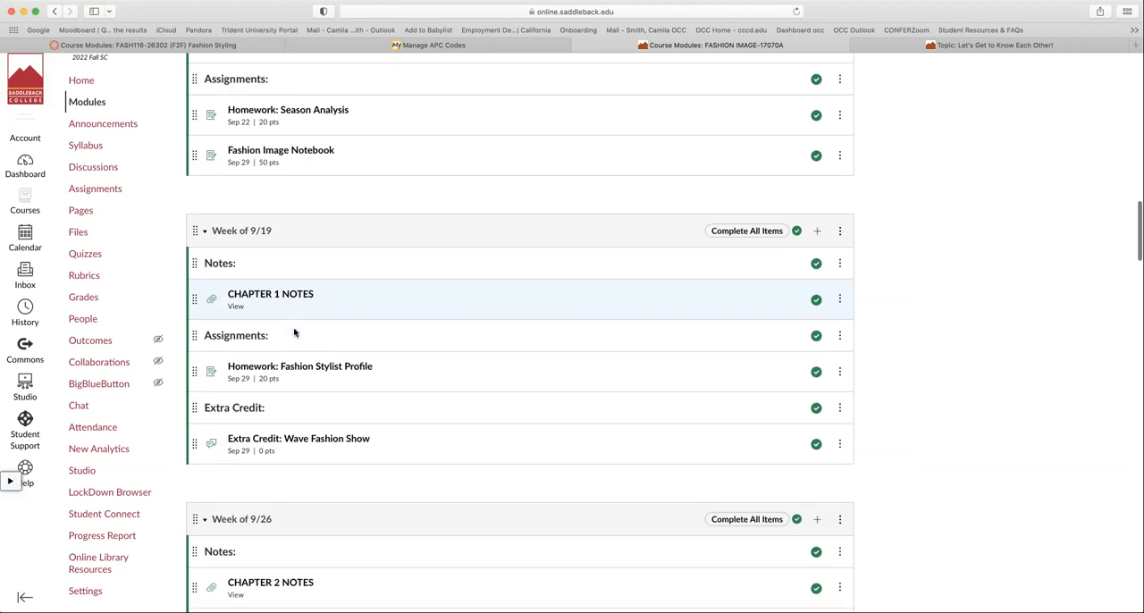
{"action": "scroll", "scroll_direction": "down", "scroll_amount": 3}
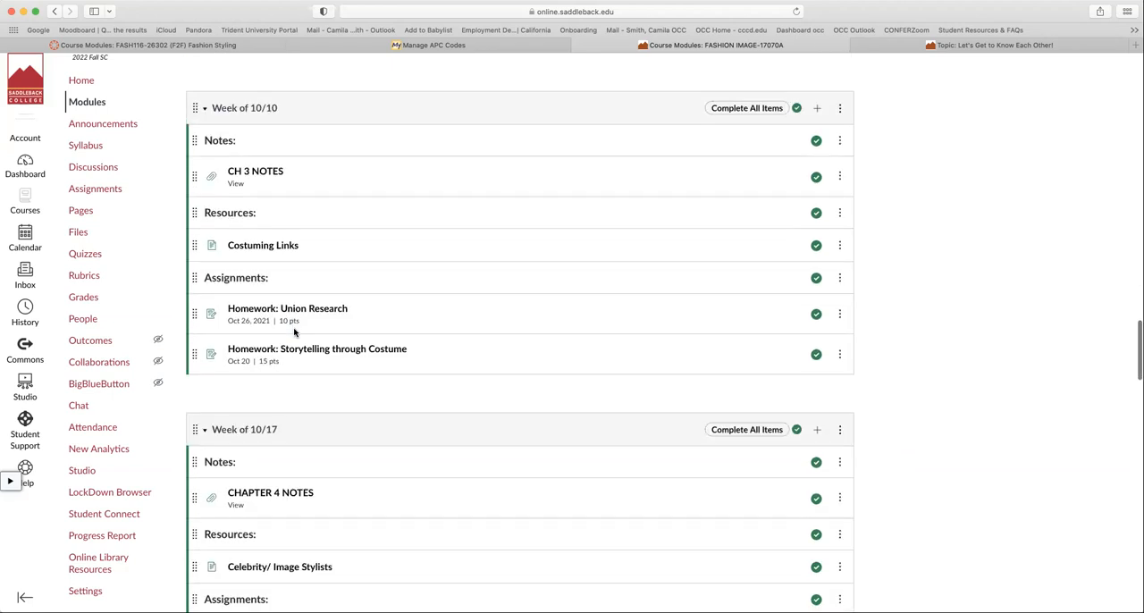
{"action": "scroll", "scroll_direction": "down", "scroll_amount": 3}
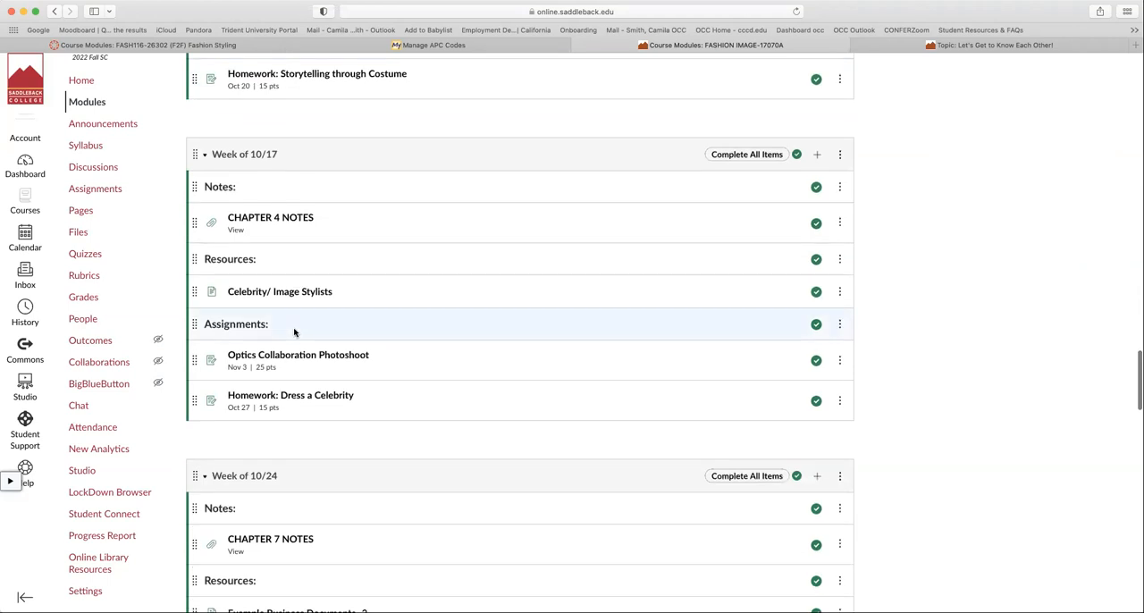
{"action": "scroll", "scroll_direction": "down", "scroll_amount": 3}
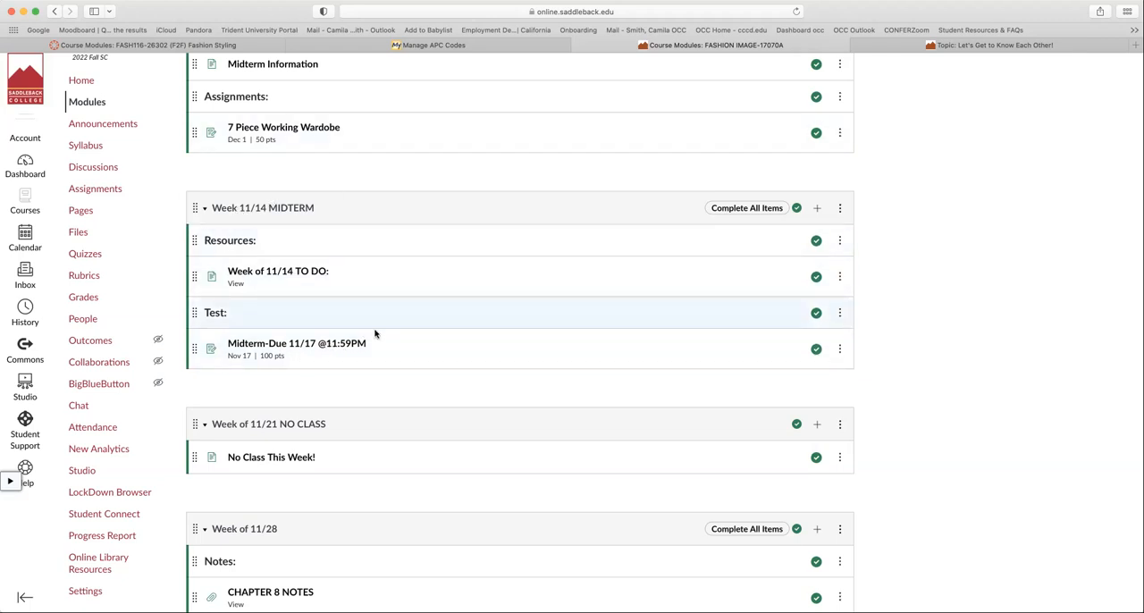
{"action": "mouse_move", "coordinate": [201, 287]}
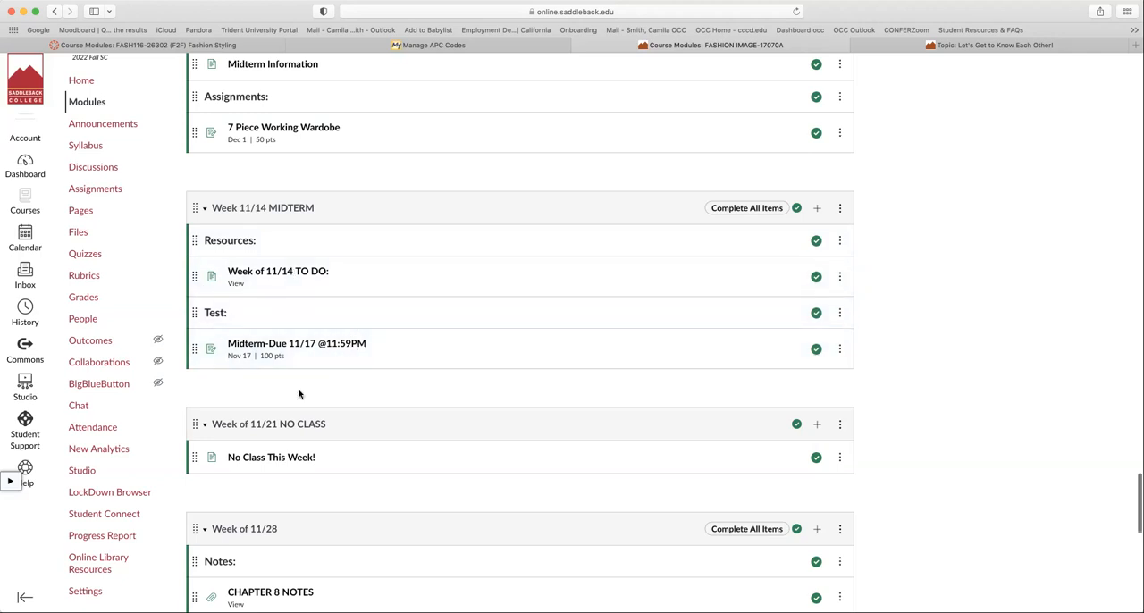
{"action": "scroll", "scroll_direction": "down", "scroll_amount": 3}
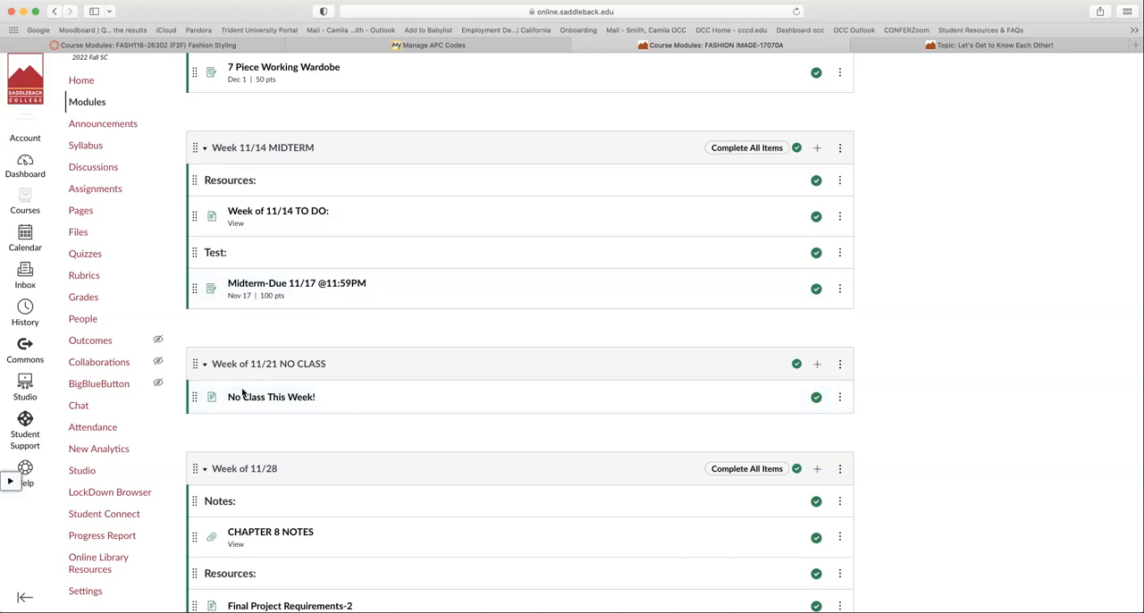
{"action": "scroll", "scroll_direction": "down", "scroll_amount": 3}
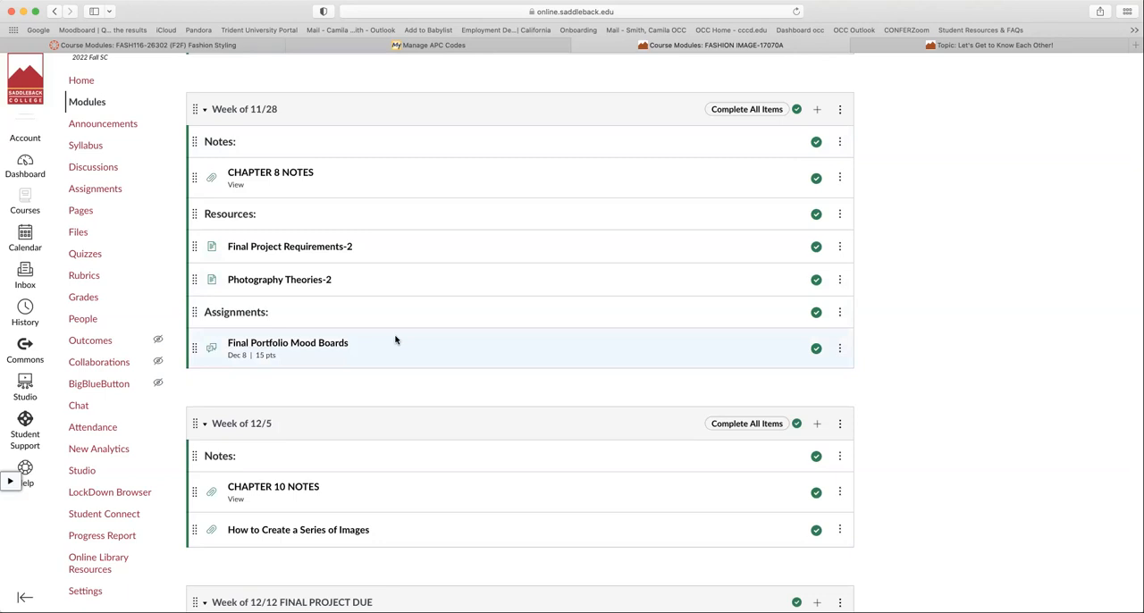
{"action": "scroll", "scroll_direction": "down", "scroll_amount": 3}
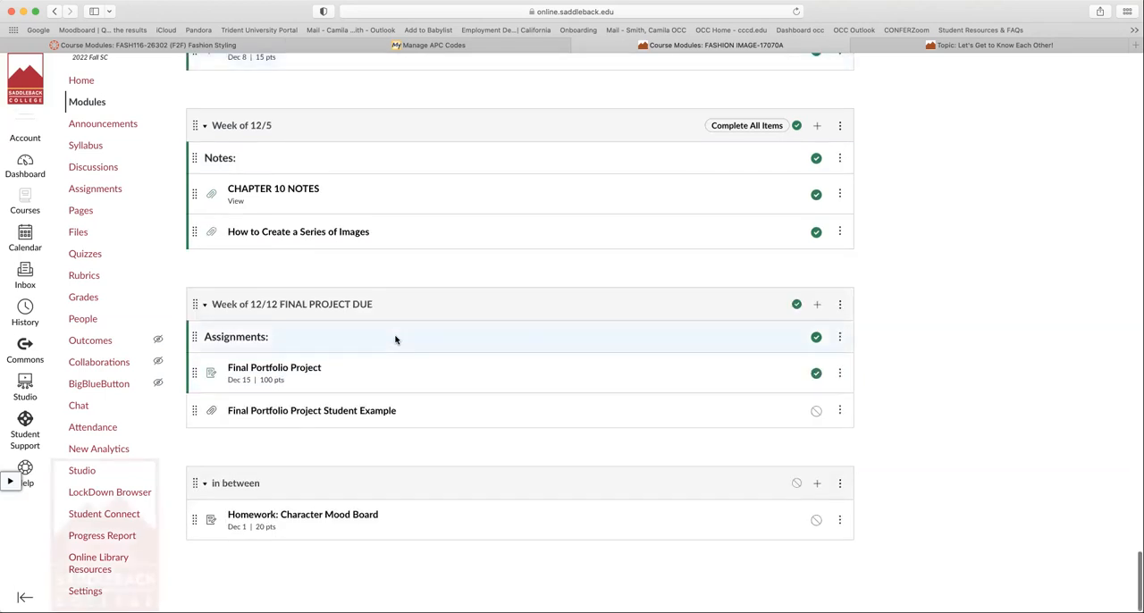
{"action": "scroll", "scroll_direction": "up", "scroll_amount": 3}
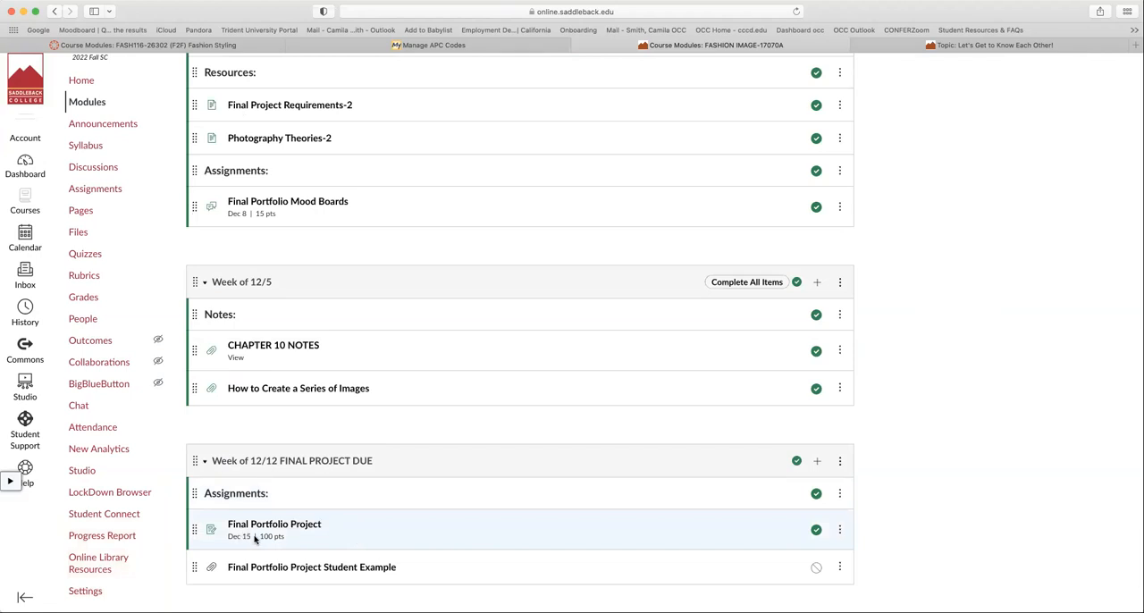
{"action": "mouse_move", "coordinate": [261, 522]}
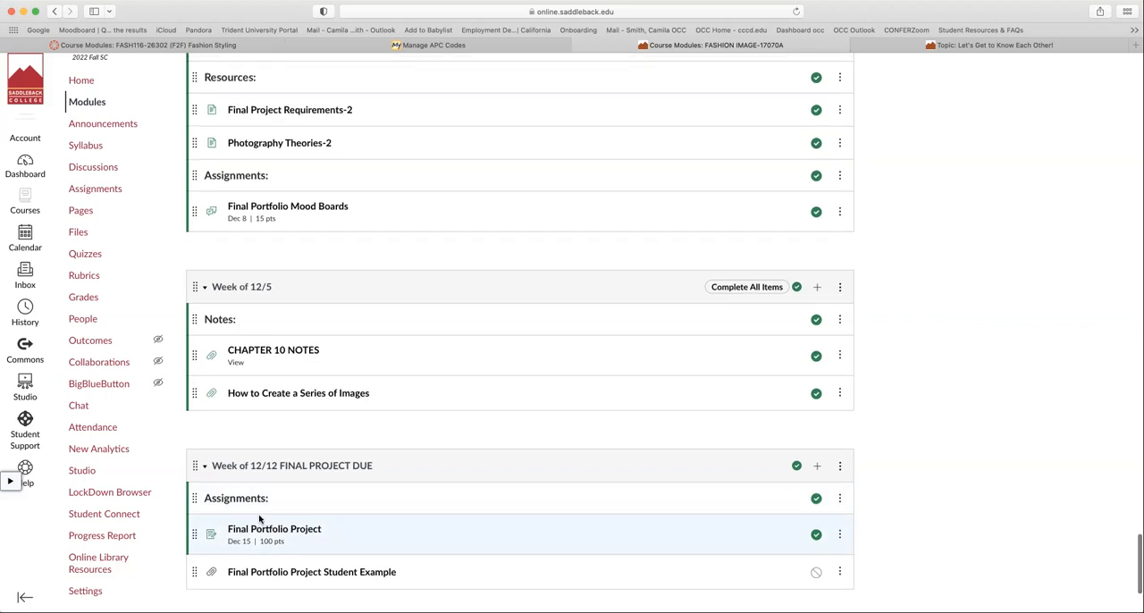
{"action": "scroll", "scroll_direction": "up", "scroll_amount": 3}
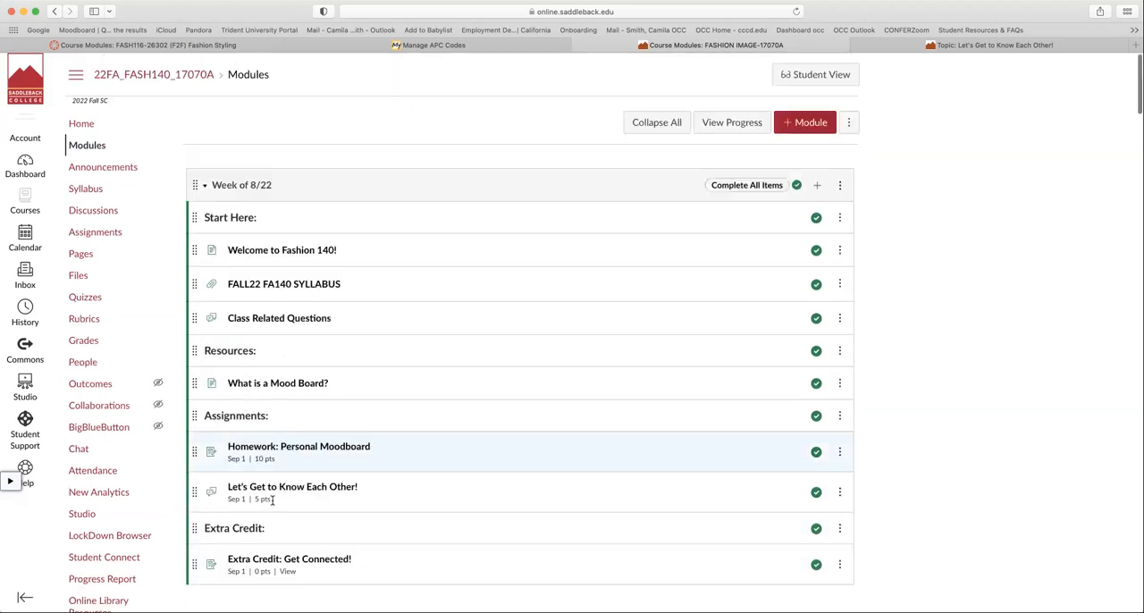
Step: Preview the FALL22 FA140 SYLLABUS PDF and scroll to the Course description
{"action": "scroll", "scroll_direction": "down", "scroll_amount": 3}
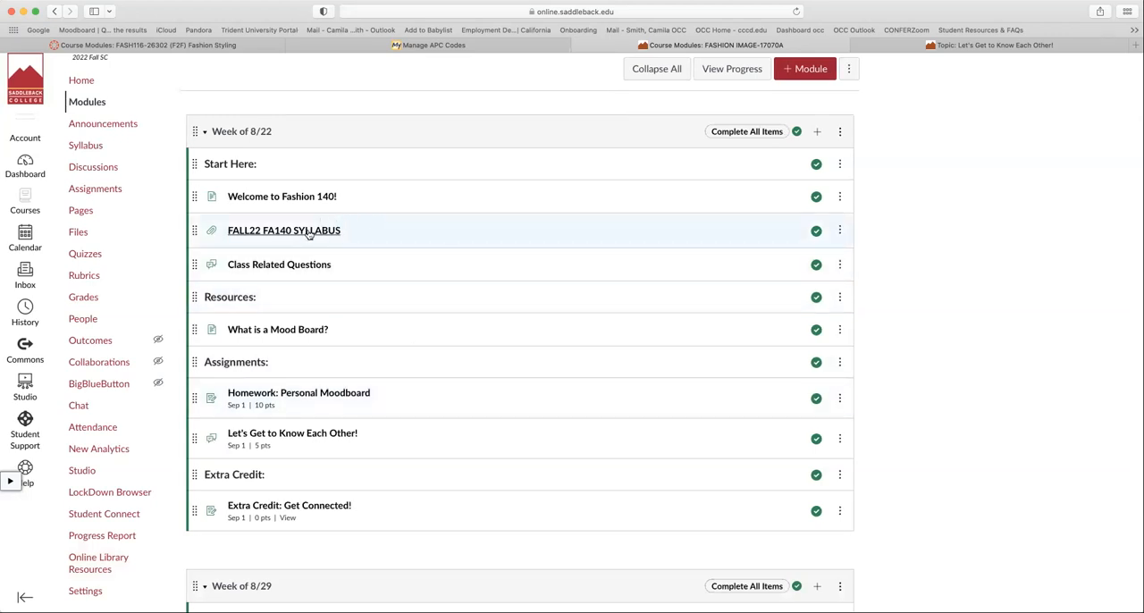
{"action": "left_click", "coordinate": [283, 230]}
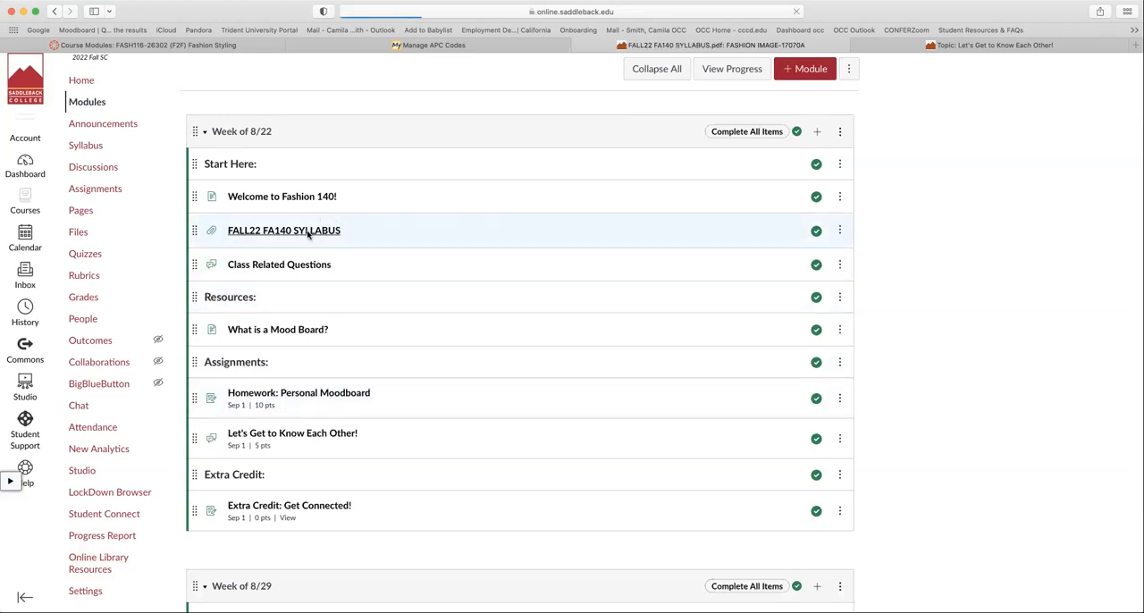
{"action": "left_click", "coordinate": [283, 230]}
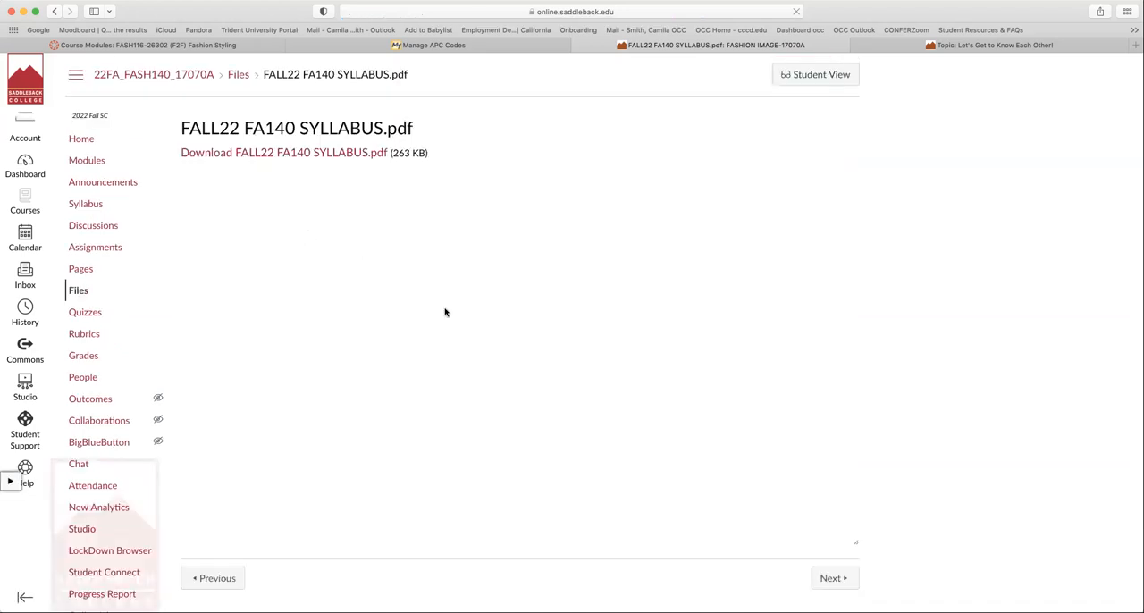
{"action": "left_click", "coordinate": [283, 152]}
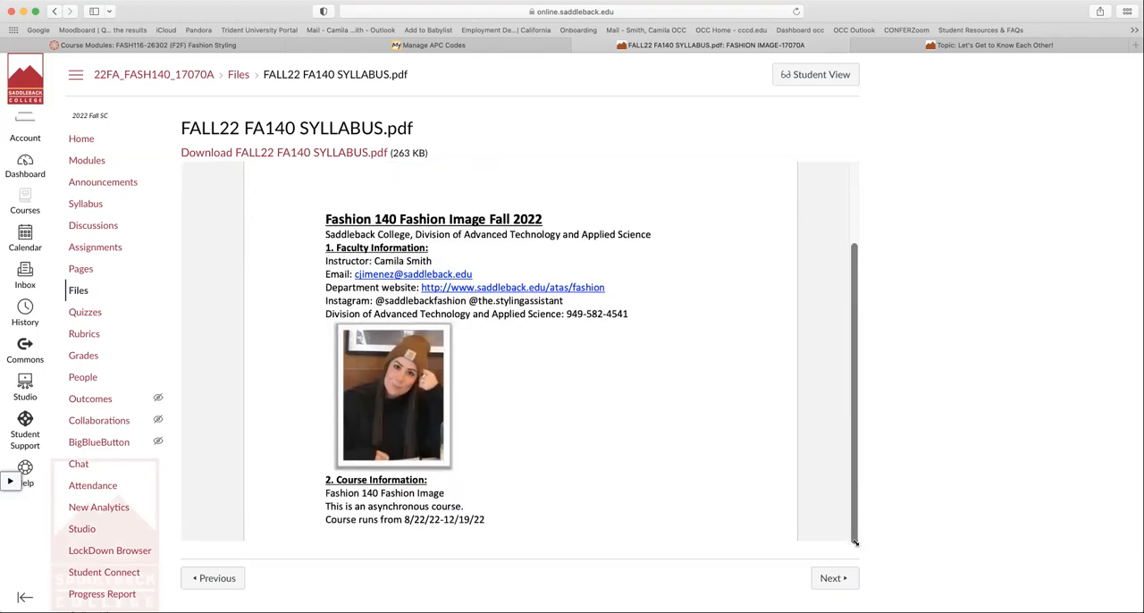
{"action": "scroll", "scroll_direction": "up", "scroll_amount": 3}
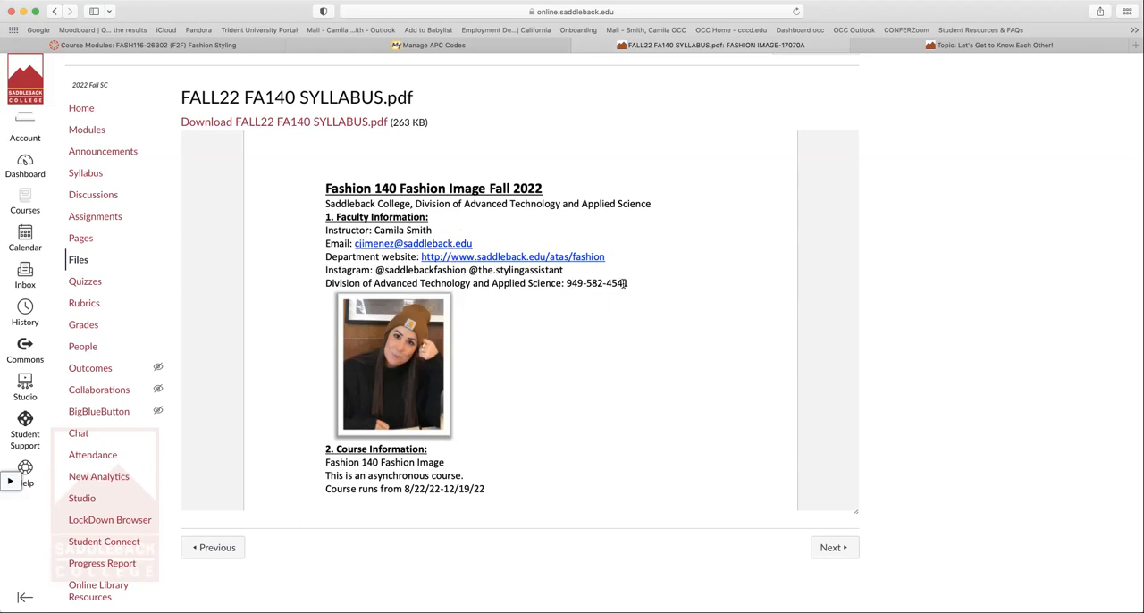
{"action": "scroll", "scroll_direction": "down", "scroll_amount": 3}
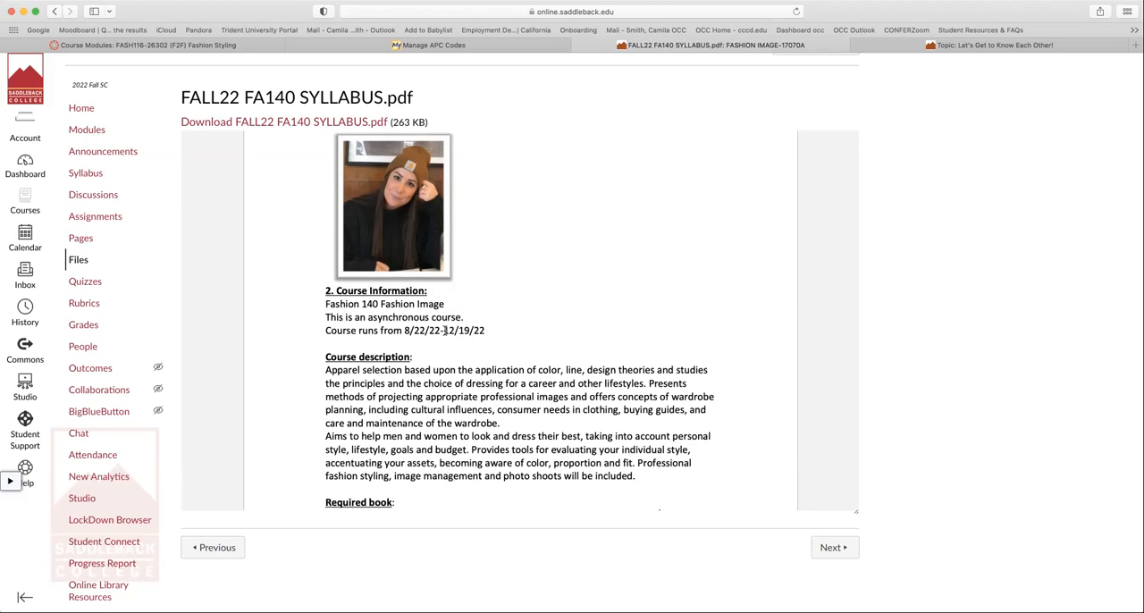
{"action": "mouse_move", "coordinate": [476, 350]}
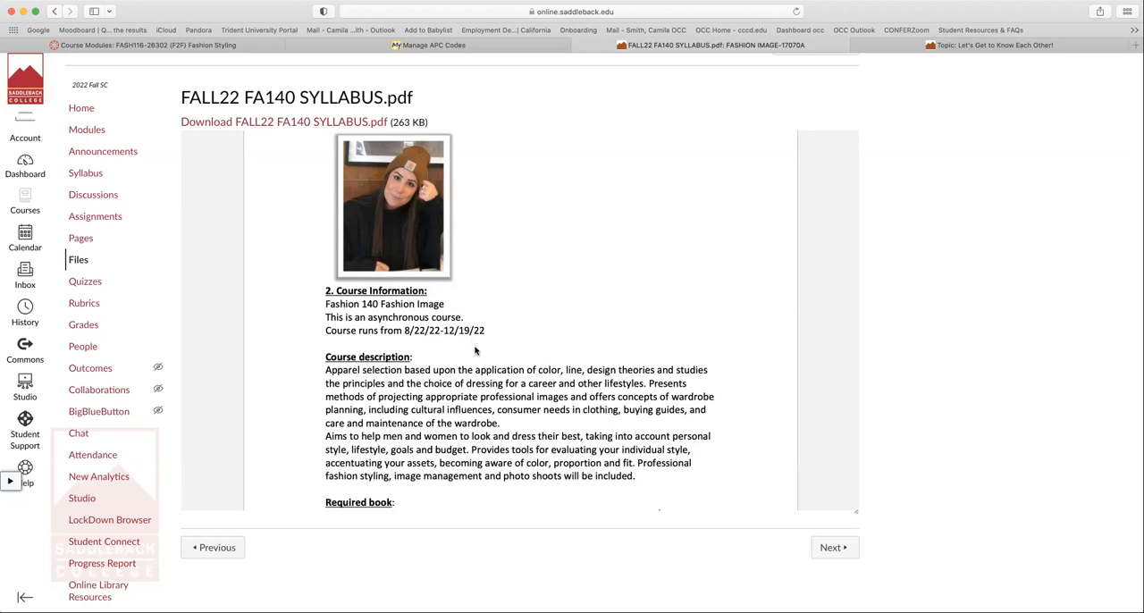
{"action": "scroll", "scroll_direction": "down", "scroll_amount": 3}
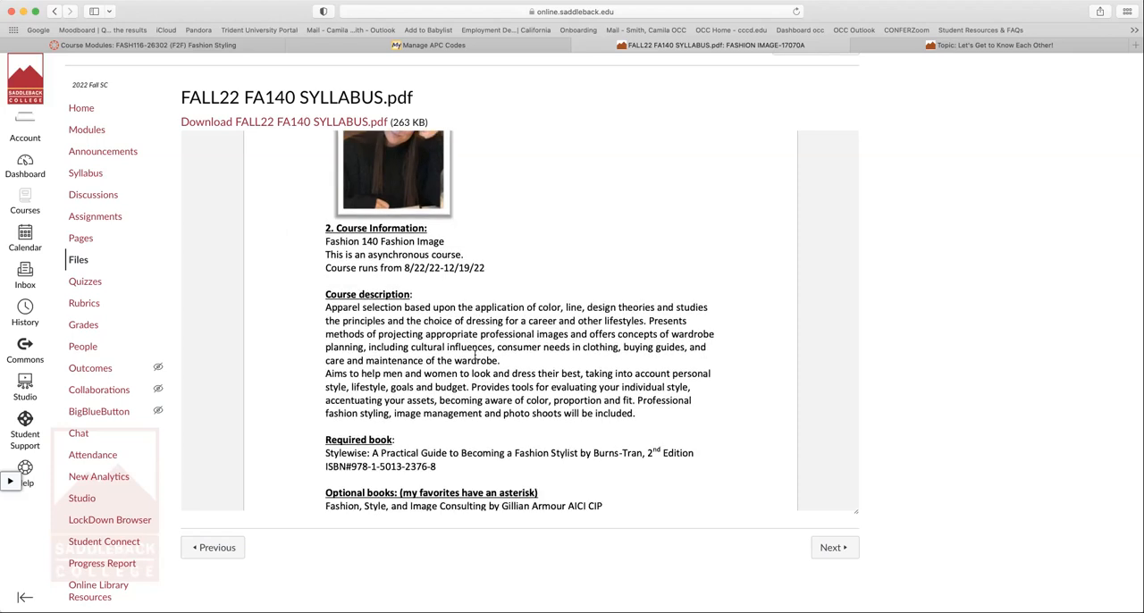
{"action": "scroll", "scroll_direction": "down", "scroll_amount": 3}
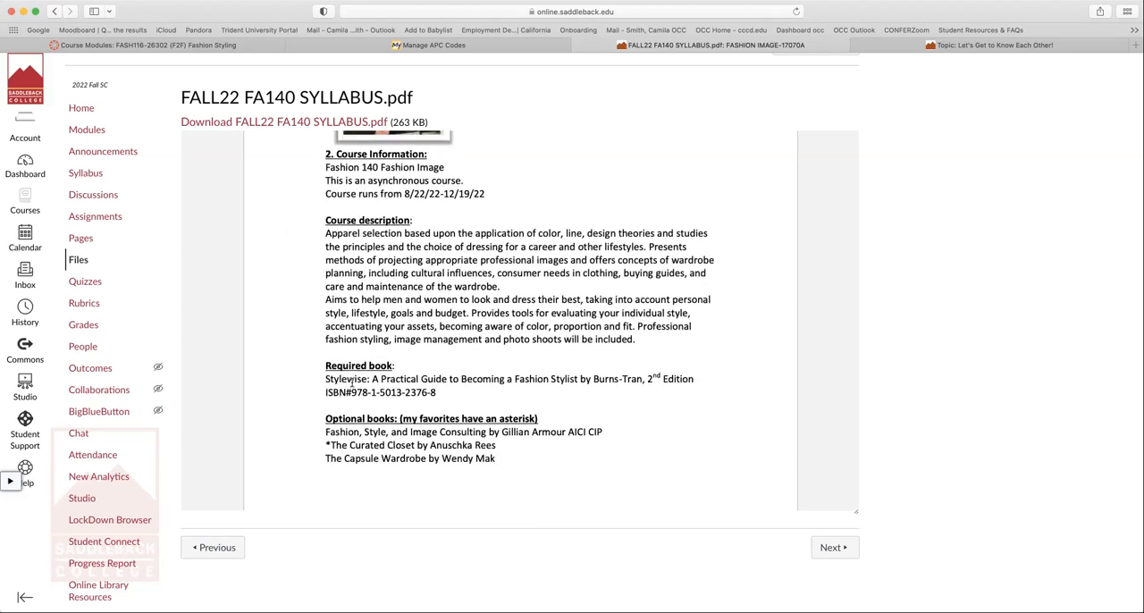
{"action": "mouse_move", "coordinate": [599, 388]}
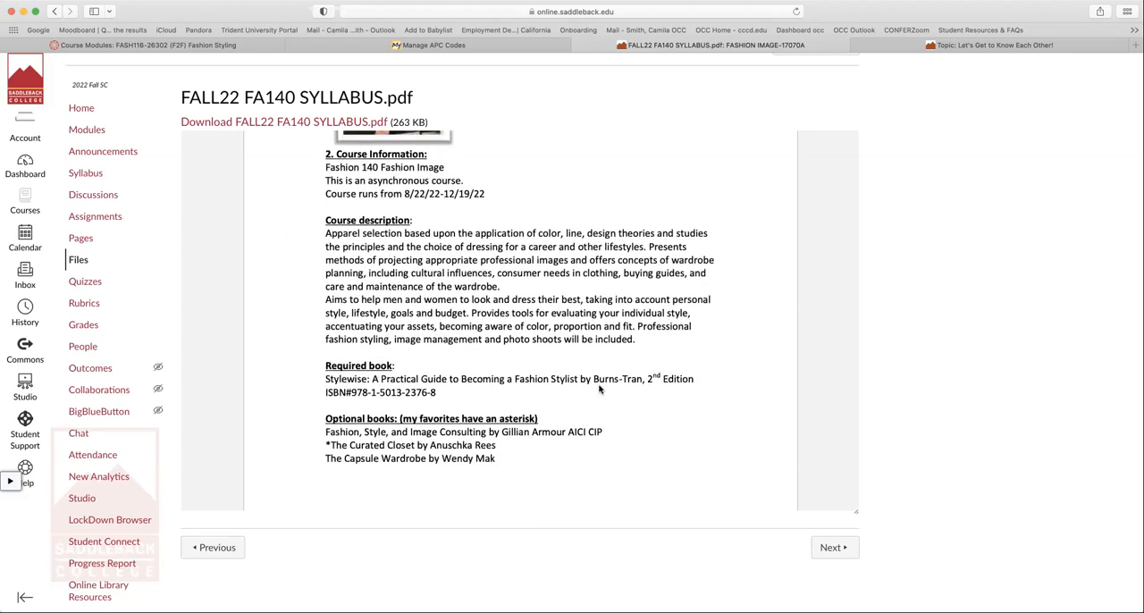
{"action": "mouse_move", "coordinate": [679, 389]}
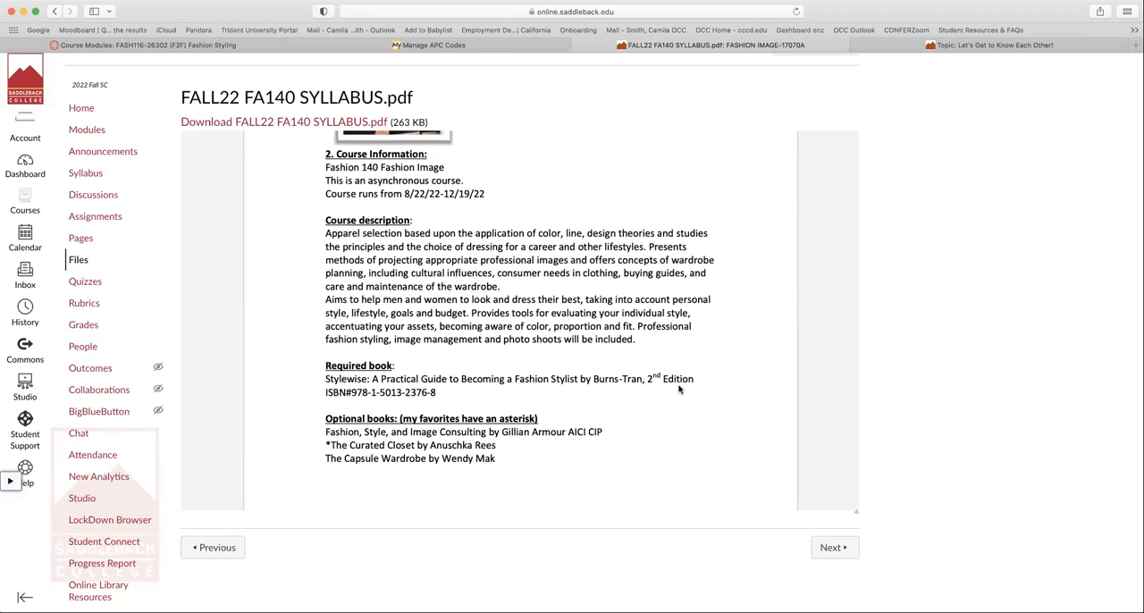
{"action": "mouse_move", "coordinate": [675, 393]}
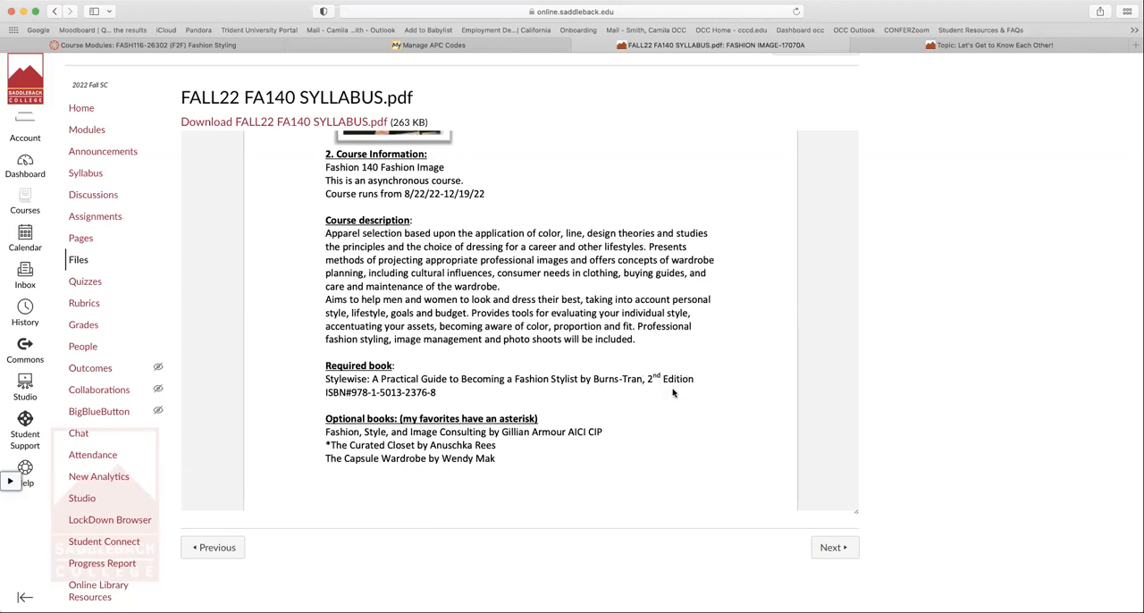
{"action": "mouse_move", "coordinate": [701, 386]}
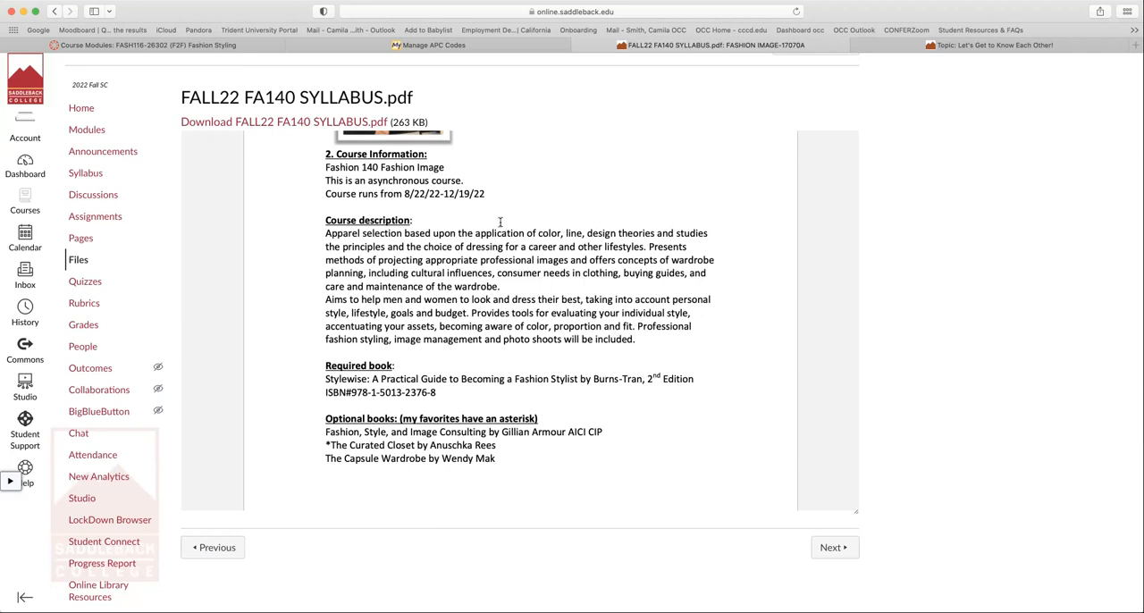
{"action": "mouse_move", "coordinate": [710, 341]}
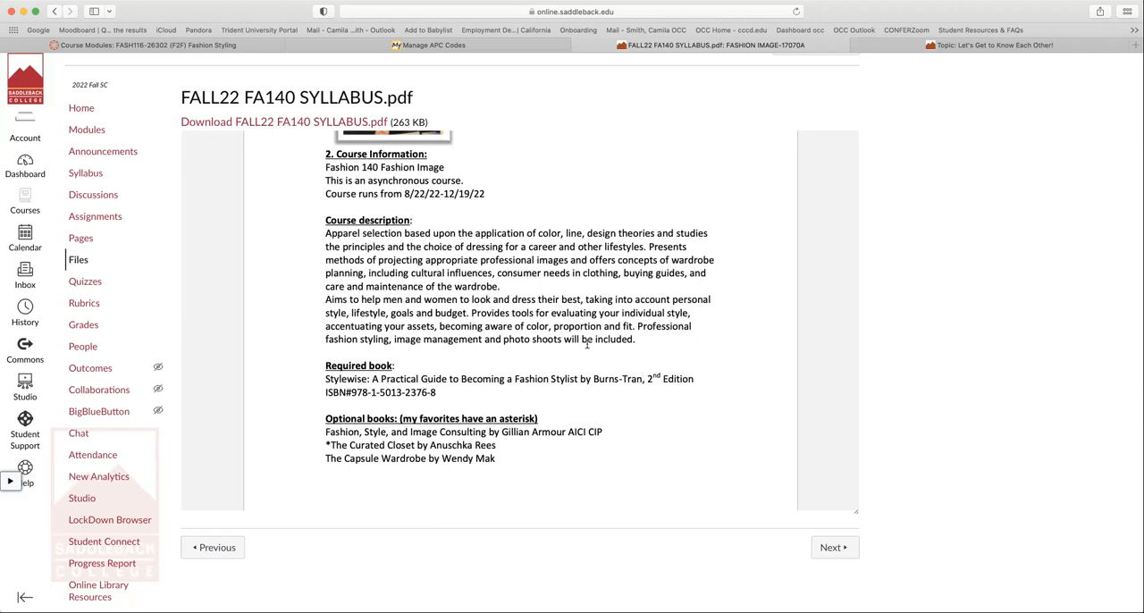
{"action": "mouse_move", "coordinate": [760, 381]}
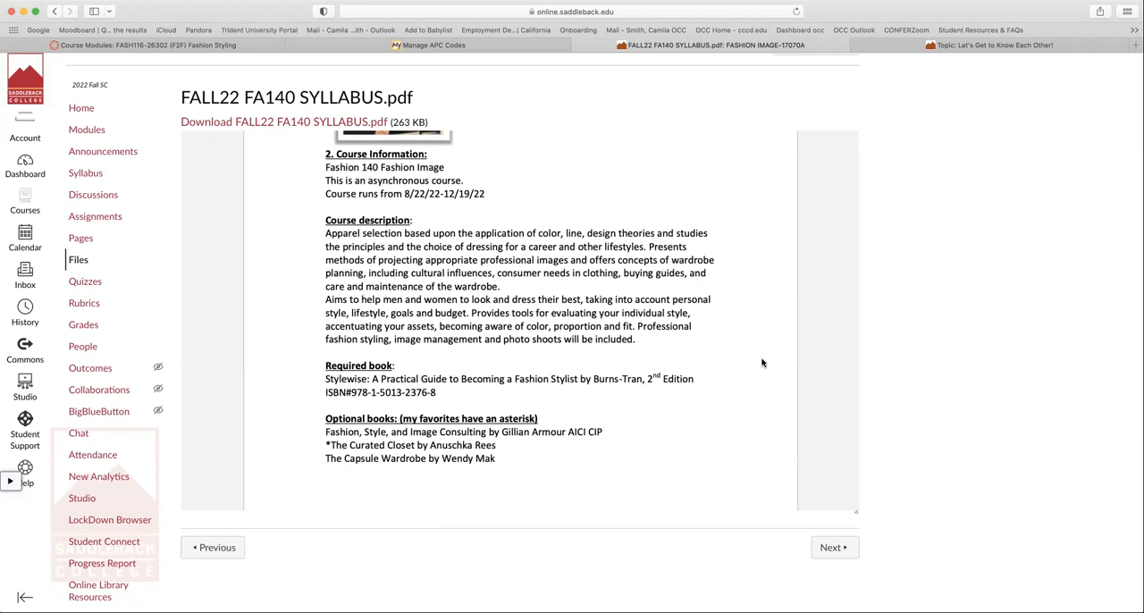
{"action": "mouse_move", "coordinate": [642, 427]}
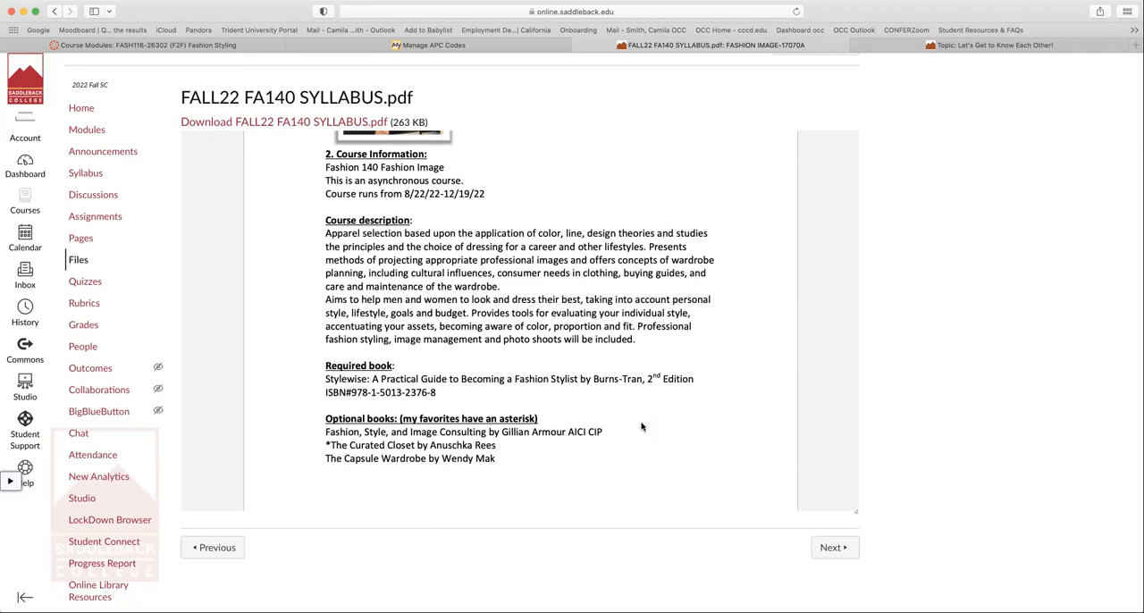
{"action": "scroll", "scroll_direction": "down", "scroll_amount": 3}
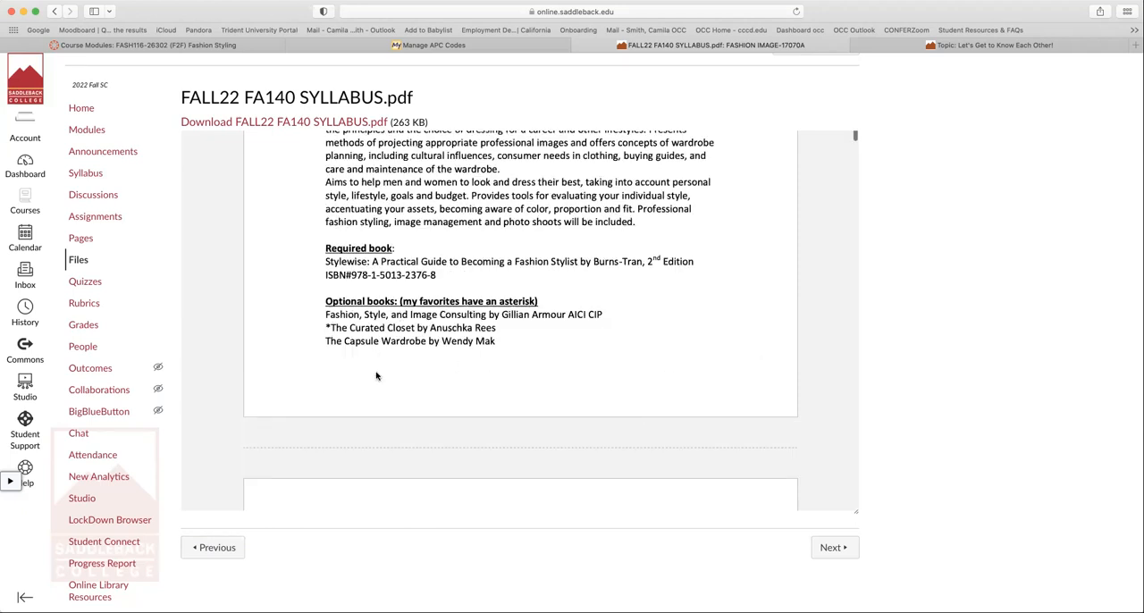
{"action": "scroll", "scroll_direction": "down", "scroll_amount": 3}
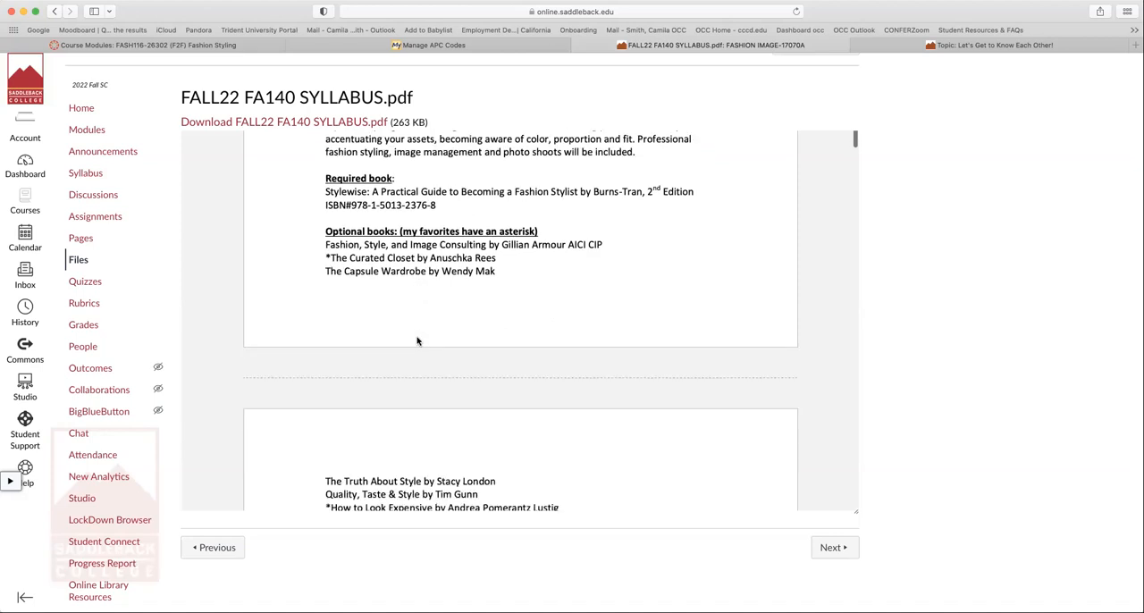
{"action": "scroll", "scroll_direction": "down", "scroll_amount": 3}
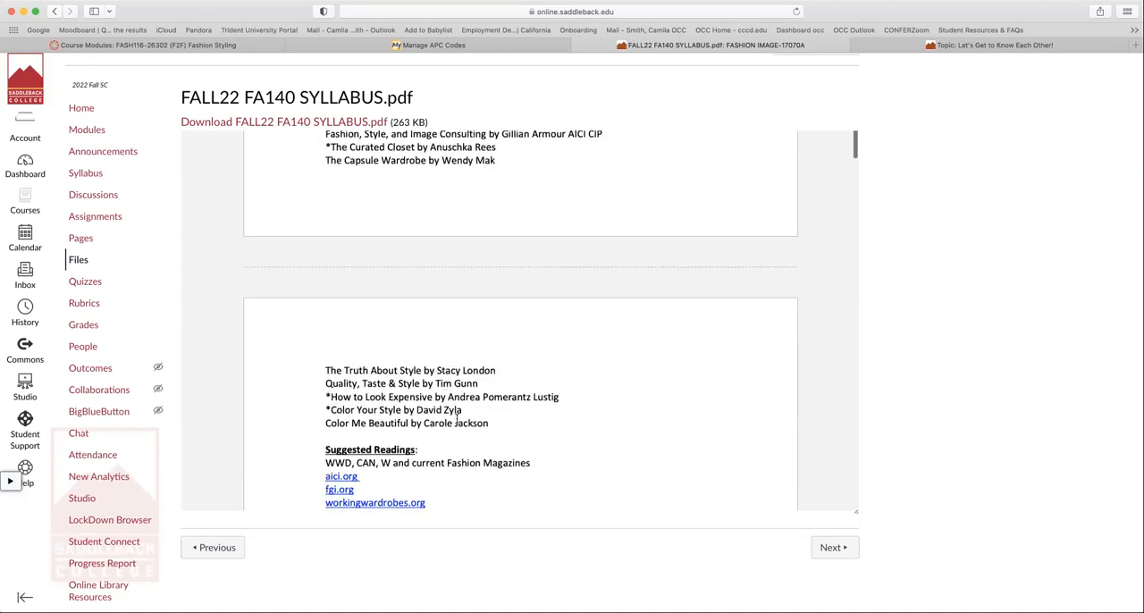
{"action": "scroll", "scroll_direction": "down", "scroll_amount": 3}
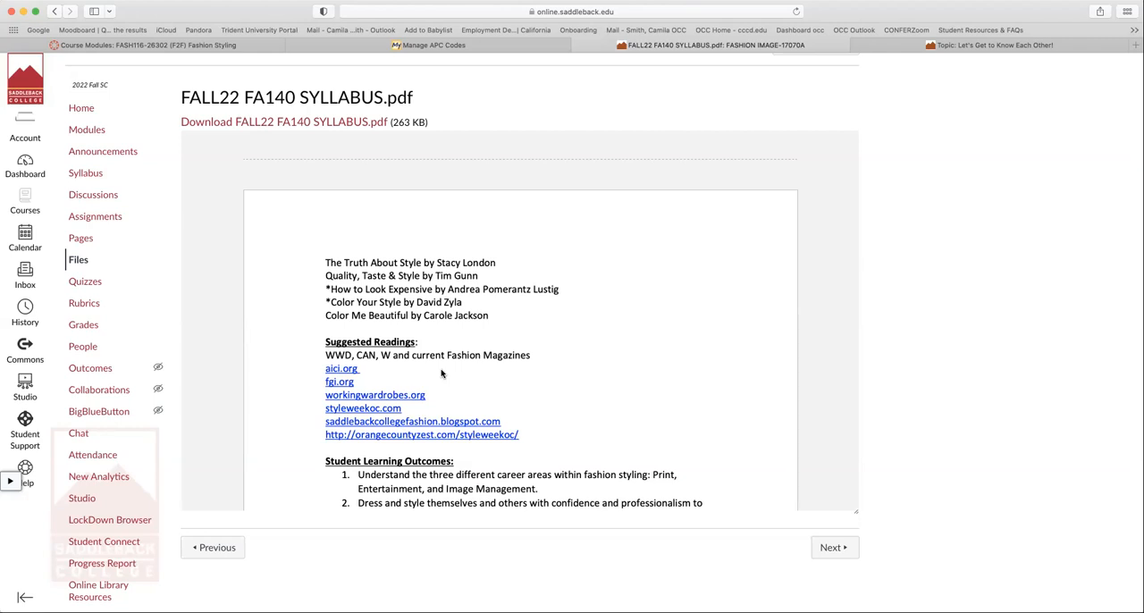
{"action": "scroll", "scroll_direction": "down", "scroll_amount": 3}
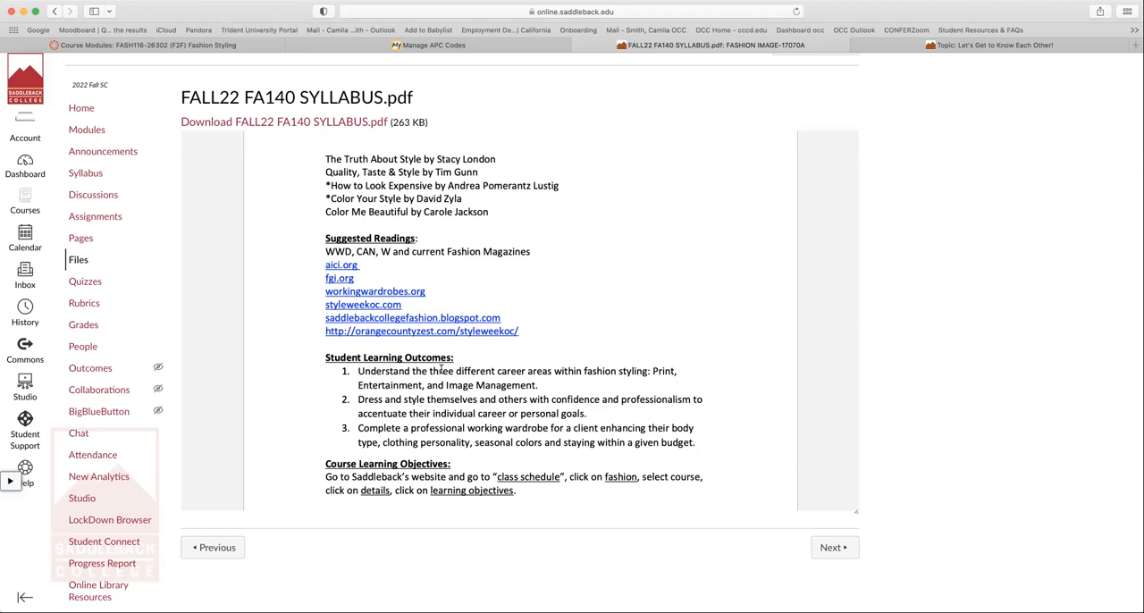
{"action": "mouse_move", "coordinate": [442, 362]}
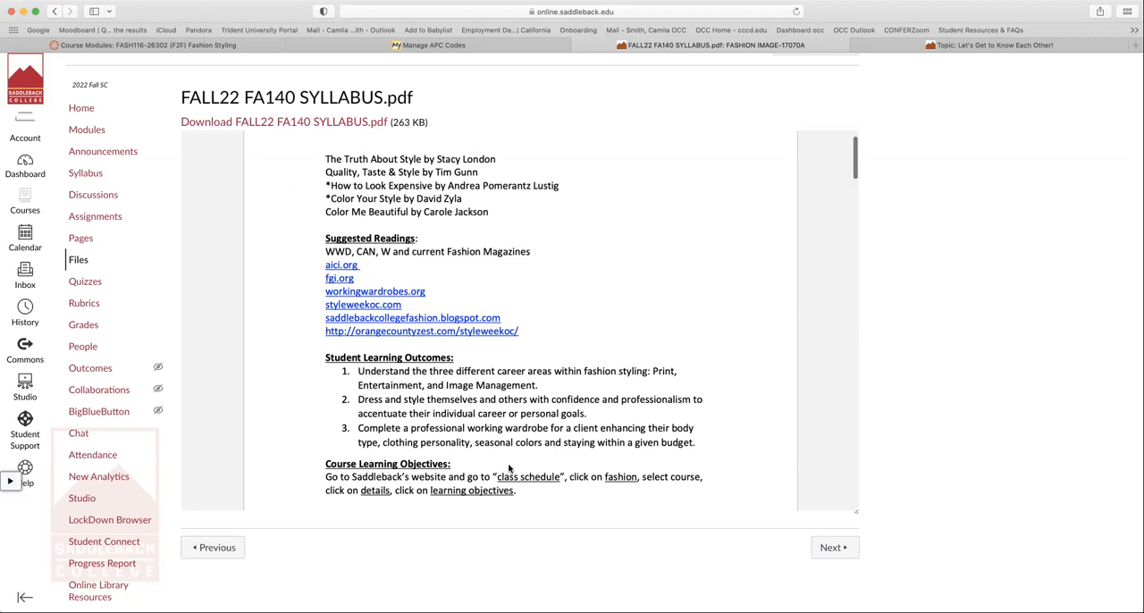
{"action": "scroll", "scroll_direction": "down", "scroll_amount": 3}
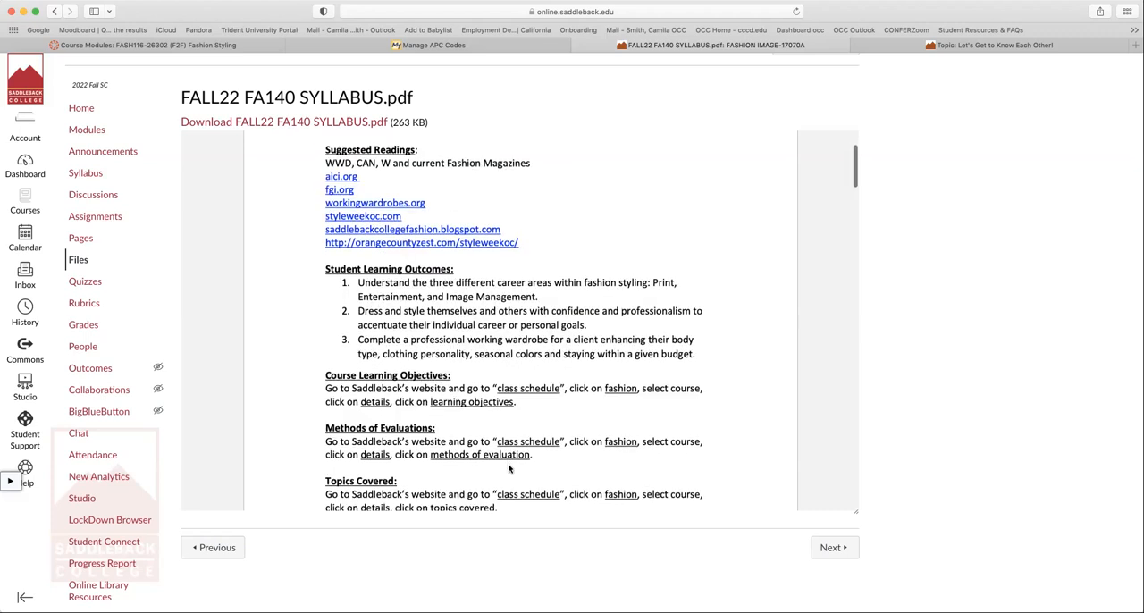
{"action": "scroll", "scroll_direction": "down", "scroll_amount": 3}
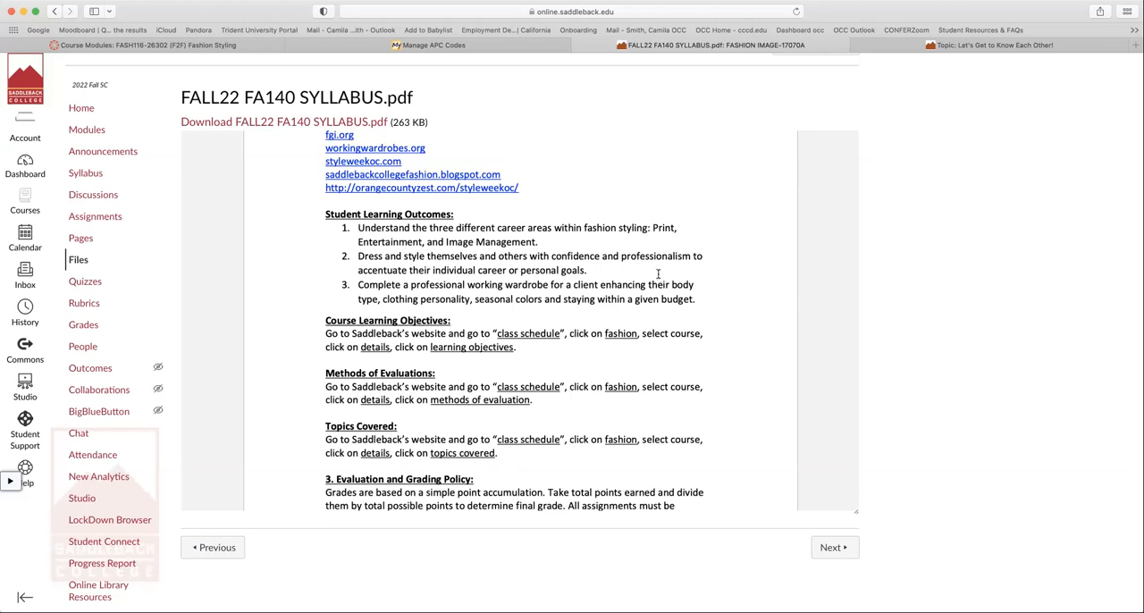
{"action": "mouse_move", "coordinate": [693, 281]}
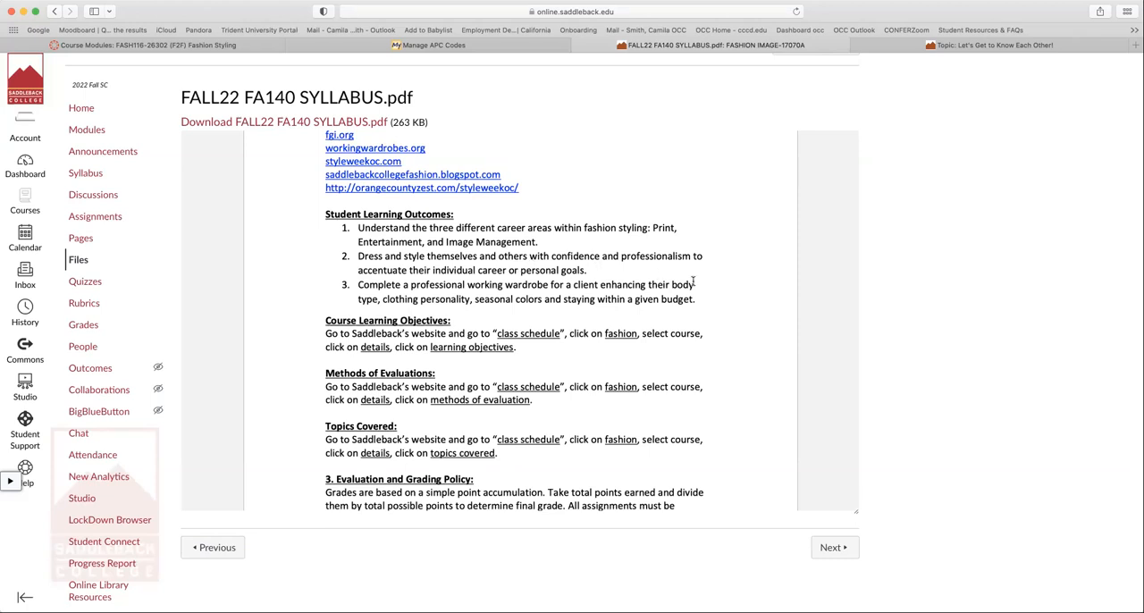
{"action": "mouse_move", "coordinate": [461, 388]}
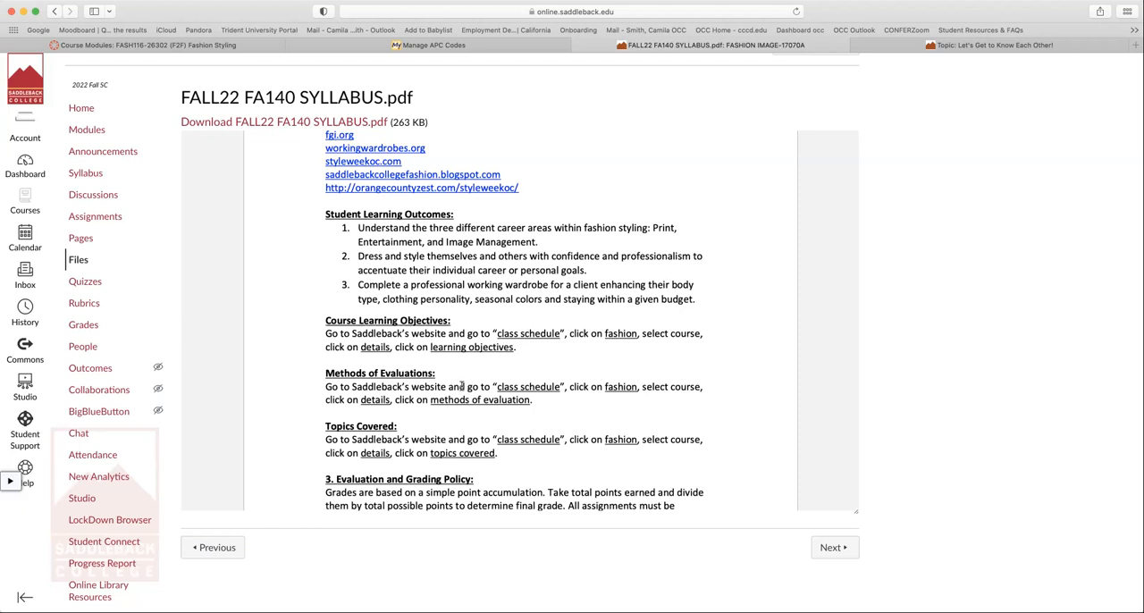
{"action": "mouse_move", "coordinate": [763, 426]}
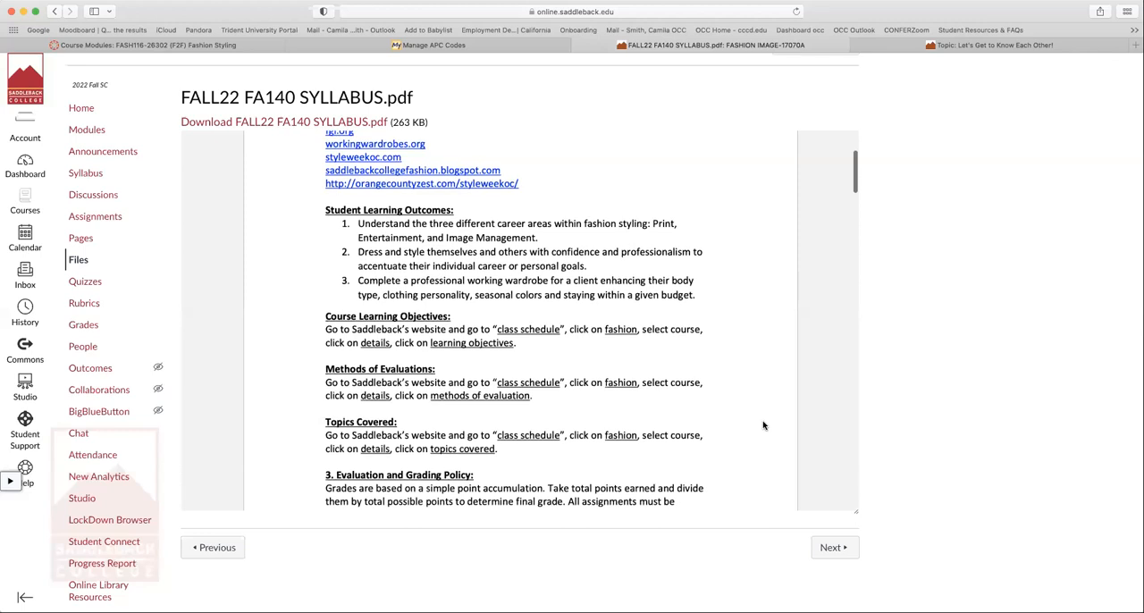
Step: Scroll the syllabus to the Grading Policy table starting with in-class assignments worth 60 points
{"action": "scroll", "scroll_direction": "down", "scroll_amount": 3}
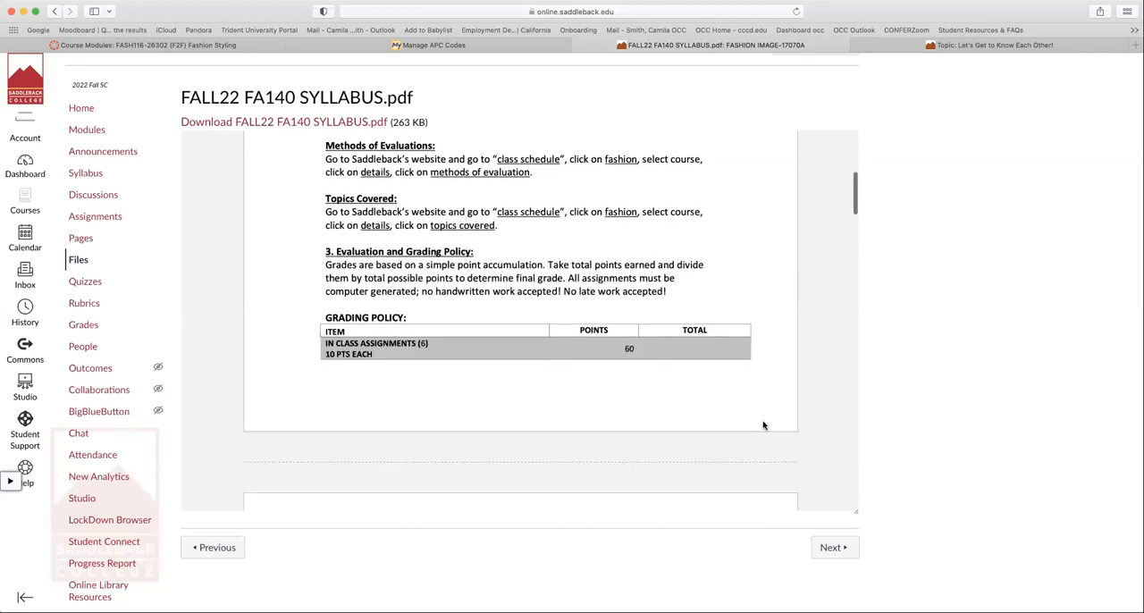
{"action": "scroll", "scroll_direction": "down", "scroll_amount": 3}
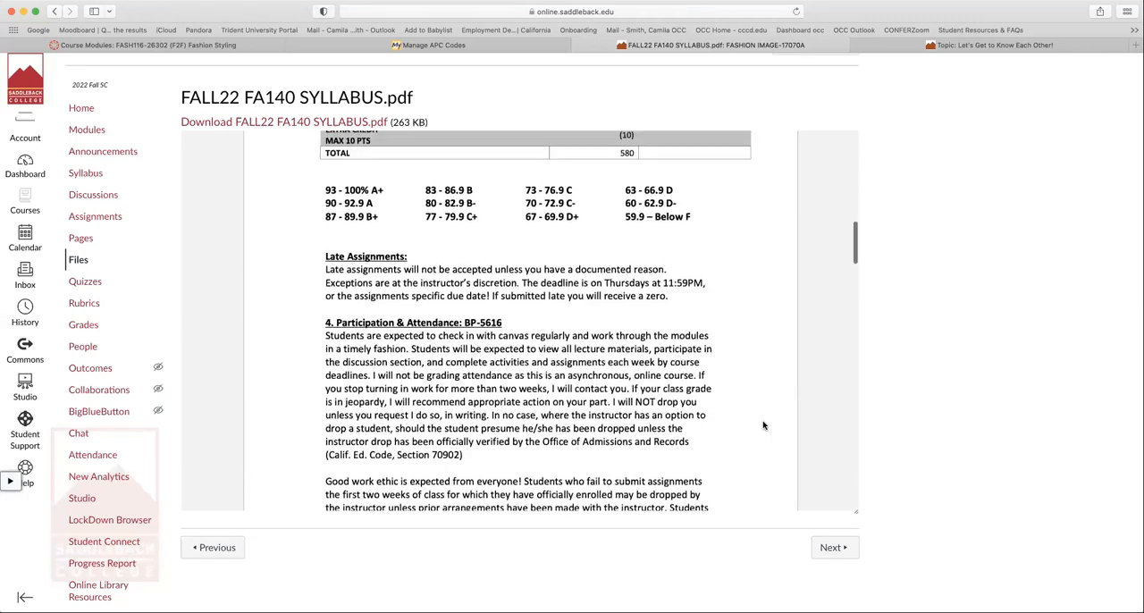
{"action": "scroll", "scroll_direction": "up", "scroll_amount": 3}
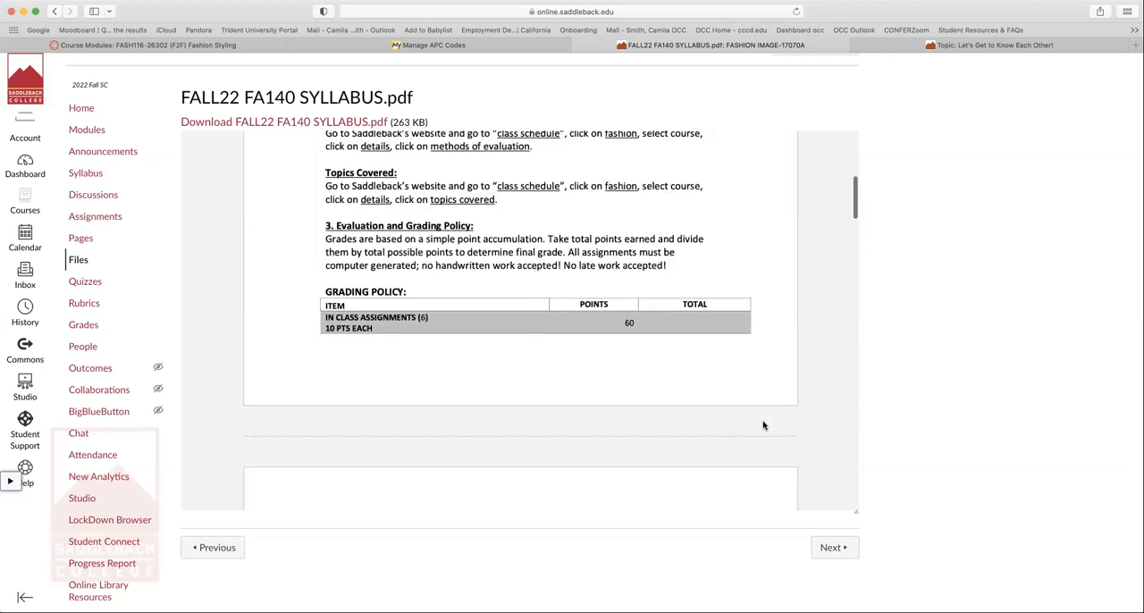
{"action": "scroll", "scroll_direction": "up", "scroll_amount": 3}
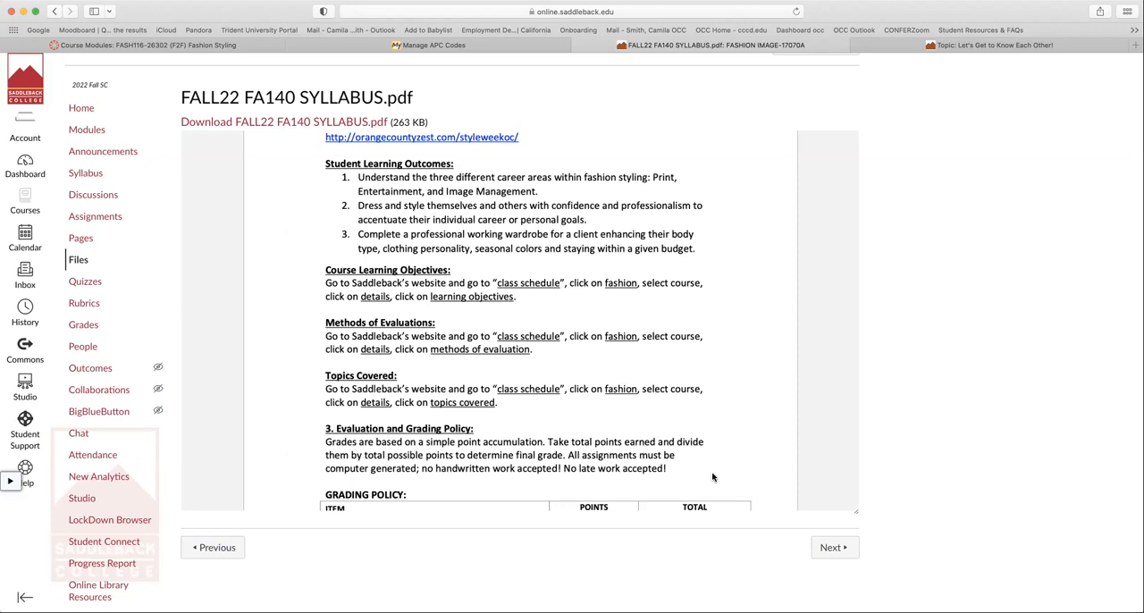
{"action": "scroll", "scroll_direction": "down", "scroll_amount": 3}
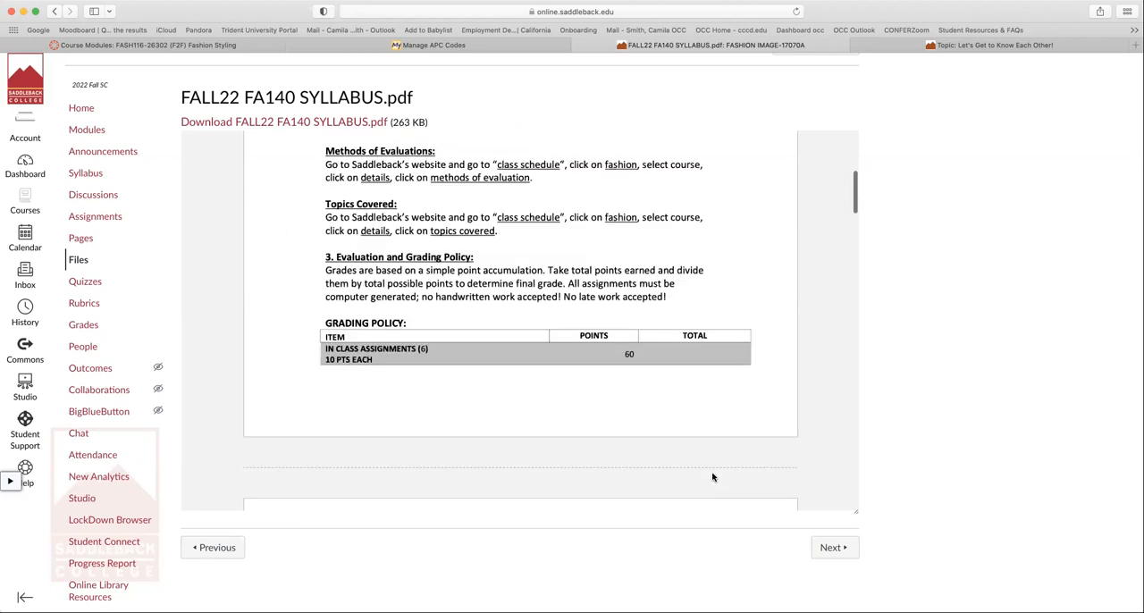
Step: Scroll the syllabus to the Late Assignments and Participation & Attendance sections
{"action": "scroll", "scroll_direction": "down", "scroll_amount": 3}
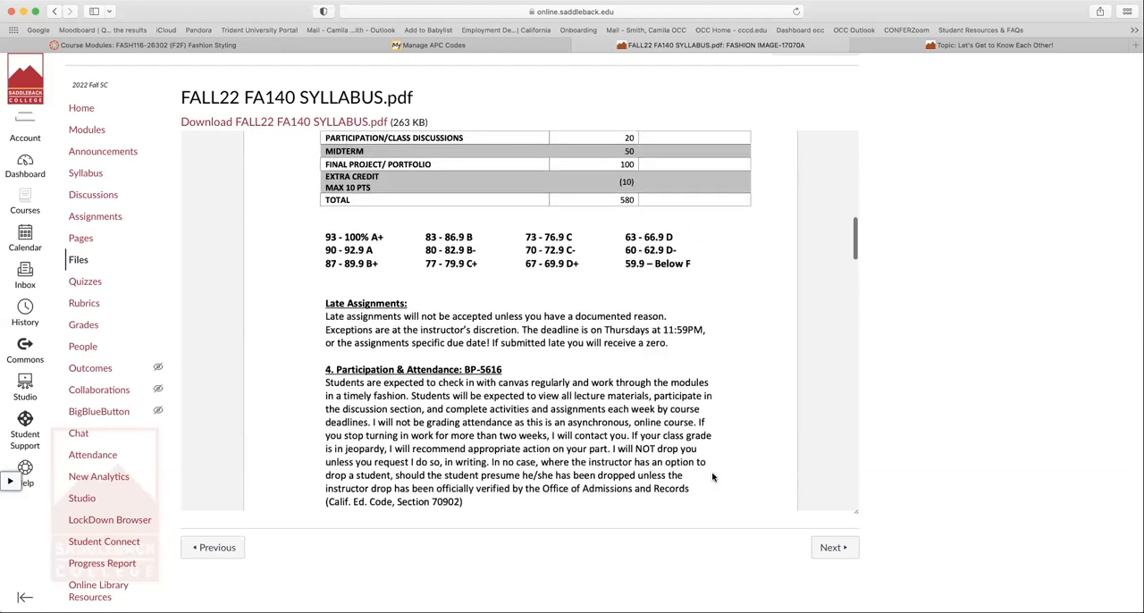
{"action": "scroll", "scroll_direction": "down", "scroll_amount": 3}
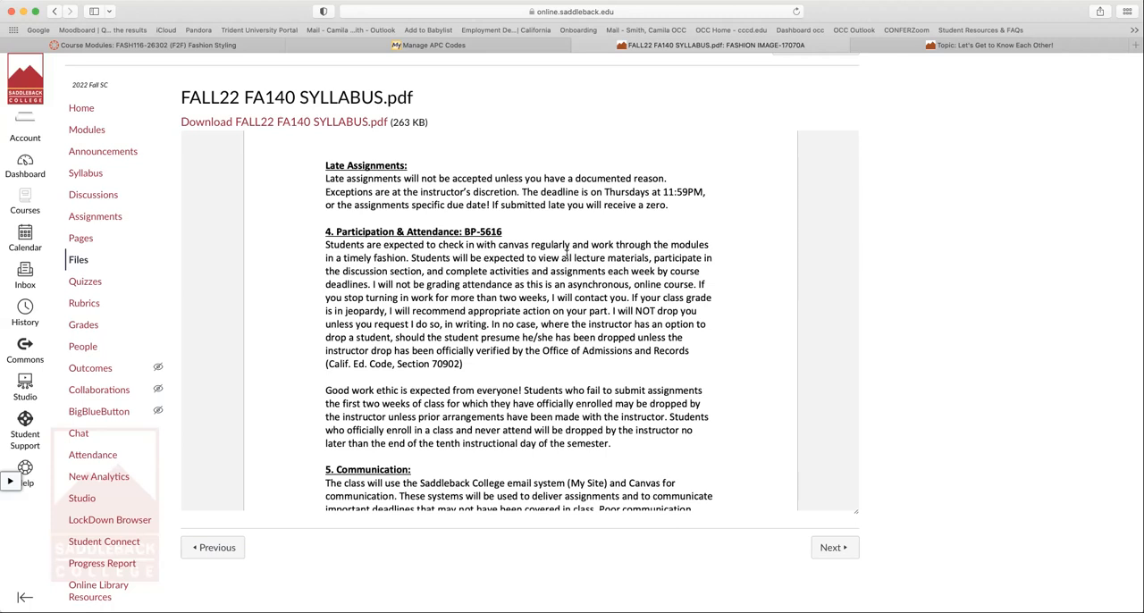
{"action": "mouse_move", "coordinate": [635, 224]}
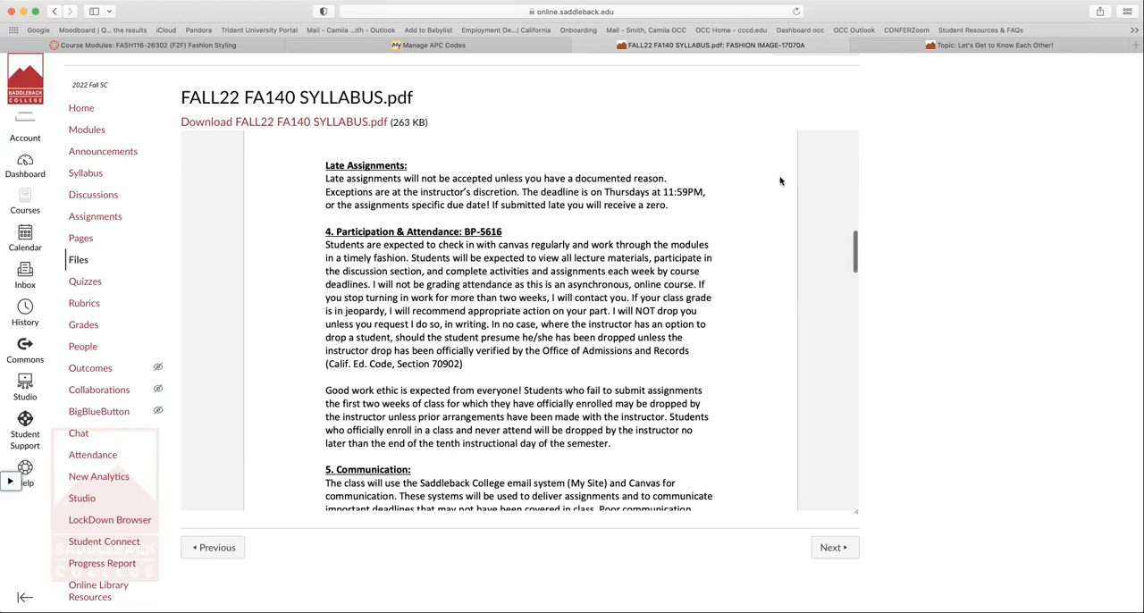
{"action": "mouse_move", "coordinate": [316, 210]}
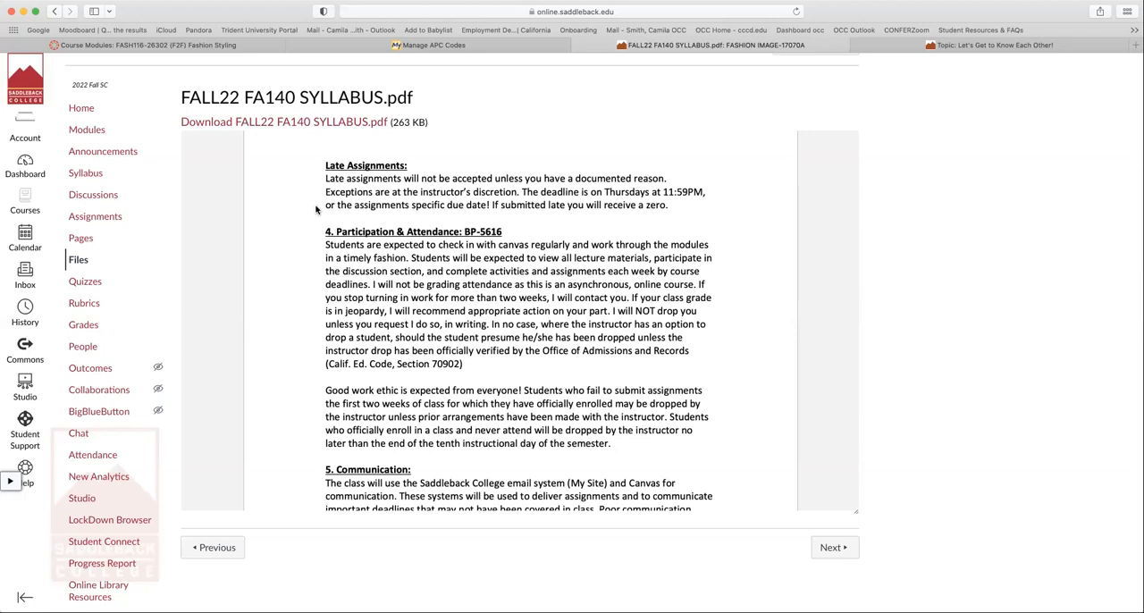
{"action": "mouse_move", "coordinate": [323, 209]}
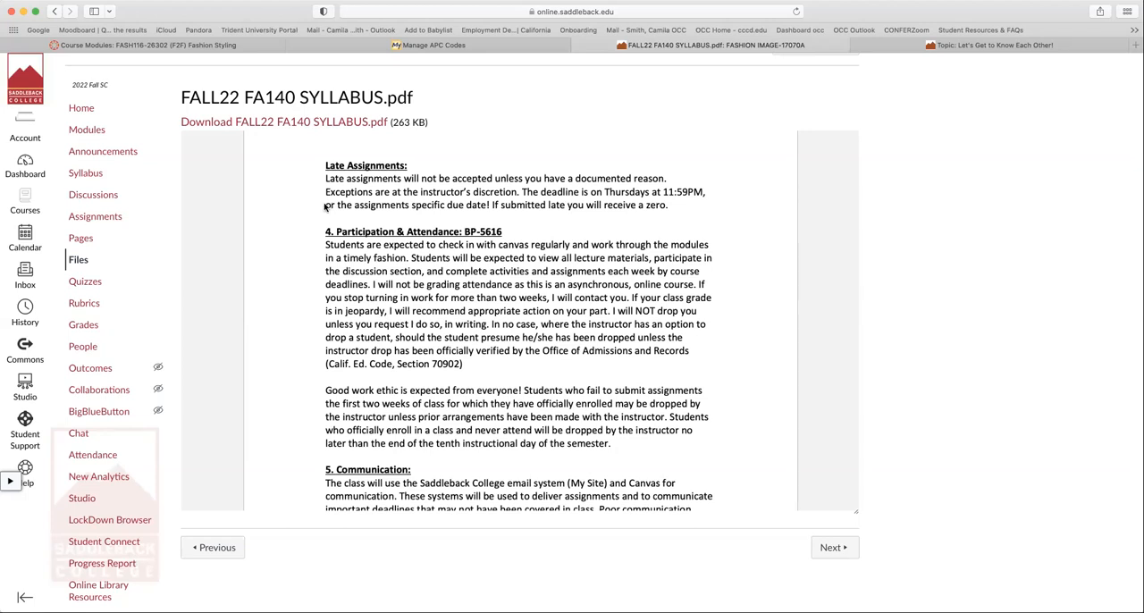
{"action": "mouse_move", "coordinate": [404, 224]}
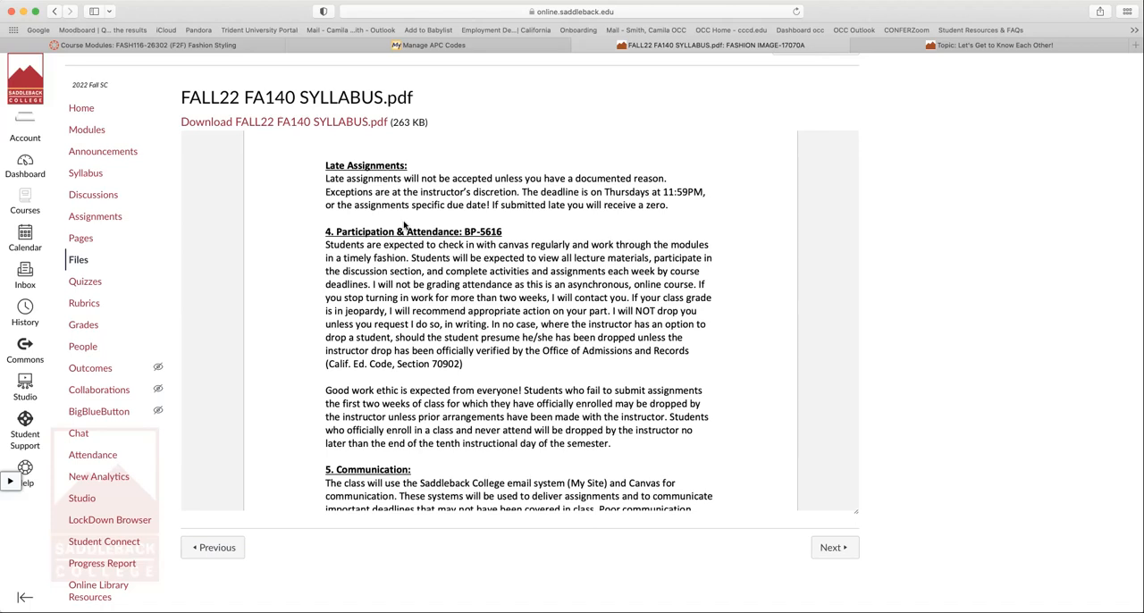
Step: Scroll the syllabus to section 5, Communication via college email and Canvas
{"action": "scroll", "scroll_direction": "down", "scroll_amount": 3}
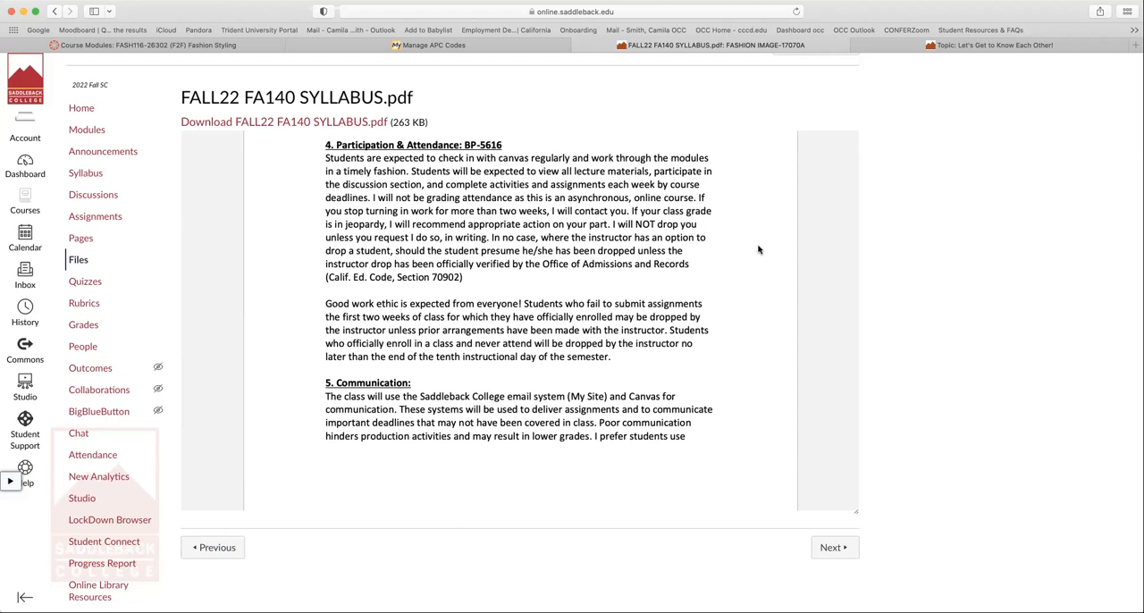
{"action": "mouse_move", "coordinate": [761, 265]}
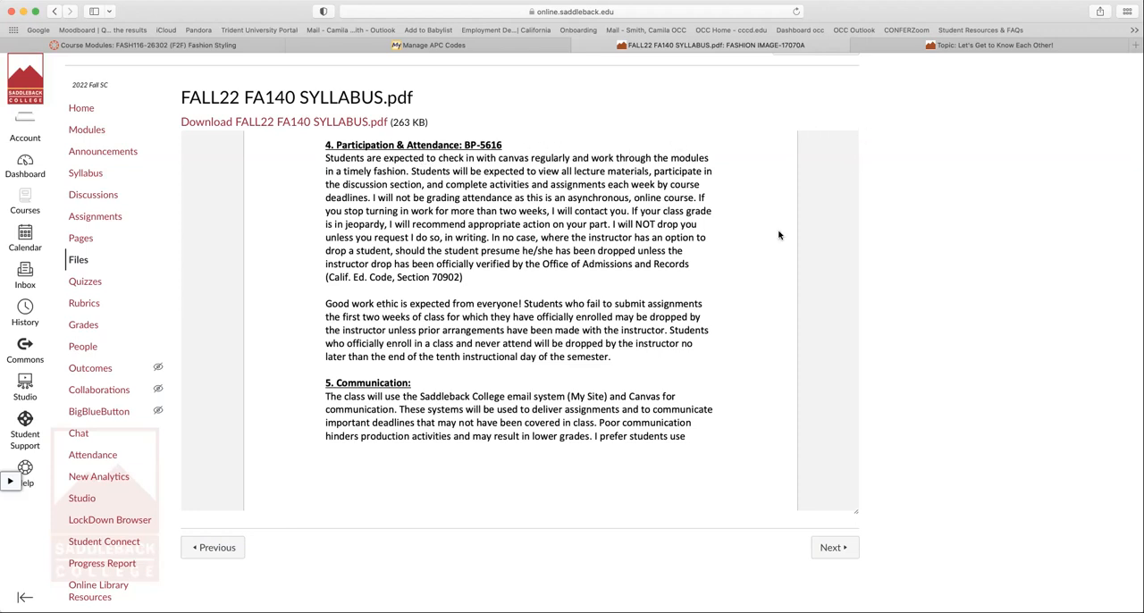
{"action": "mouse_move", "coordinate": [762, 258]}
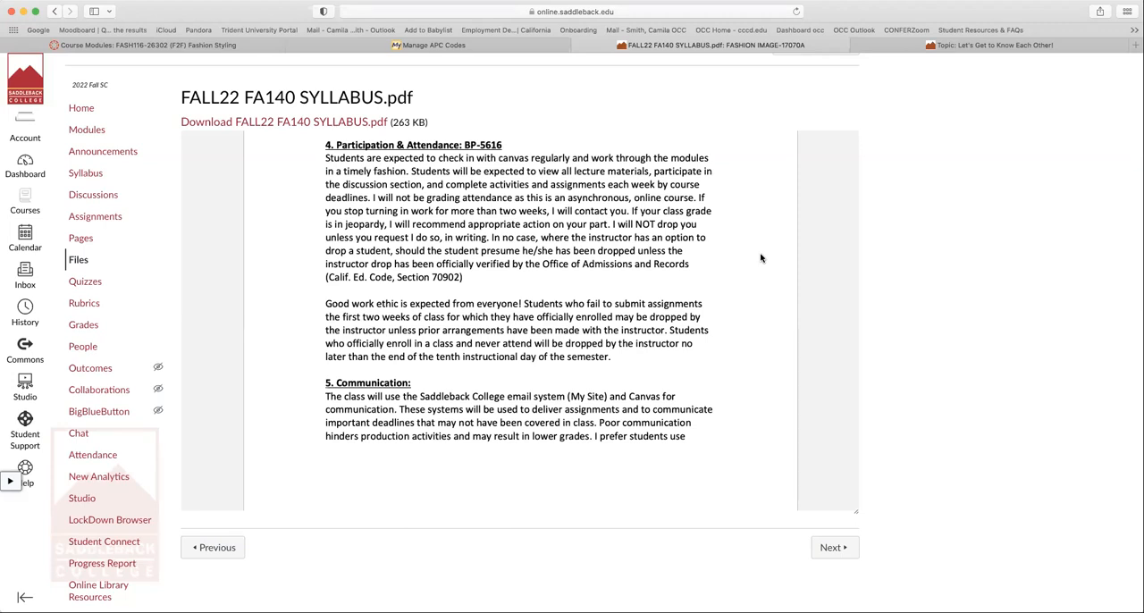
{"action": "mouse_move", "coordinate": [742, 183]}
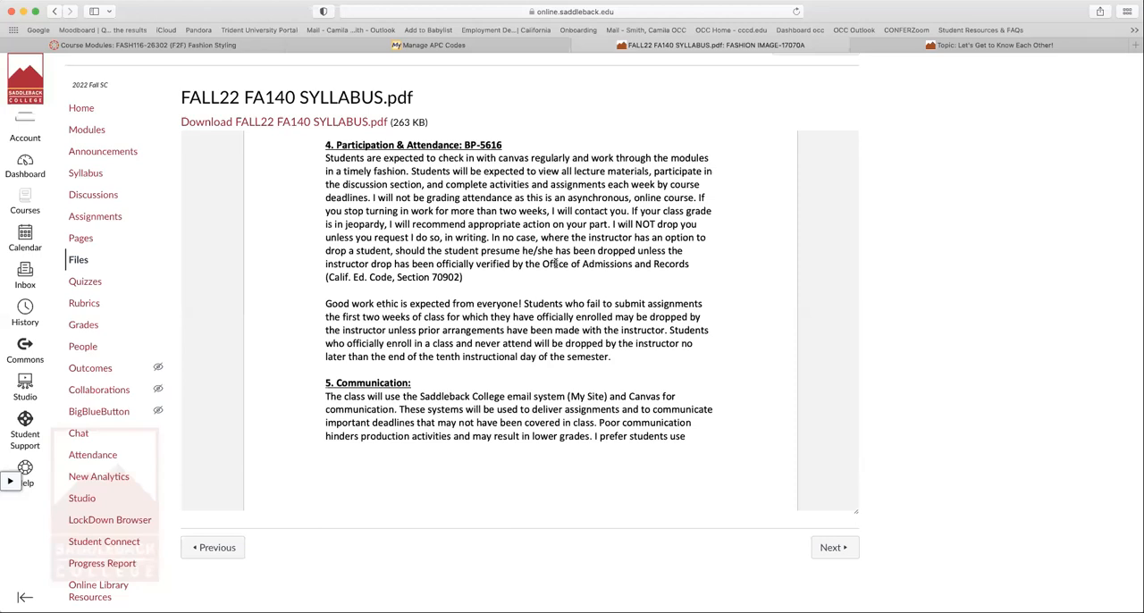
{"action": "mouse_move", "coordinate": [715, 300]}
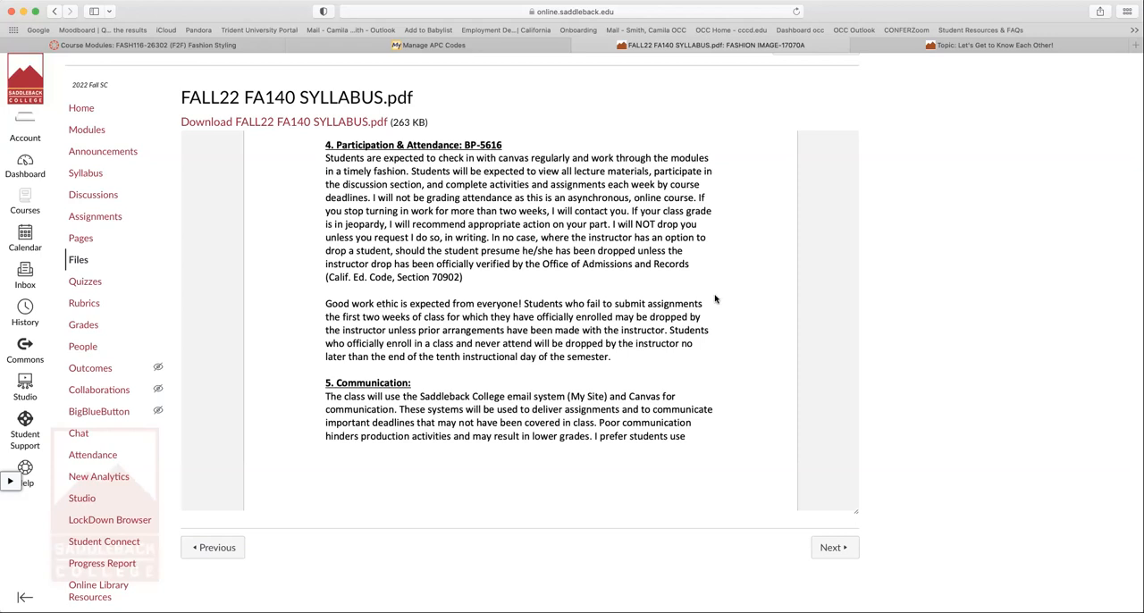
{"action": "scroll", "scroll_direction": "down", "scroll_amount": 3}
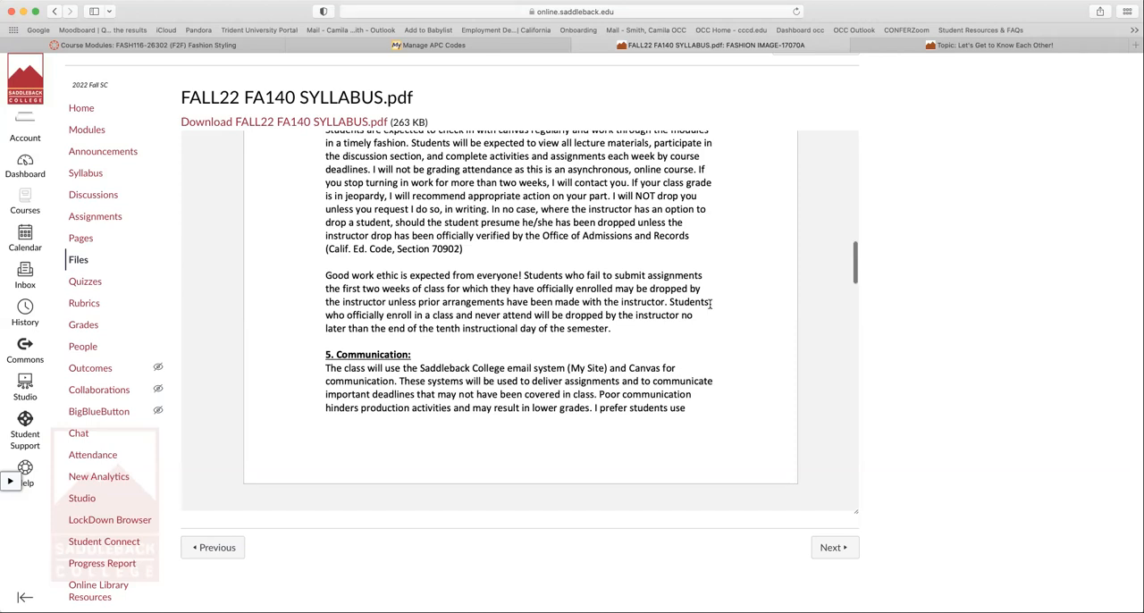
{"action": "scroll", "scroll_direction": "down", "scroll_amount": 3}
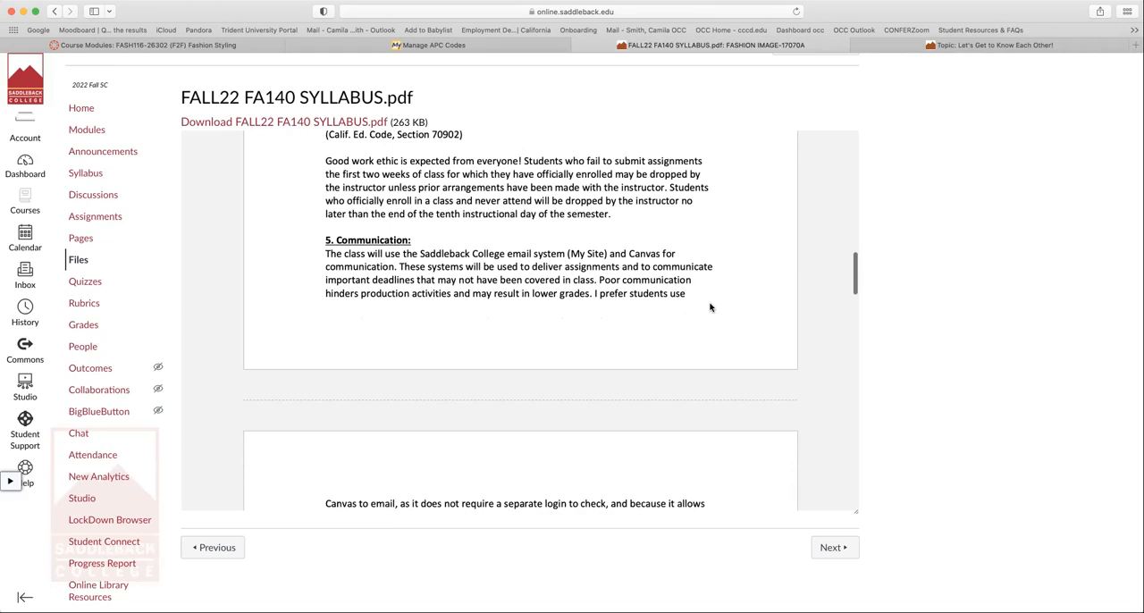
{"action": "scroll", "scroll_direction": "down", "scroll_amount": 3}
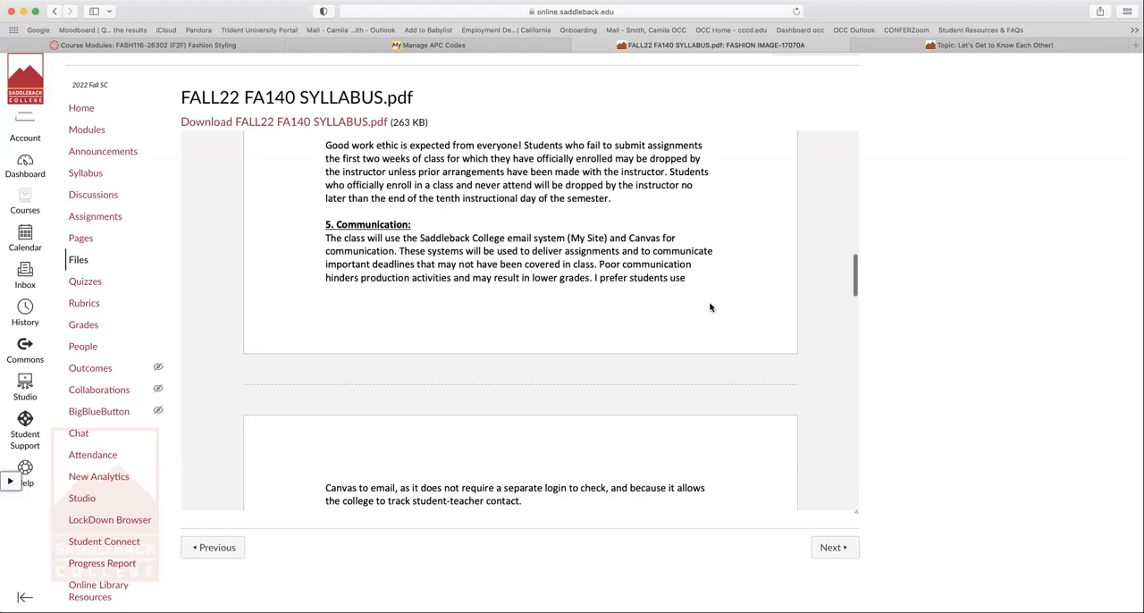
Step: Scroll through email etiquette, academic integrity, dropping the class and disability sections
{"action": "scroll", "scroll_direction": "down", "scroll_amount": 3}
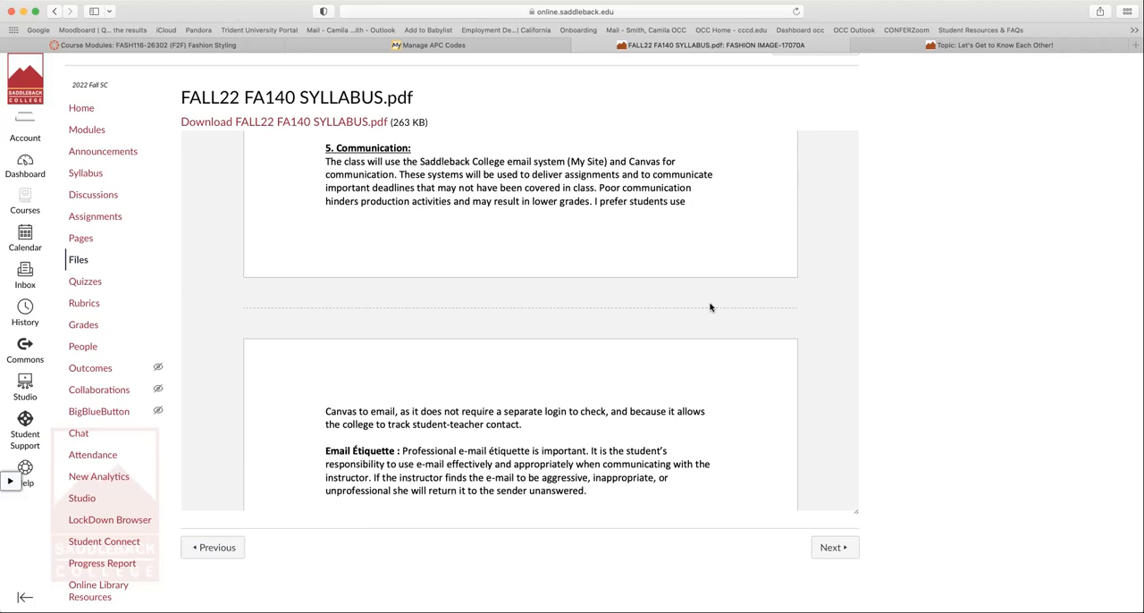
{"action": "scroll", "scroll_direction": "down", "scroll_amount": 3}
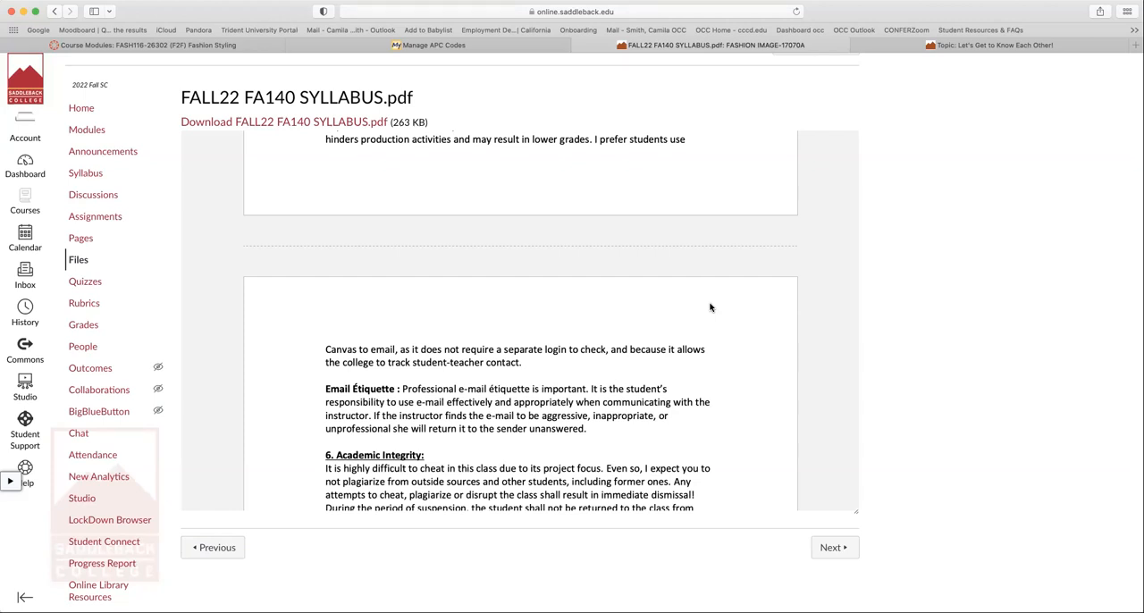
{"action": "scroll", "scroll_direction": "down", "scroll_amount": 3}
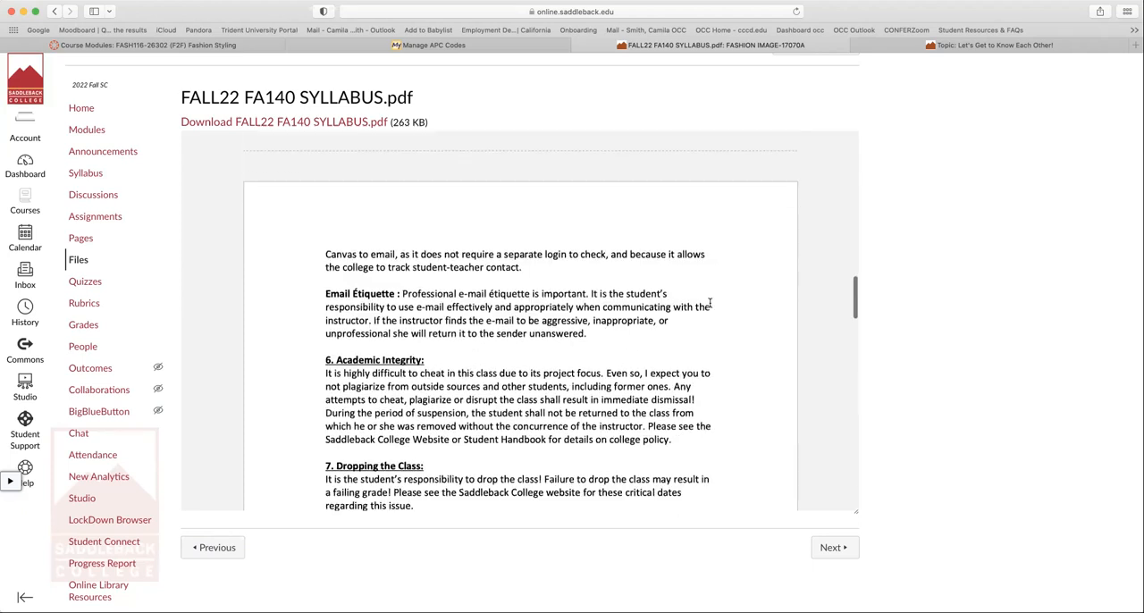
{"action": "scroll", "scroll_direction": "down", "scroll_amount": 3}
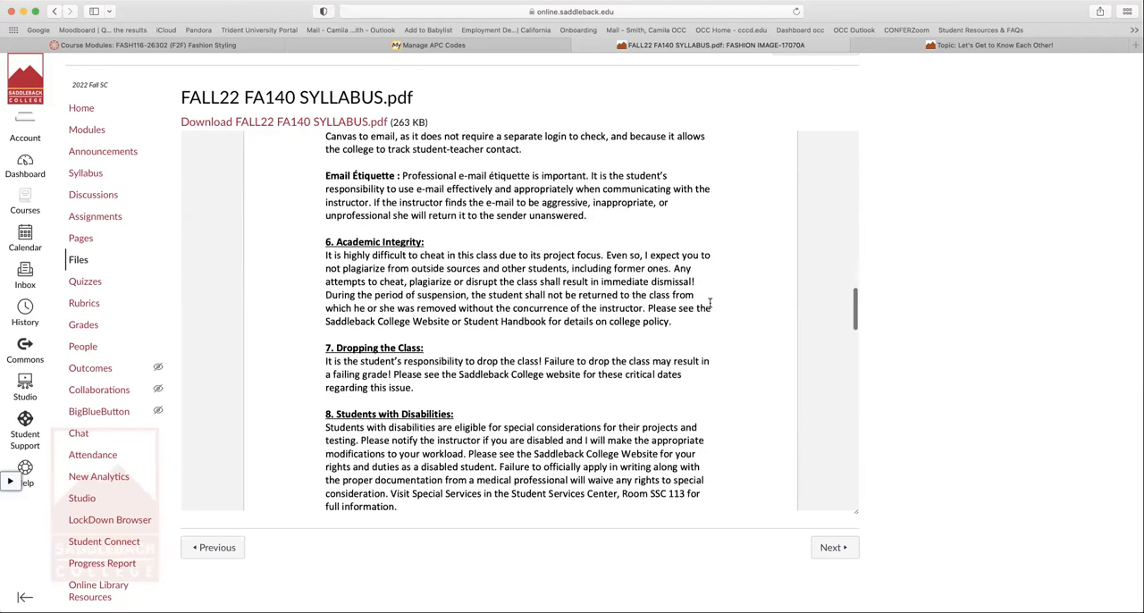
{"action": "scroll", "scroll_direction": "down", "scroll_amount": 3}
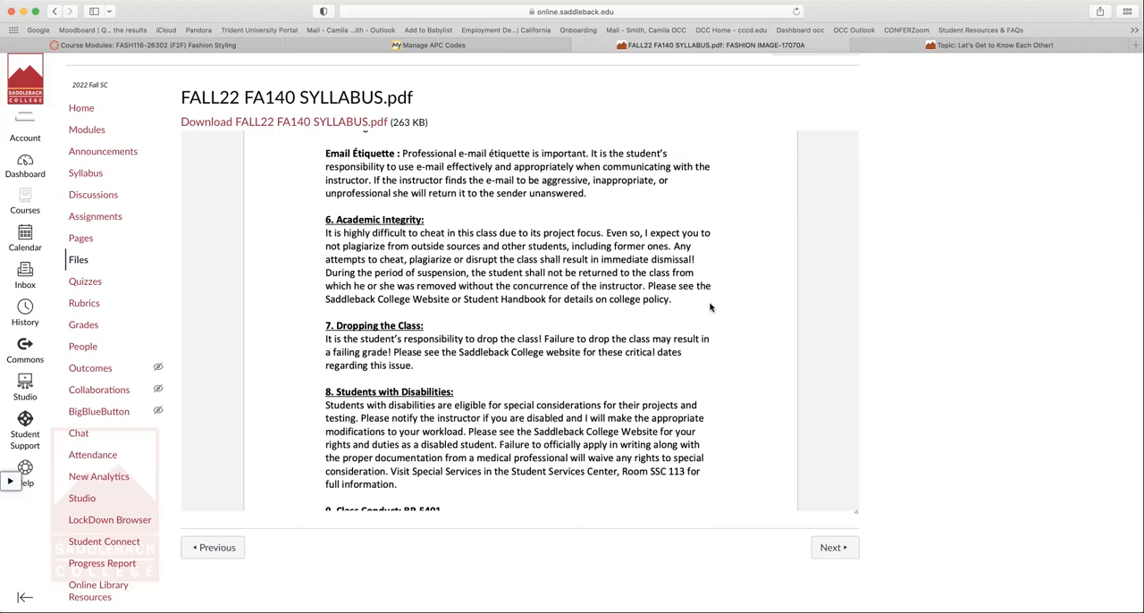
{"action": "mouse_move", "coordinate": [706, 278]}
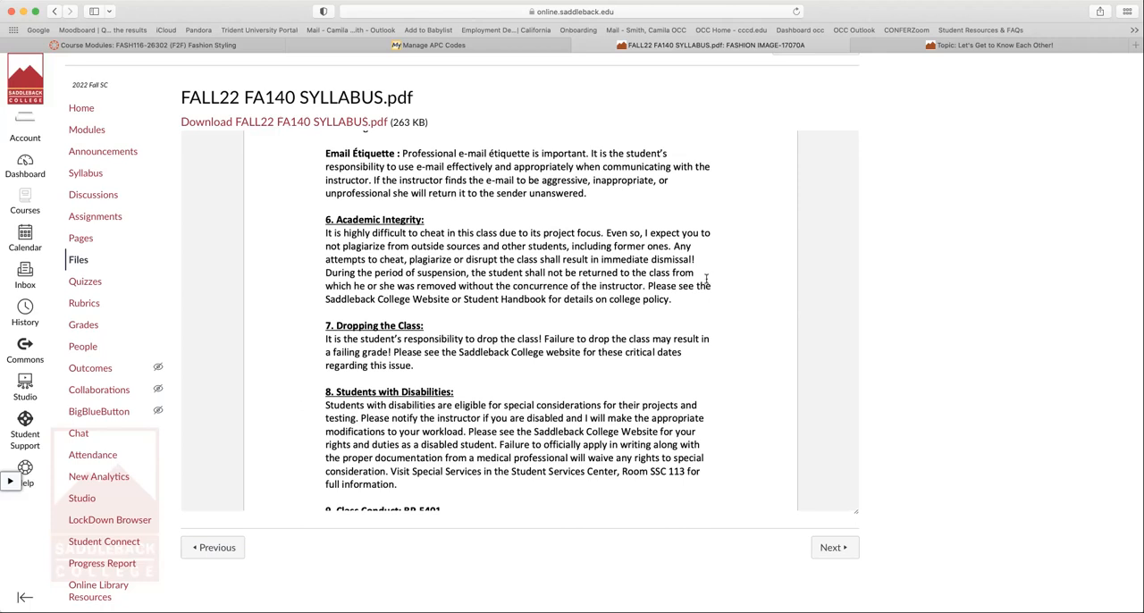
{"action": "mouse_move", "coordinate": [626, 246]}
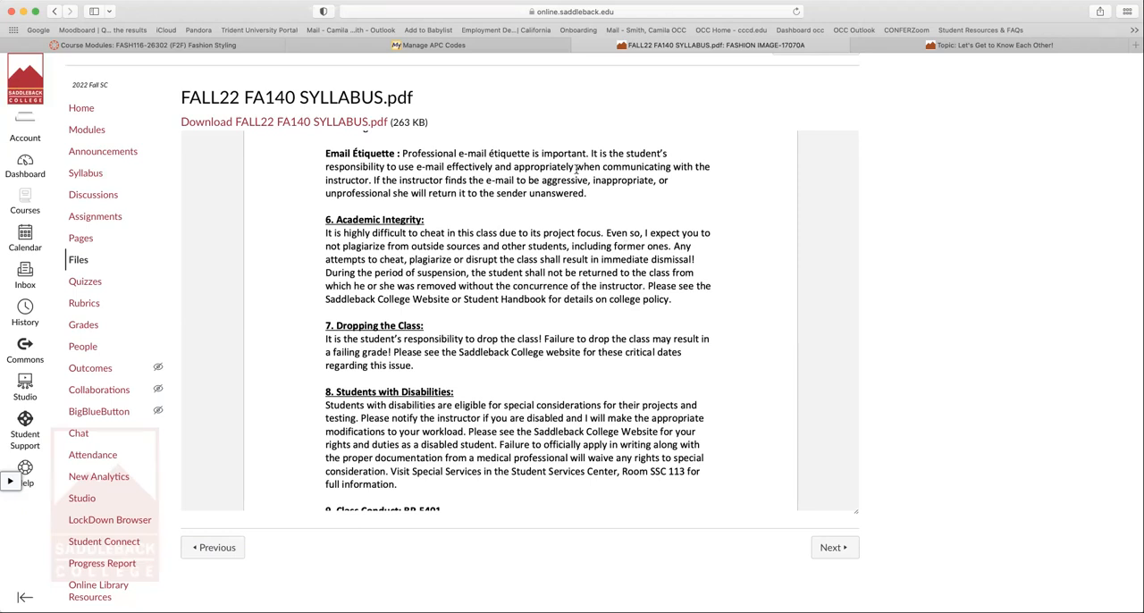
{"action": "mouse_move", "coordinate": [632, 196]}
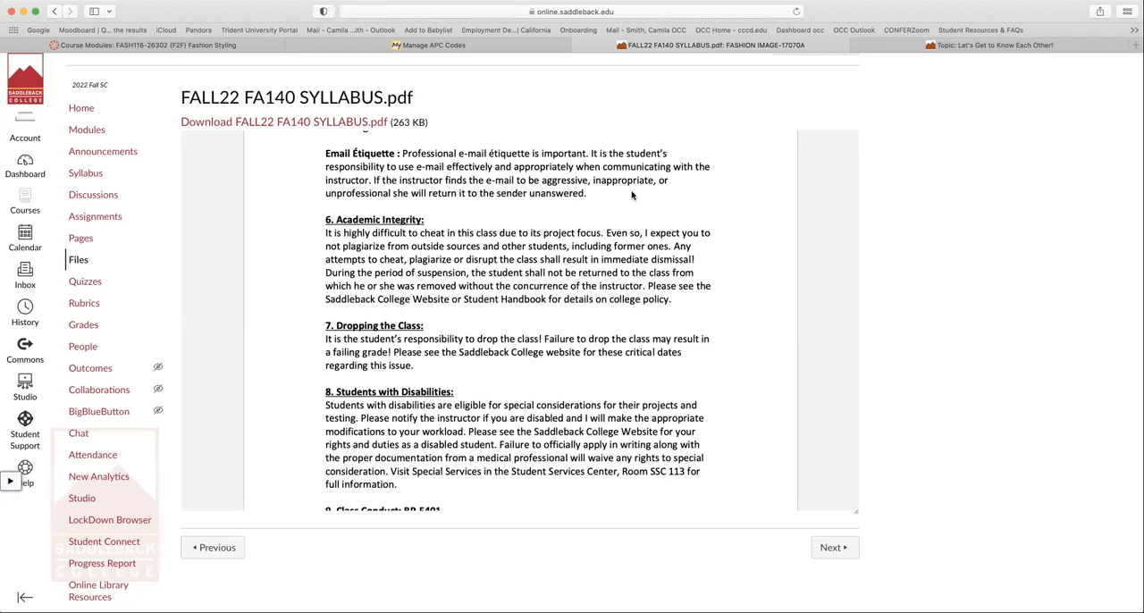
Step: Scroll the syllabus to class conduct, grade grievance policy and the final exam section
{"action": "scroll", "scroll_direction": "down", "scroll_amount": 3}
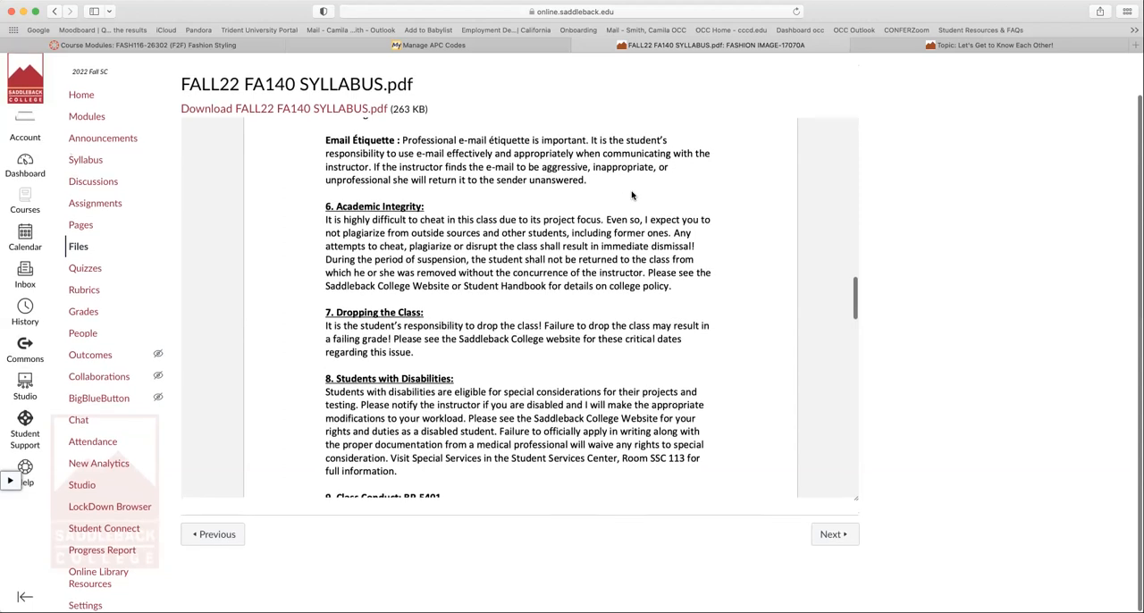
{"action": "scroll", "scroll_direction": "down", "scroll_amount": 3}
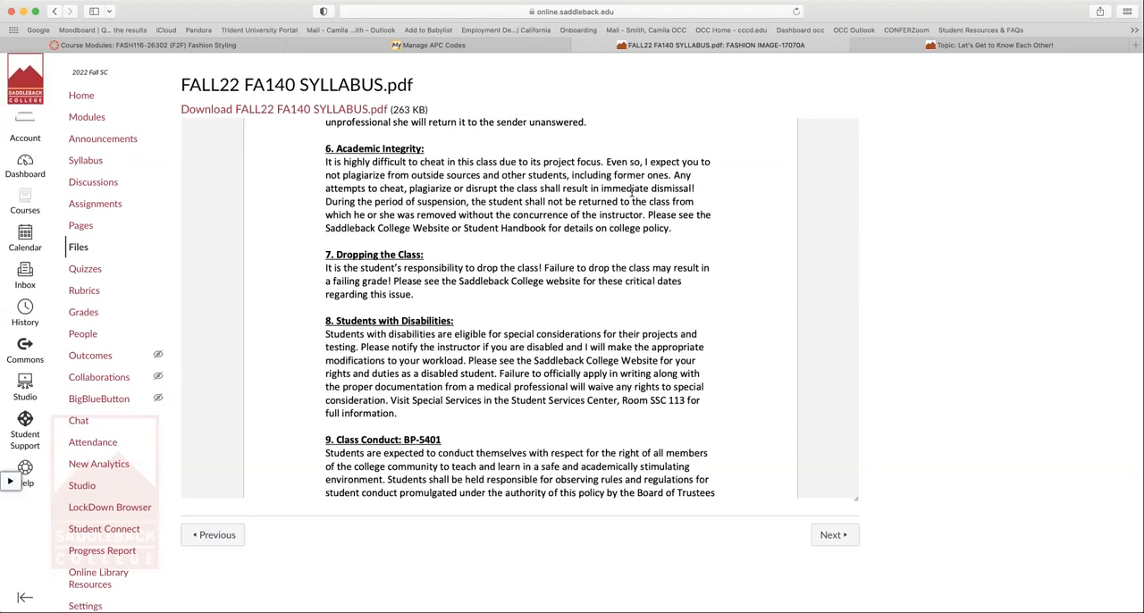
{"action": "mouse_move", "coordinate": [698, 241]}
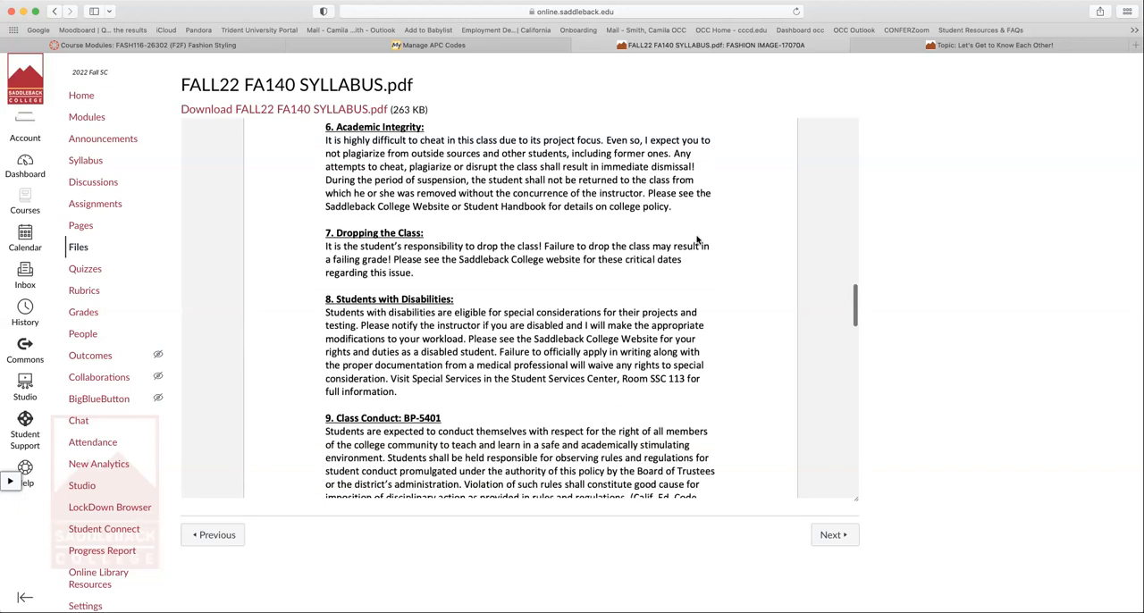
{"action": "scroll", "scroll_direction": "down", "scroll_amount": 3}
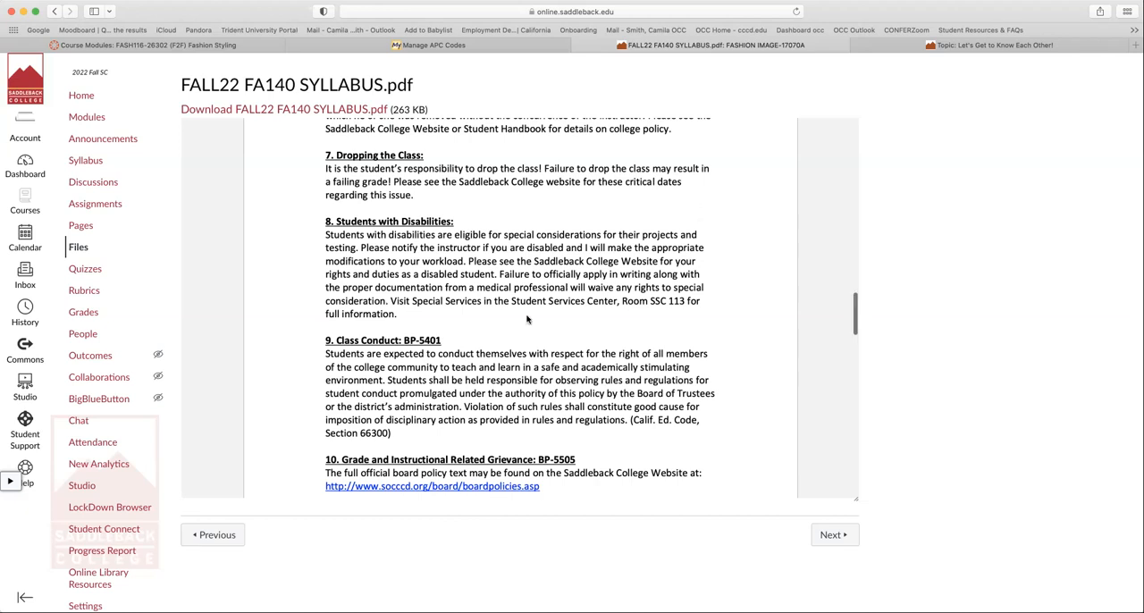
{"action": "scroll", "scroll_direction": "up", "scroll_amount": 3}
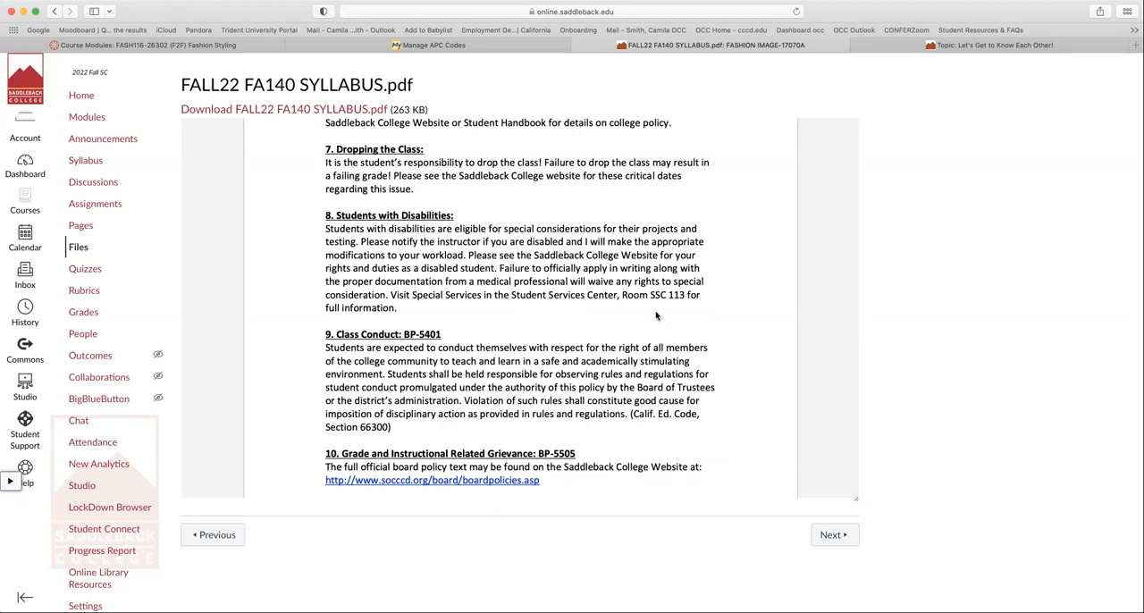
{"action": "scroll", "scroll_direction": "down", "scroll_amount": 3}
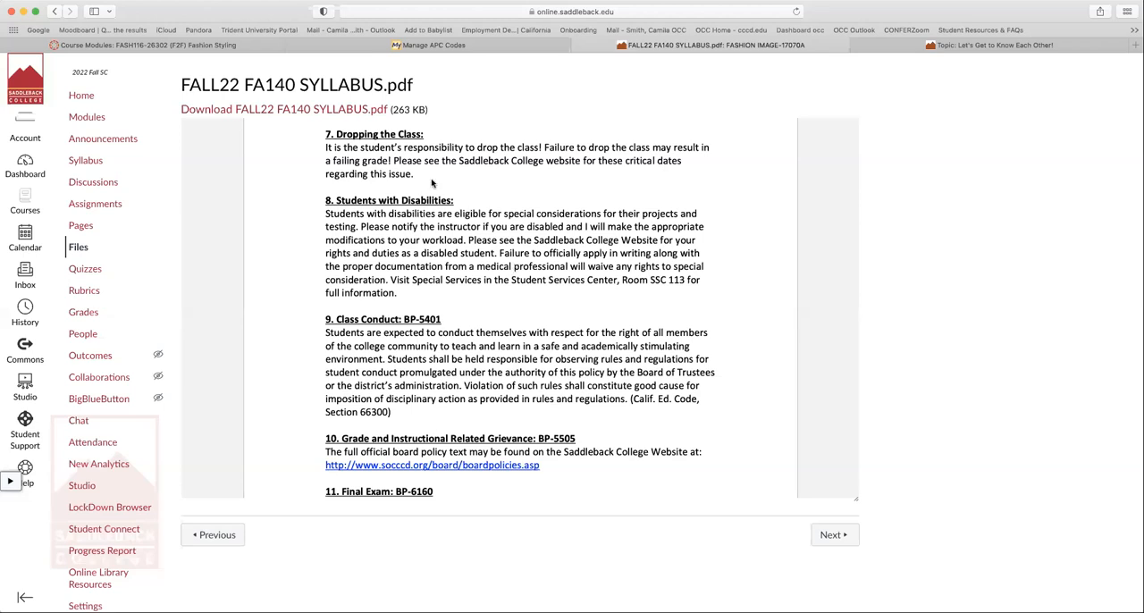
{"action": "mouse_move", "coordinate": [665, 314]}
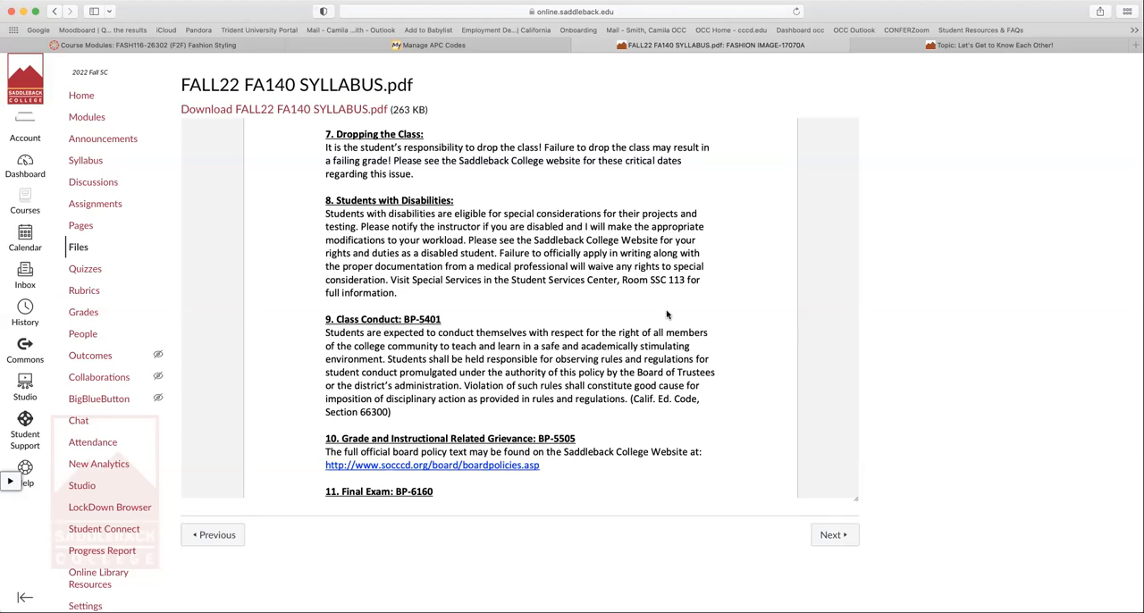
{"action": "mouse_move", "coordinate": [581, 331]}
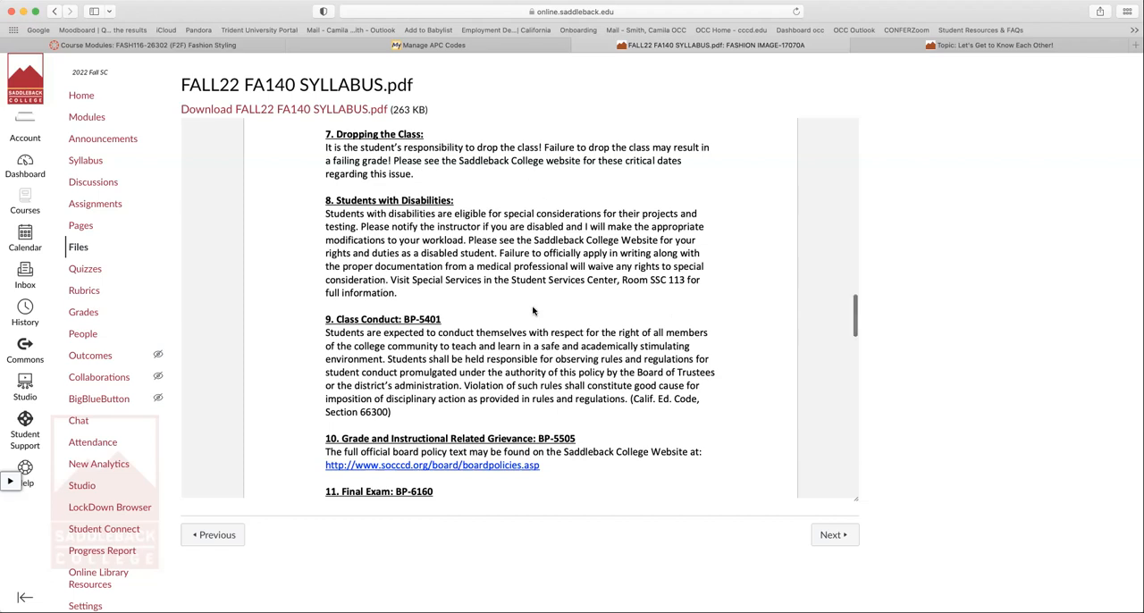
Step: Scroll the syllabus down to the Learning Resource Center section
{"action": "scroll", "scroll_direction": "down", "scroll_amount": 3}
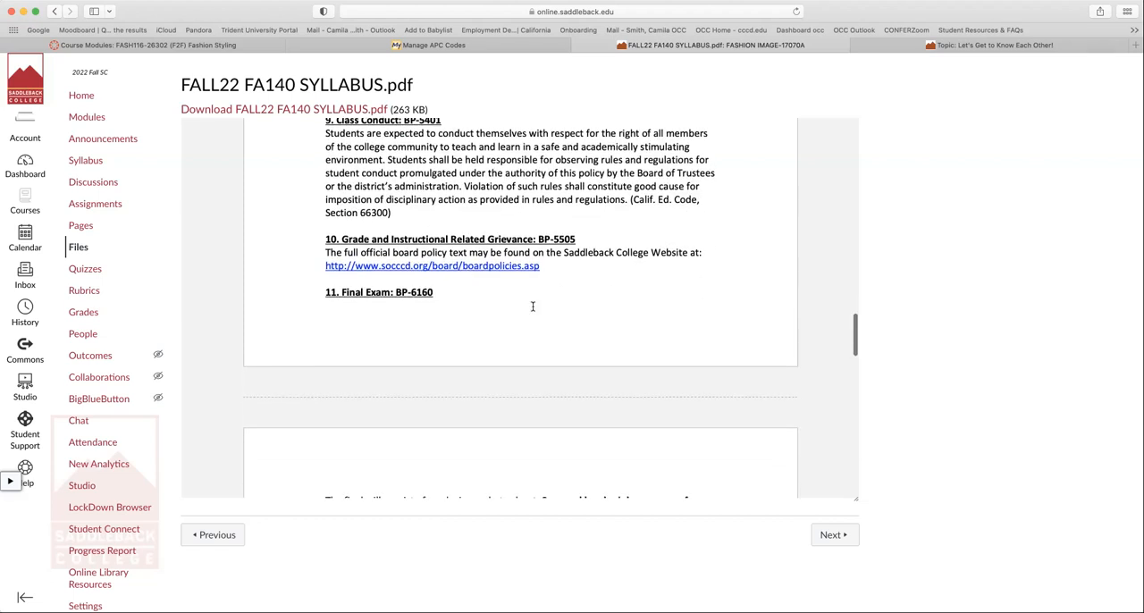
{"action": "scroll", "scroll_direction": "down", "scroll_amount": 3}
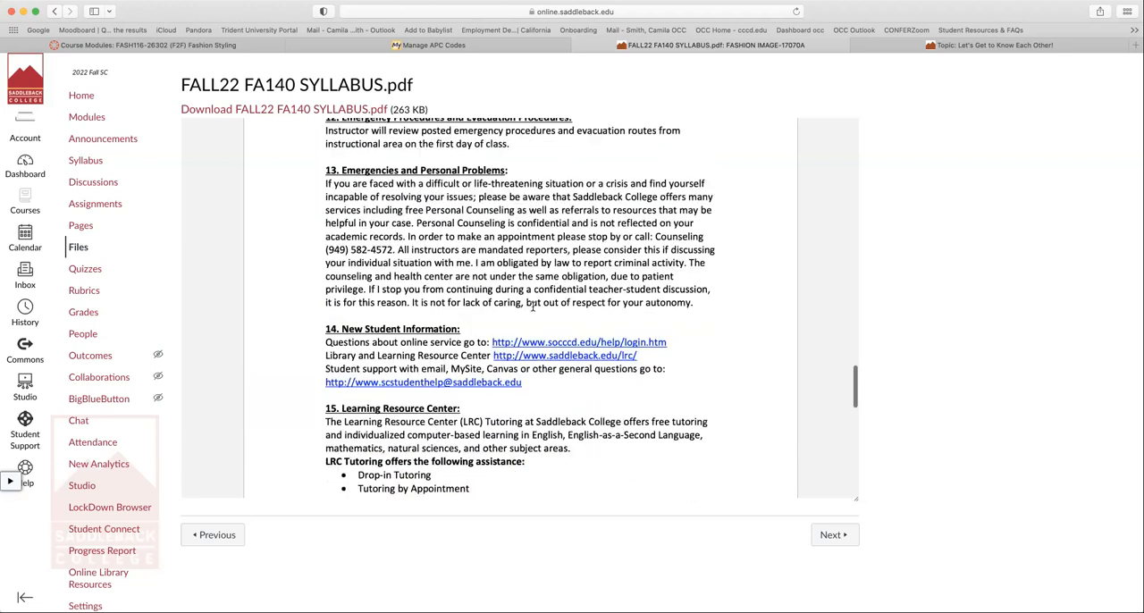
{"action": "scroll", "scroll_direction": "down", "scroll_amount": 3}
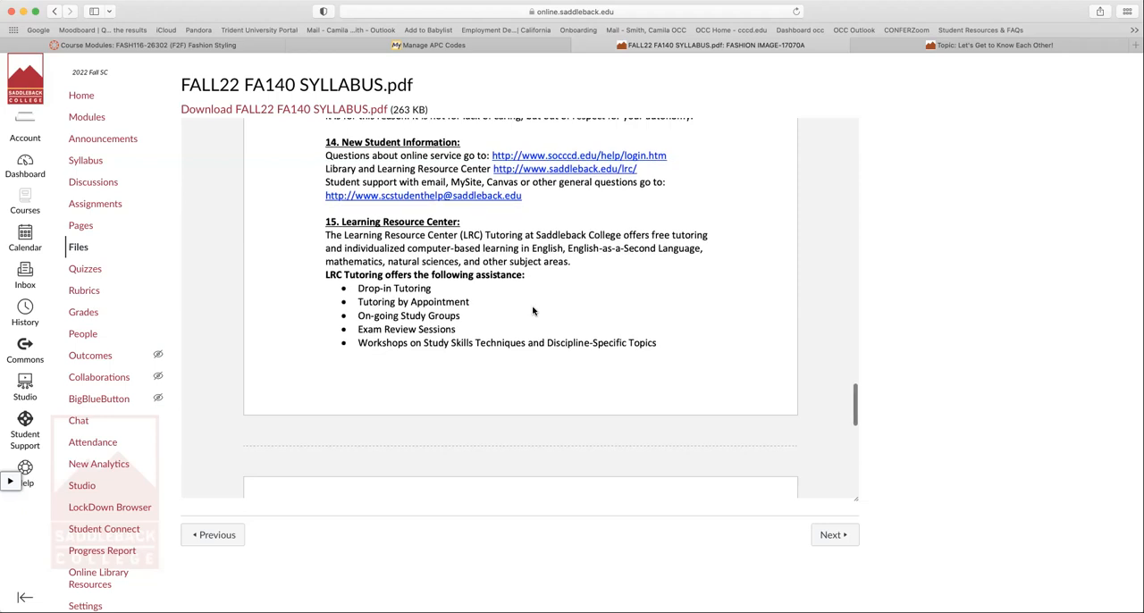
{"action": "scroll", "scroll_direction": "down", "scroll_amount": 3}
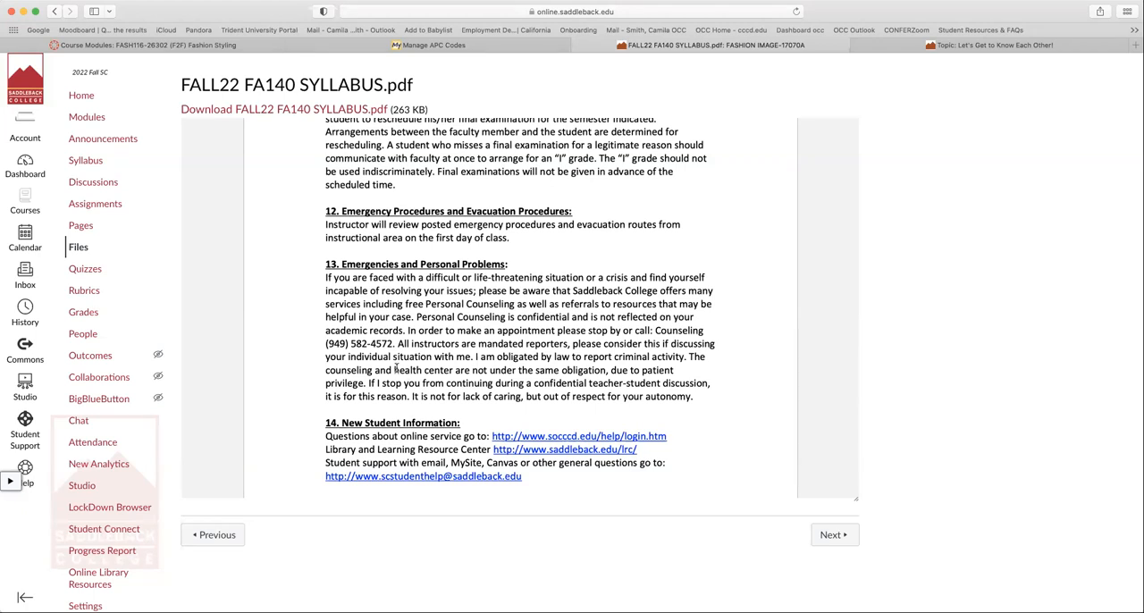
Step: Scroll back to the syllabus's first page with faculty and course information
{"action": "scroll", "scroll_direction": "up", "scroll_amount": 3}
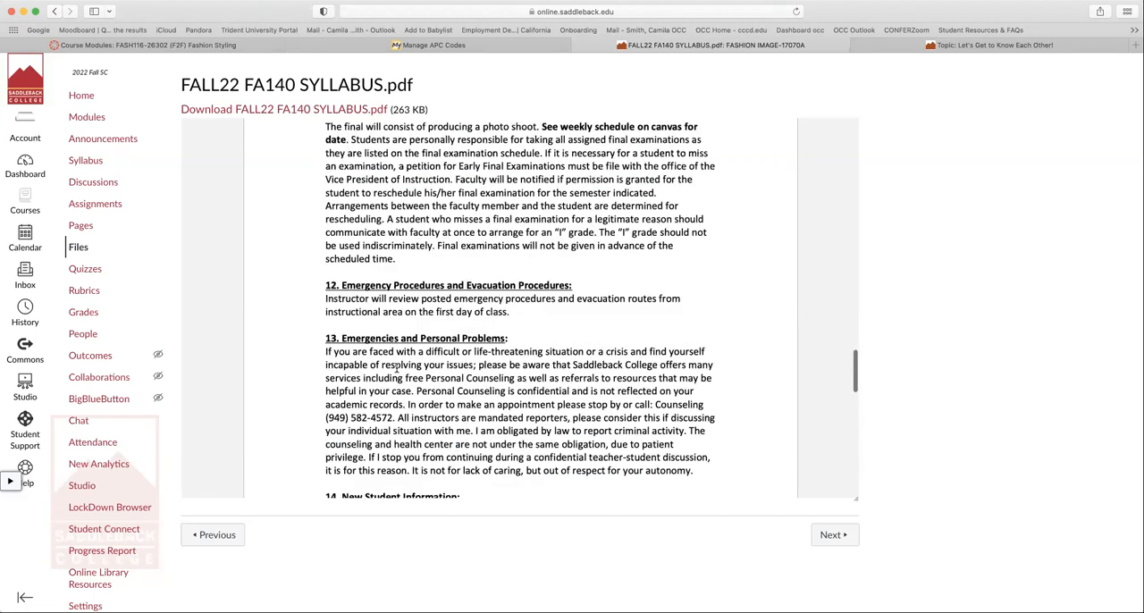
{"action": "scroll", "scroll_direction": "up", "scroll_amount": 3}
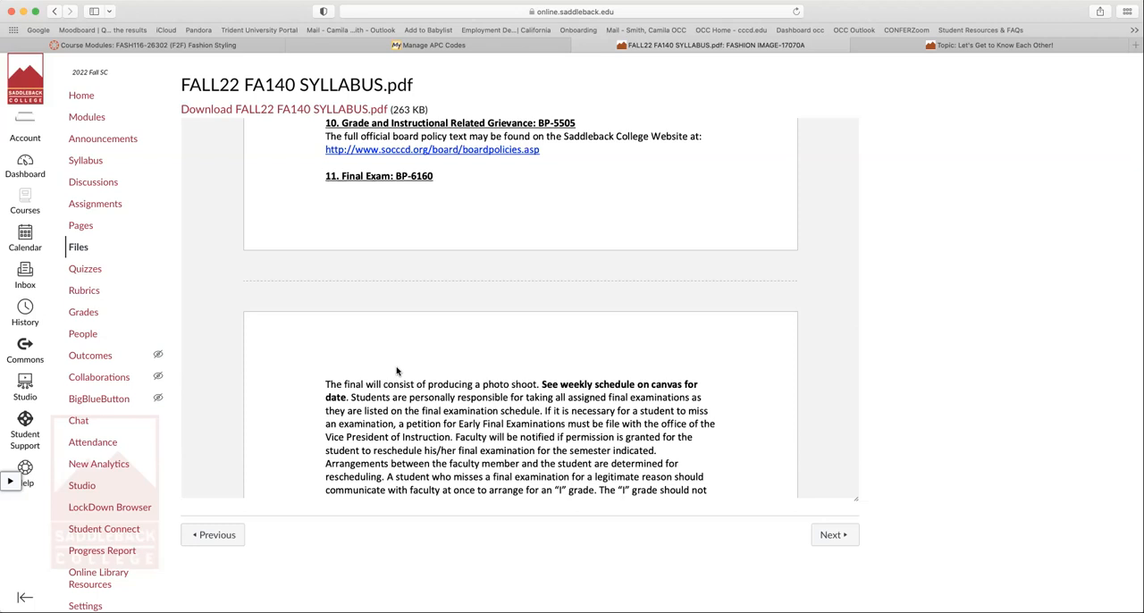
{"action": "scroll", "scroll_direction": "up", "scroll_amount": 3}
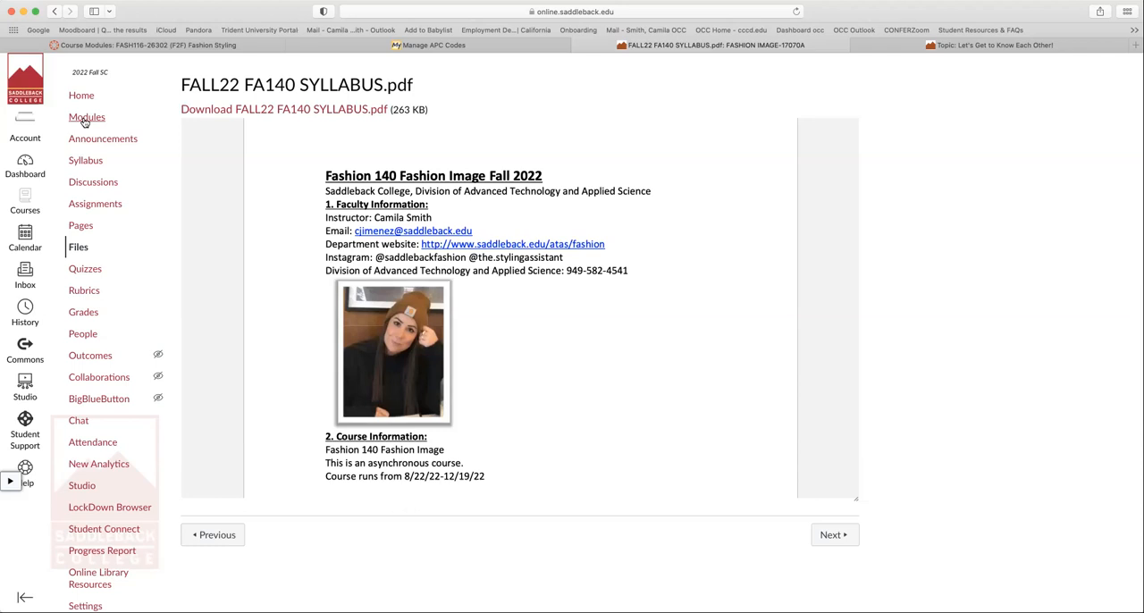
Step: Return to the Modules page listing the Week of 8/22 syllabus and items
{"action": "left_click", "coordinate": [87, 117]}
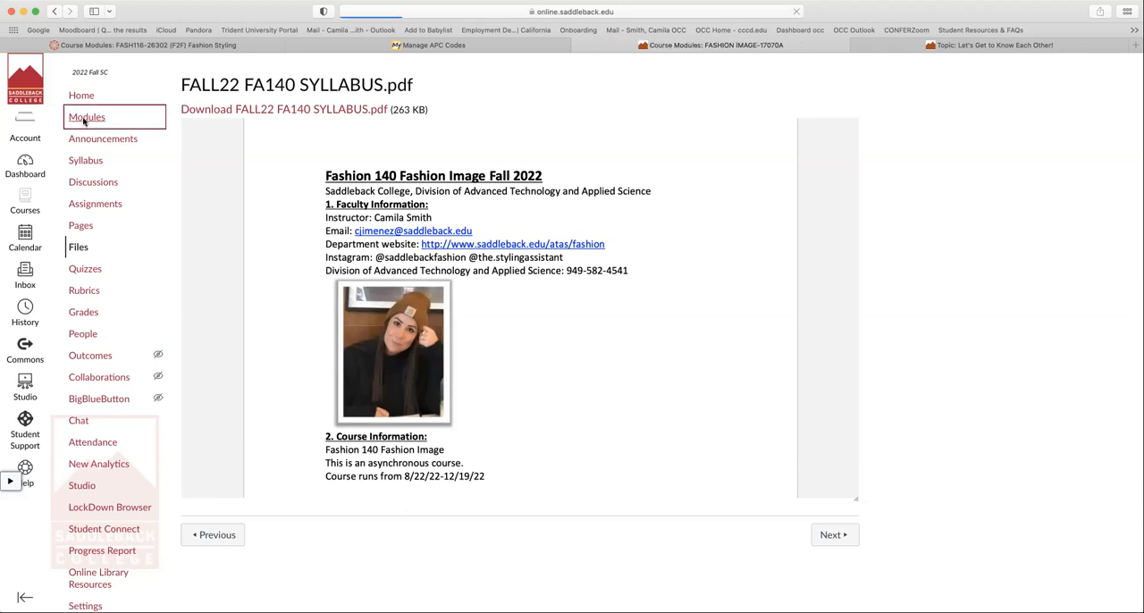
{"action": "left_click", "coordinate": [87, 117]}
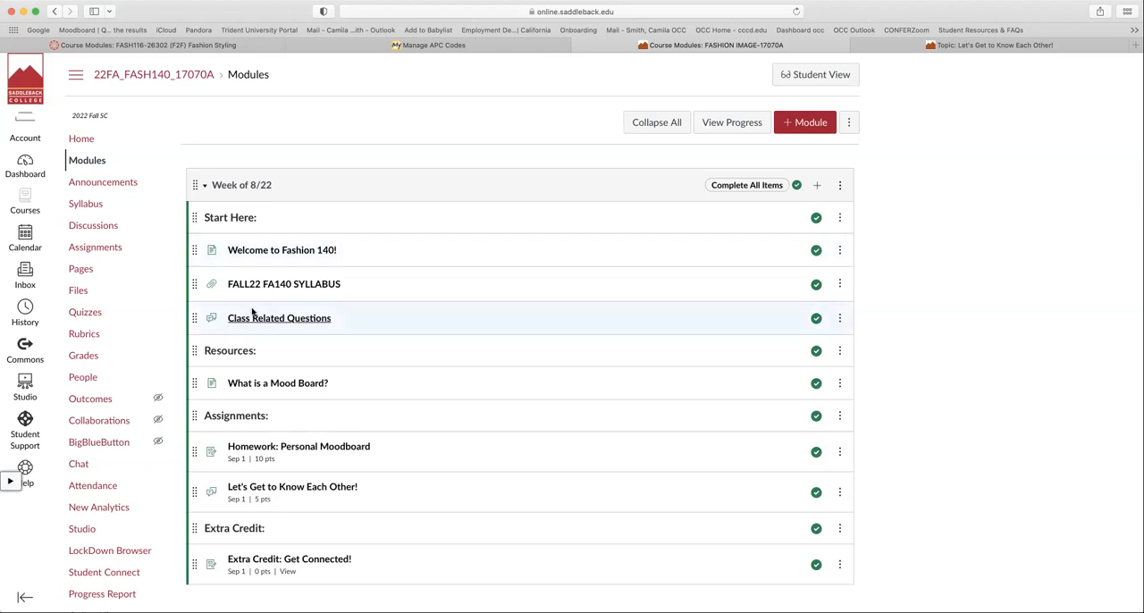
{"action": "mouse_move", "coordinate": [253, 319]}
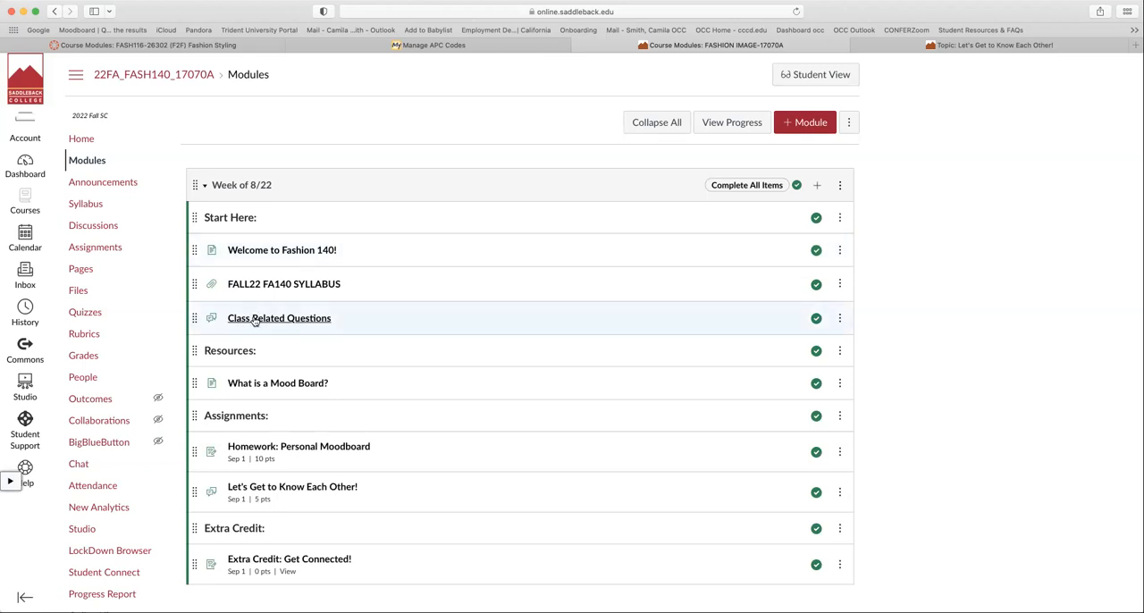
{"action": "left_click", "coordinate": [279, 317]}
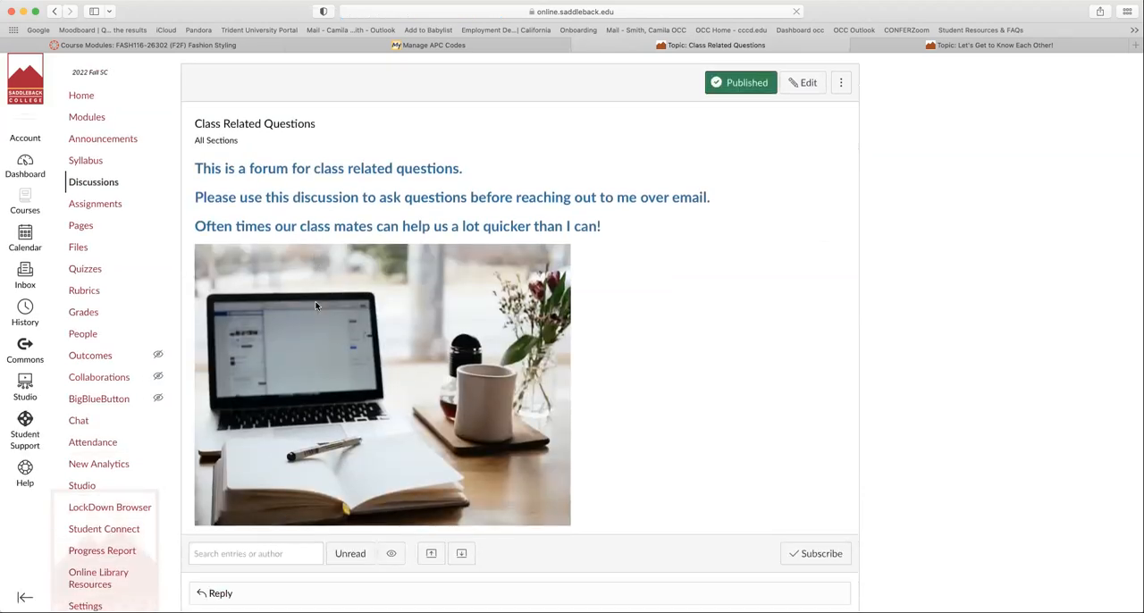
{"action": "scroll", "scroll_direction": "up", "scroll_amount": 3}
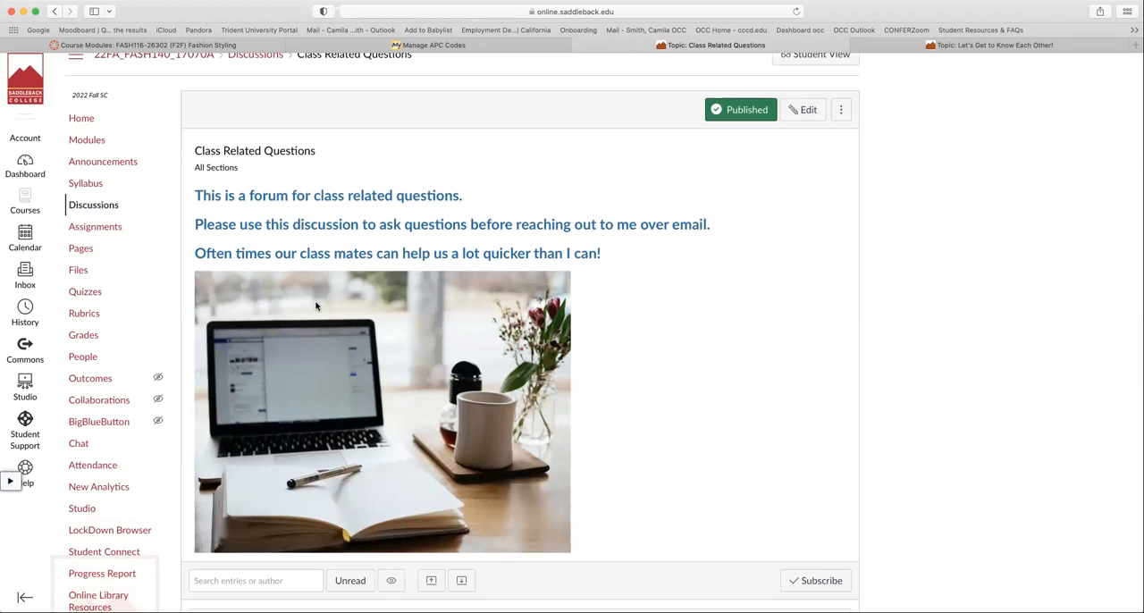
{"action": "mouse_move", "coordinate": [337, 297]}
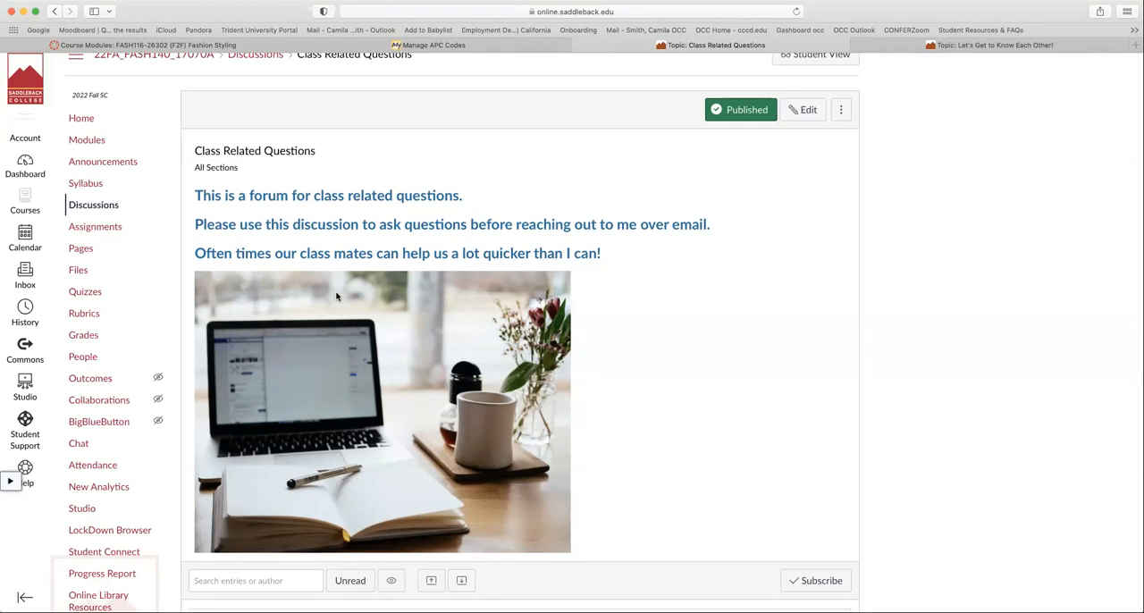
{"action": "scroll", "scroll_direction": "down", "scroll_amount": 3}
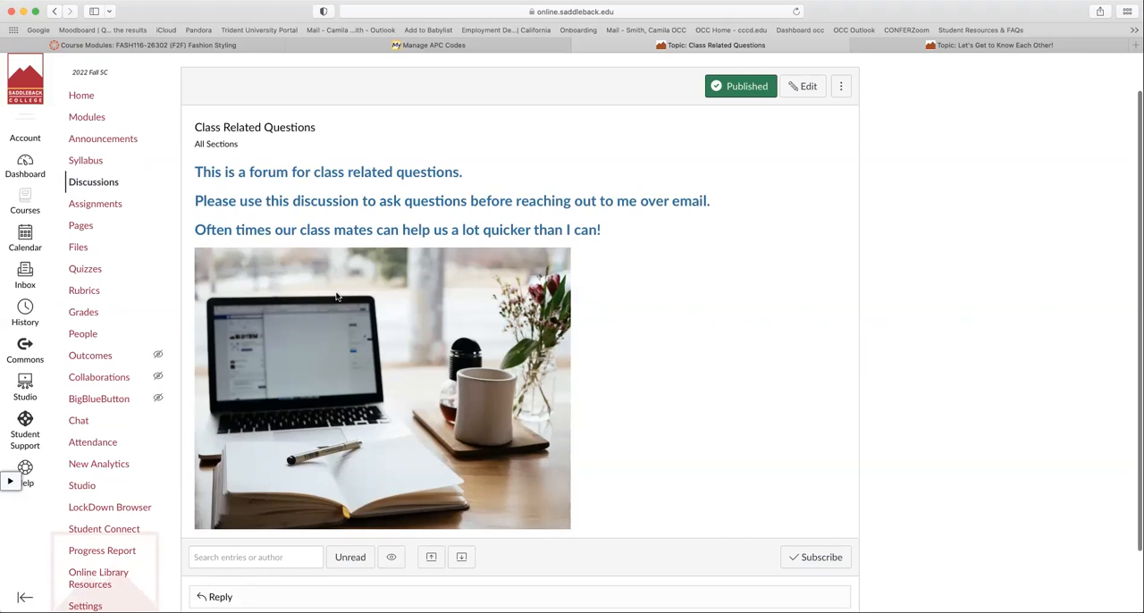
{"action": "scroll", "scroll_direction": "down", "scroll_amount": 3}
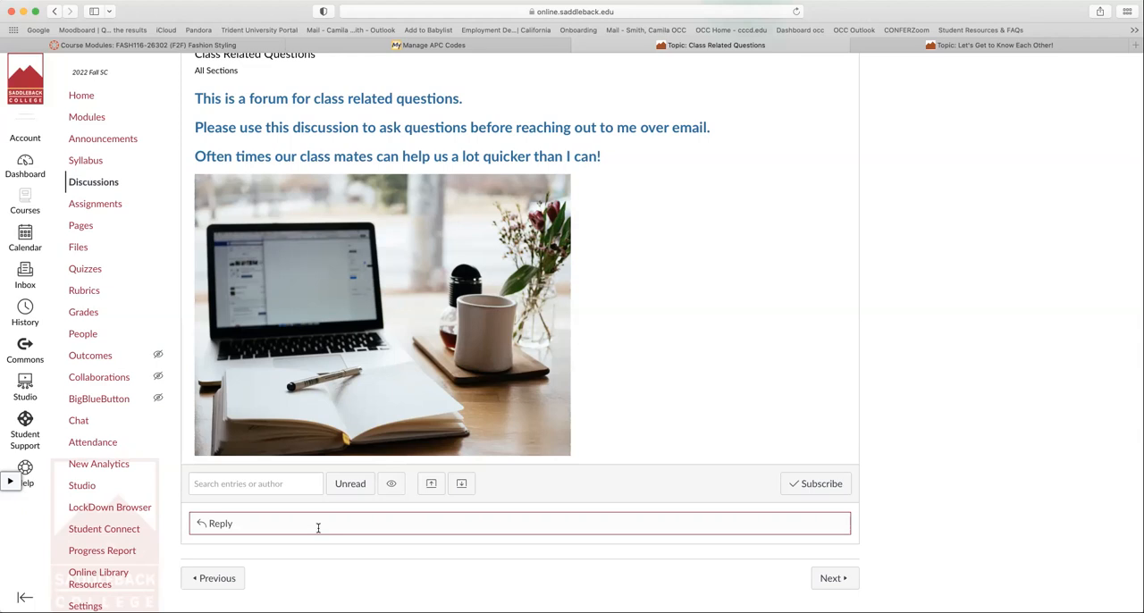
{"action": "mouse_move", "coordinate": [395, 528]}
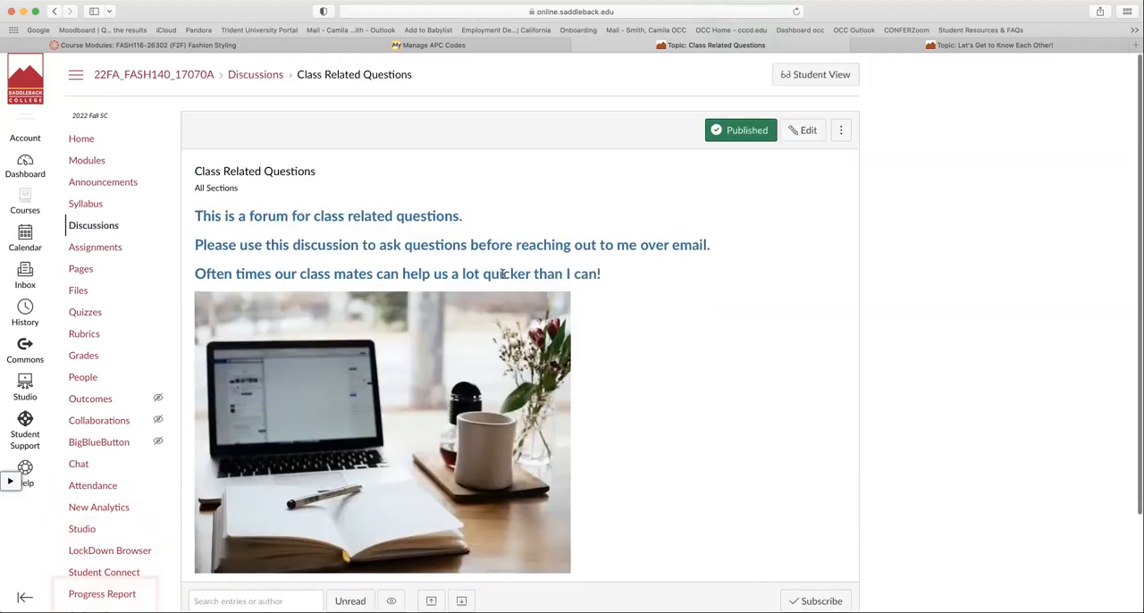
{"action": "scroll", "scroll_direction": "down", "scroll_amount": 3}
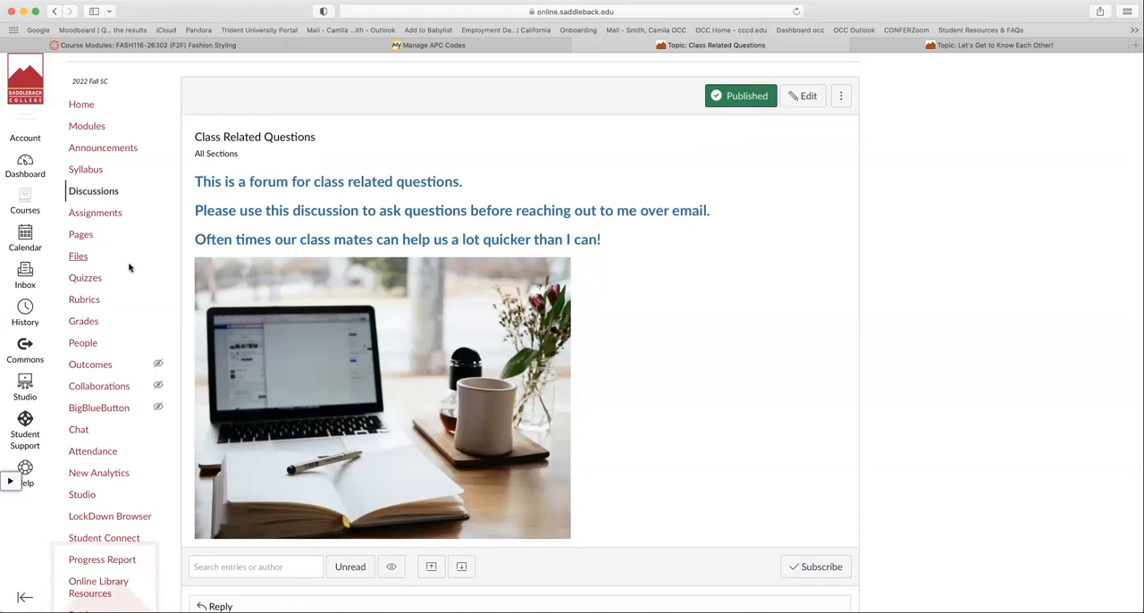
{"action": "mouse_move", "coordinate": [340, 235]}
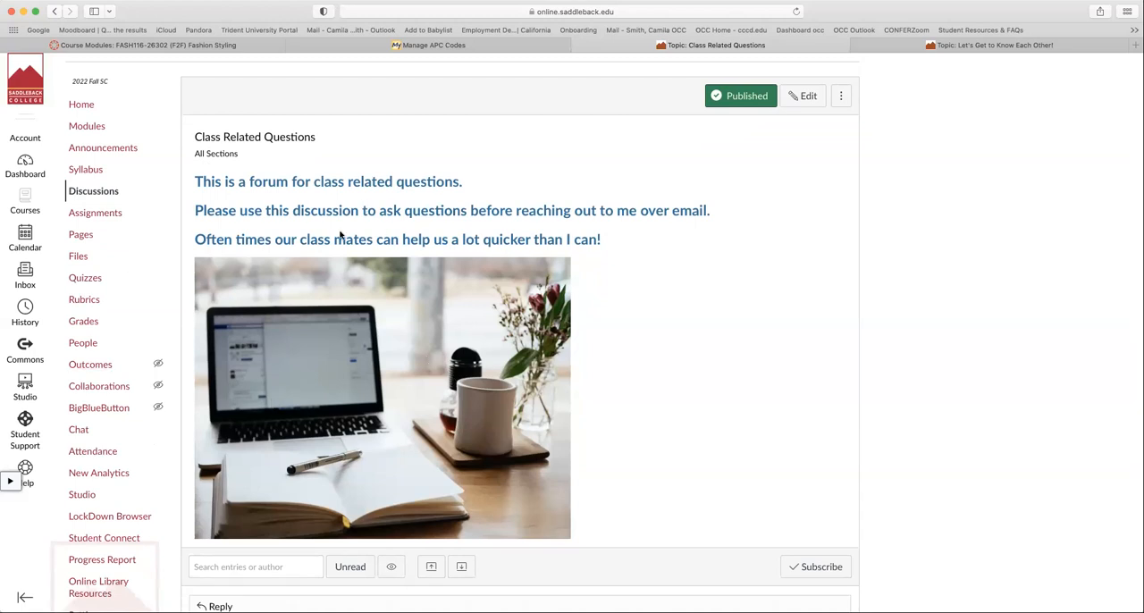
{"action": "left_click", "coordinate": [86, 125]}
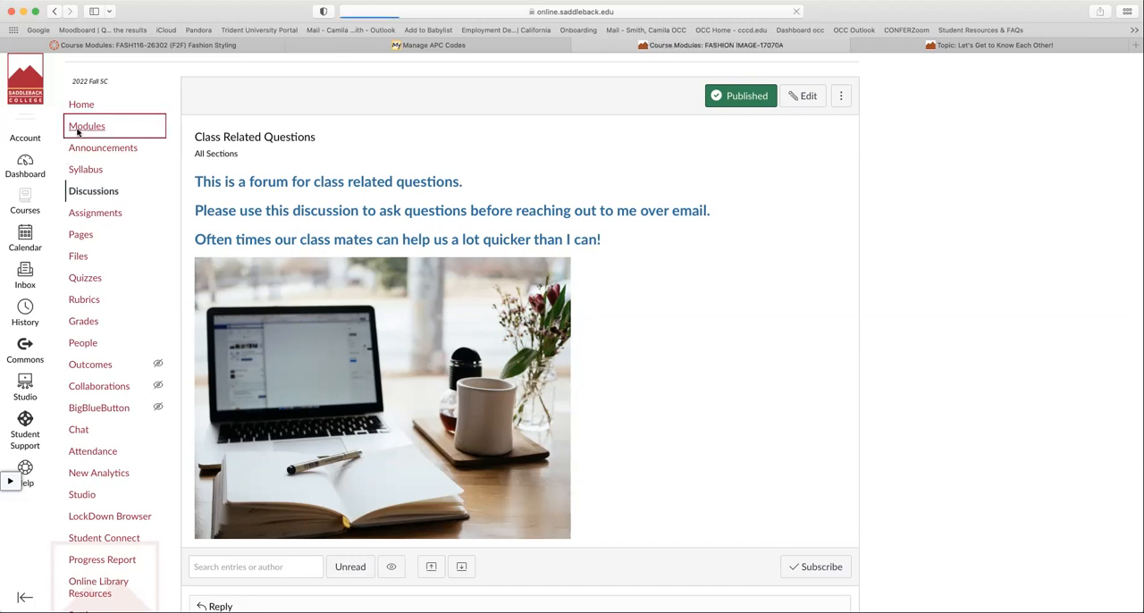
{"action": "left_click", "coordinate": [86, 126]}
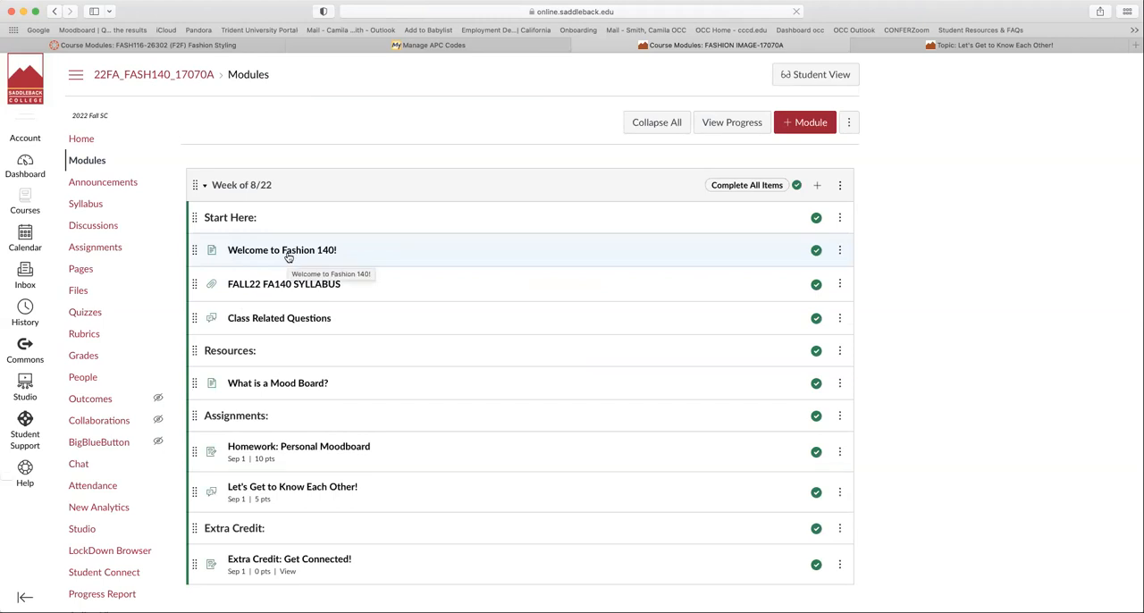
{"action": "left_click", "coordinate": [281, 249]}
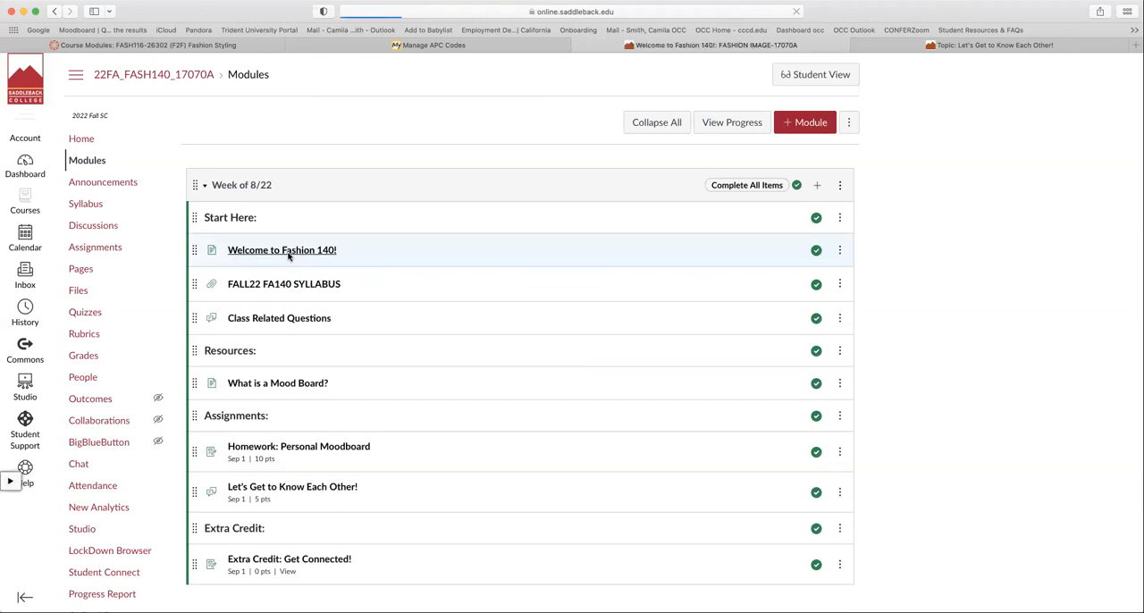
{"action": "left_click", "coordinate": [282, 249]}
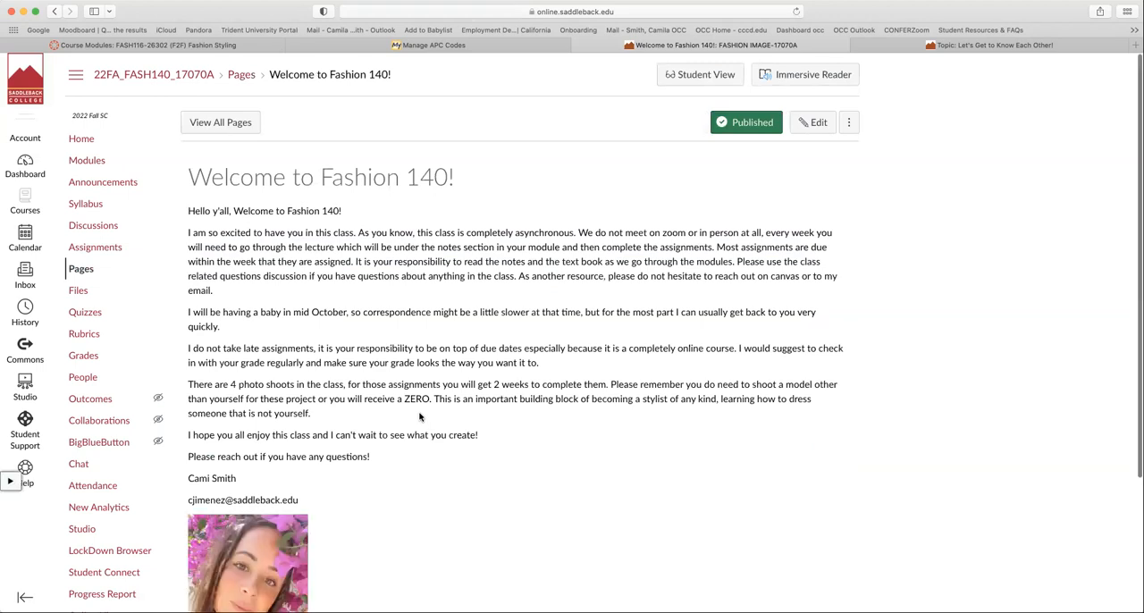
{"action": "scroll", "scroll_direction": "down", "scroll_amount": 3}
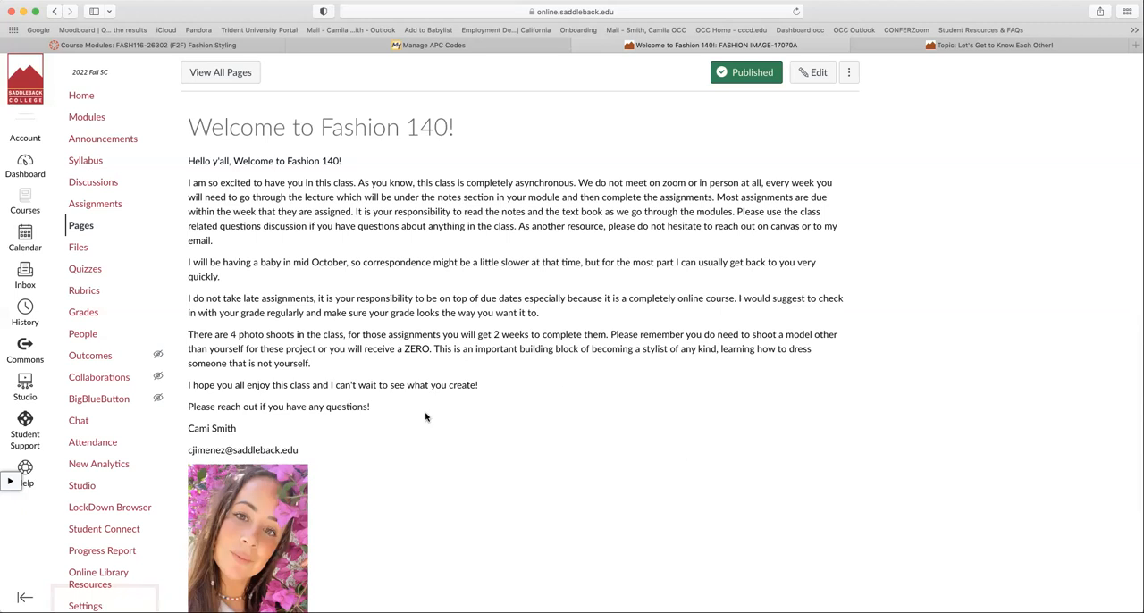
{"action": "mouse_move", "coordinate": [625, 348]}
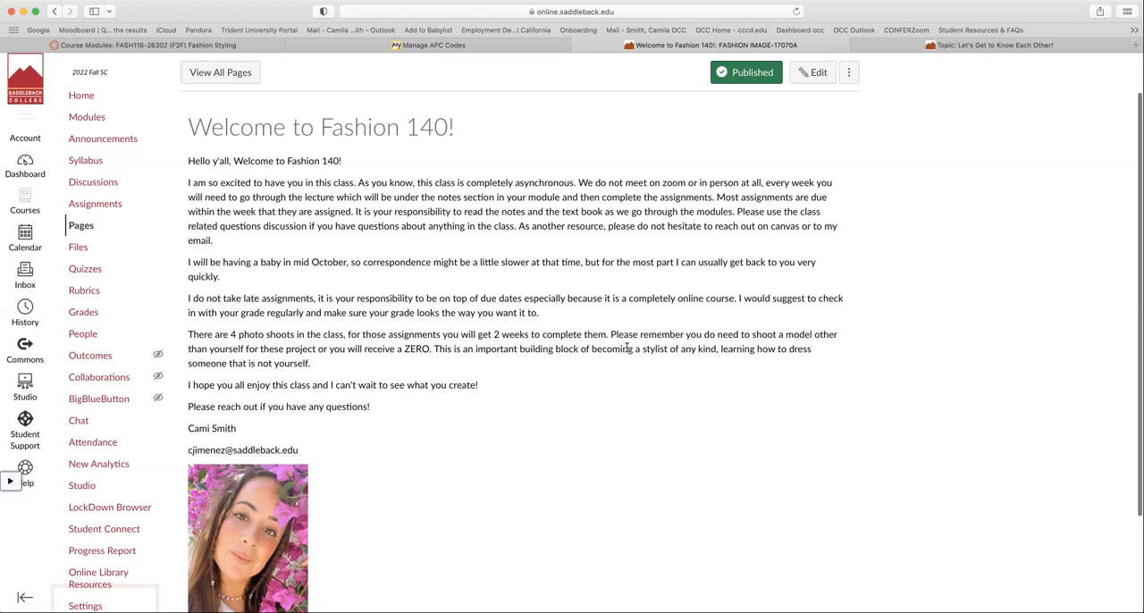
{"action": "mouse_move", "coordinate": [529, 422]}
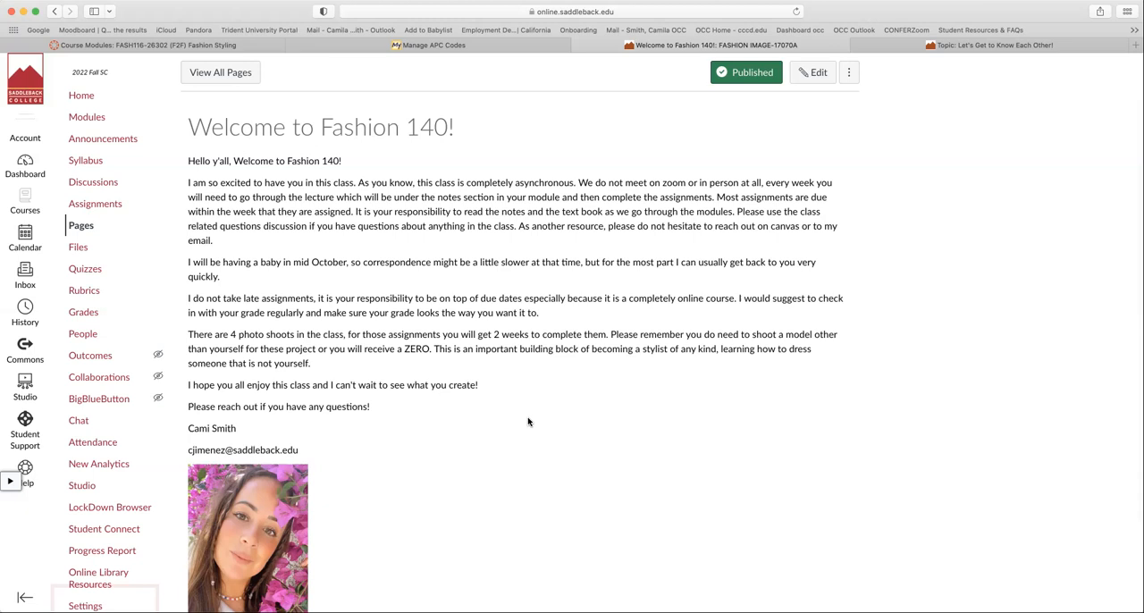
{"action": "mouse_move", "coordinate": [444, 240]}
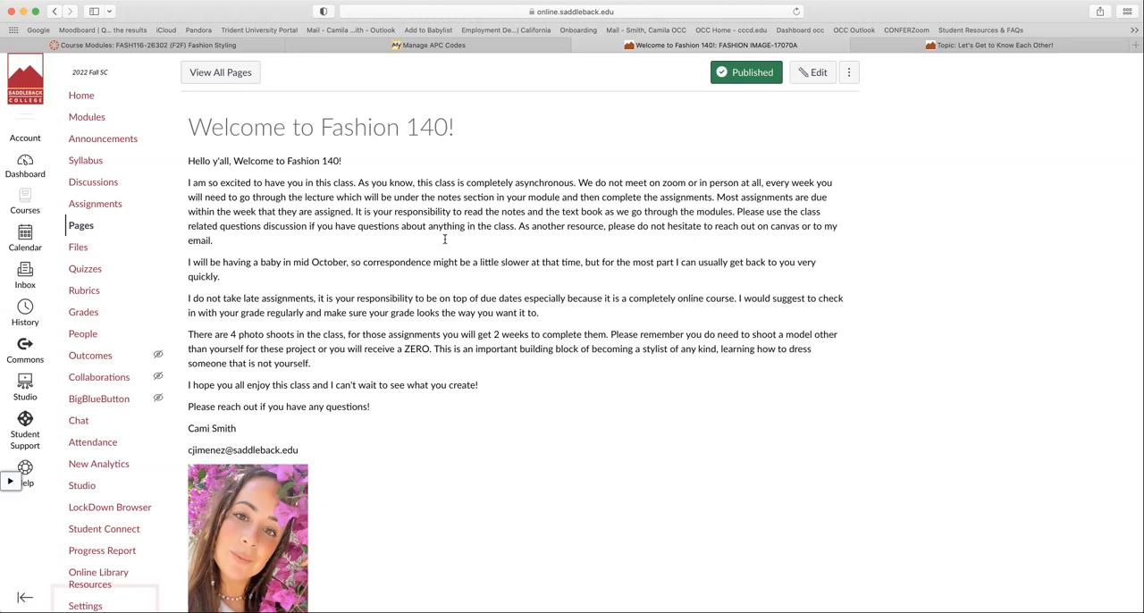
{"action": "mouse_move", "coordinate": [674, 239]}
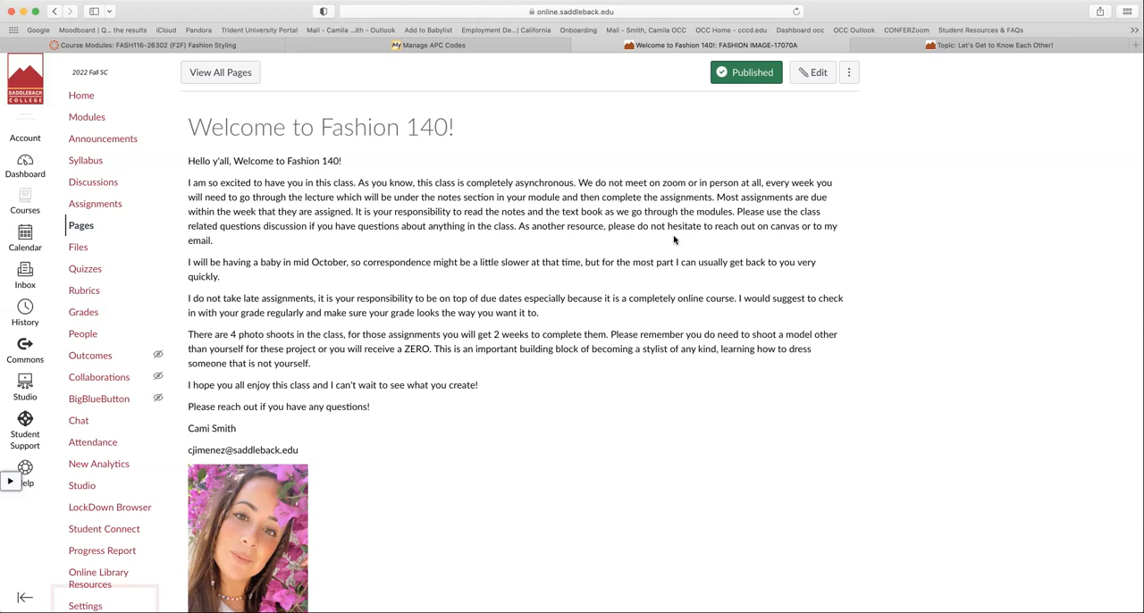
{"action": "mouse_move", "coordinate": [870, 226]}
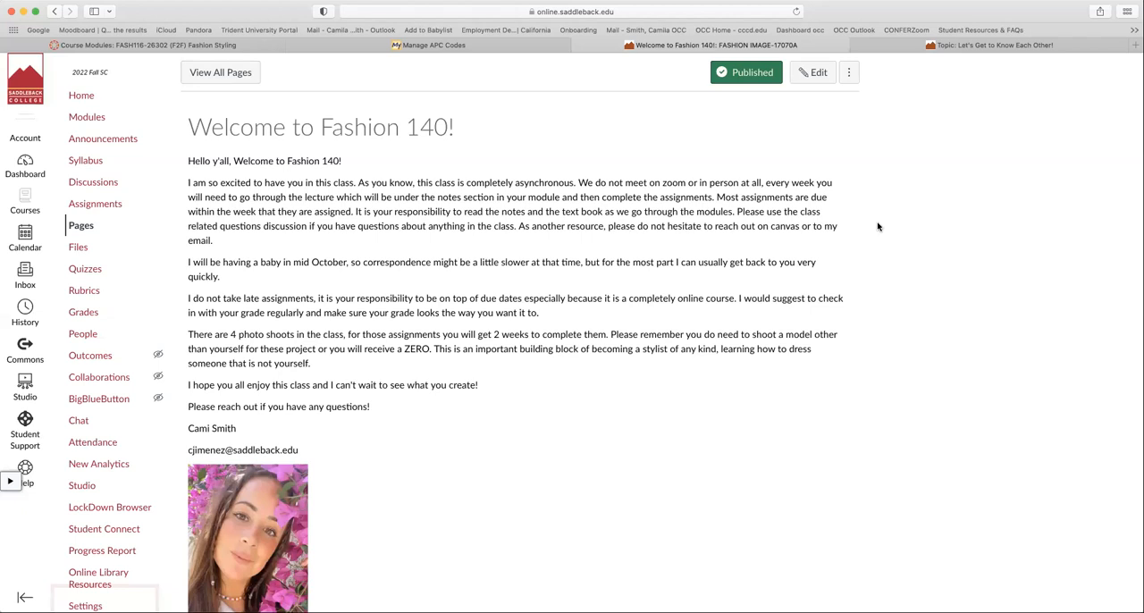
{"action": "mouse_move", "coordinate": [891, 219]}
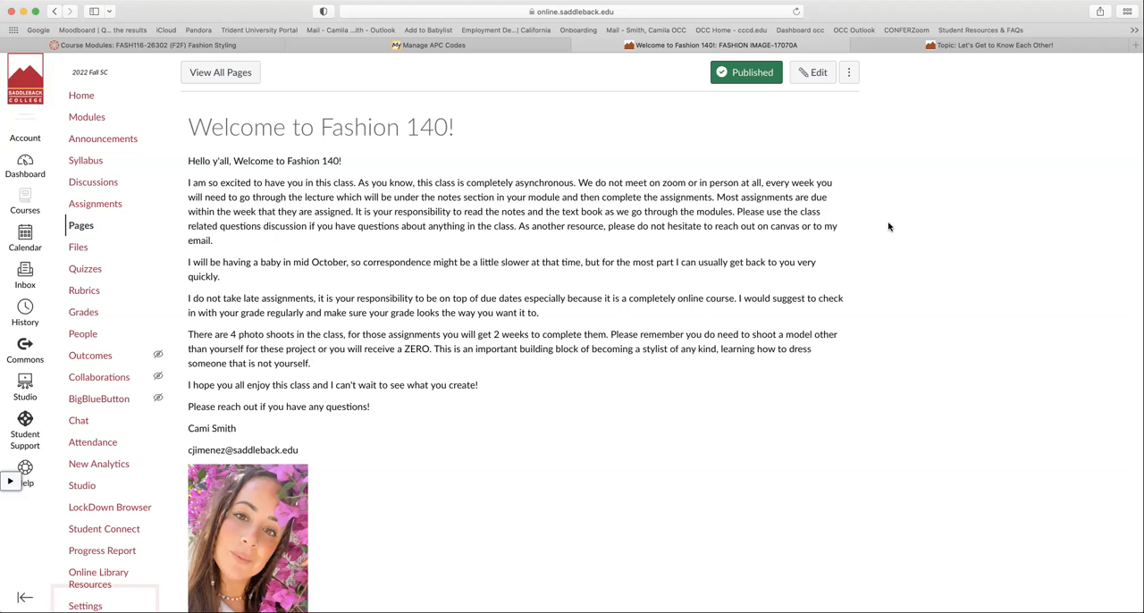
{"action": "mouse_move", "coordinate": [833, 265]}
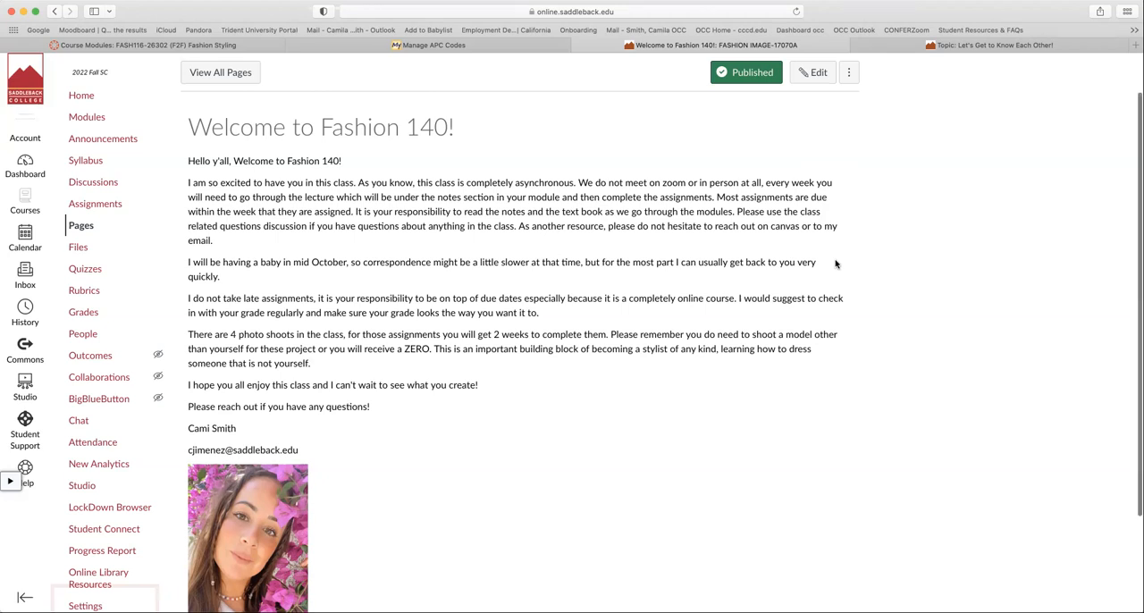
{"action": "scroll", "scroll_direction": "down", "scroll_amount": 3}
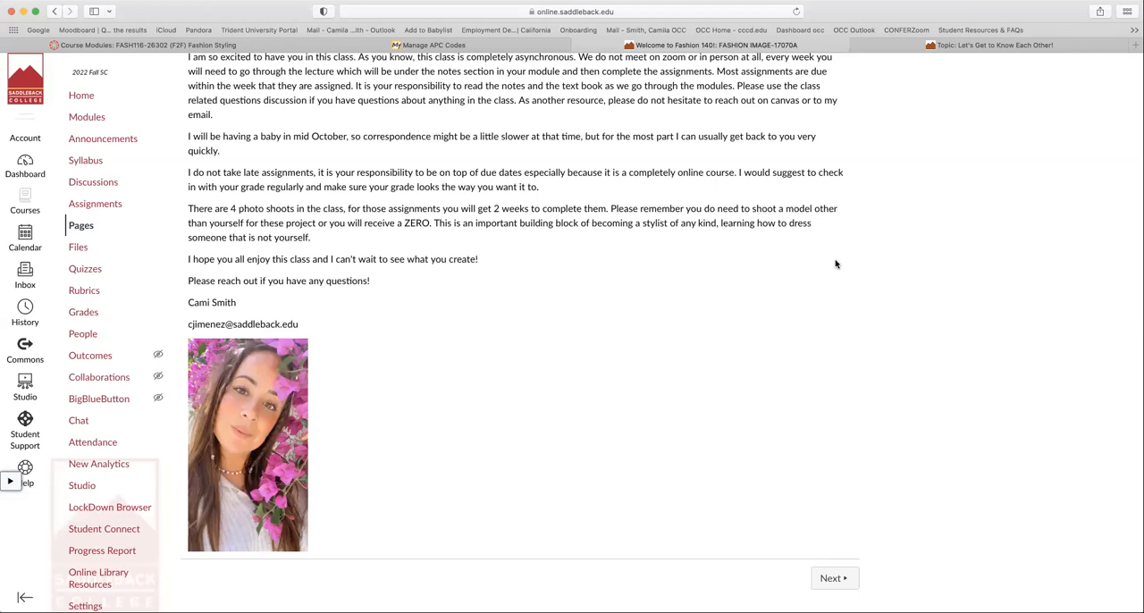
{"action": "mouse_move", "coordinate": [808, 333]}
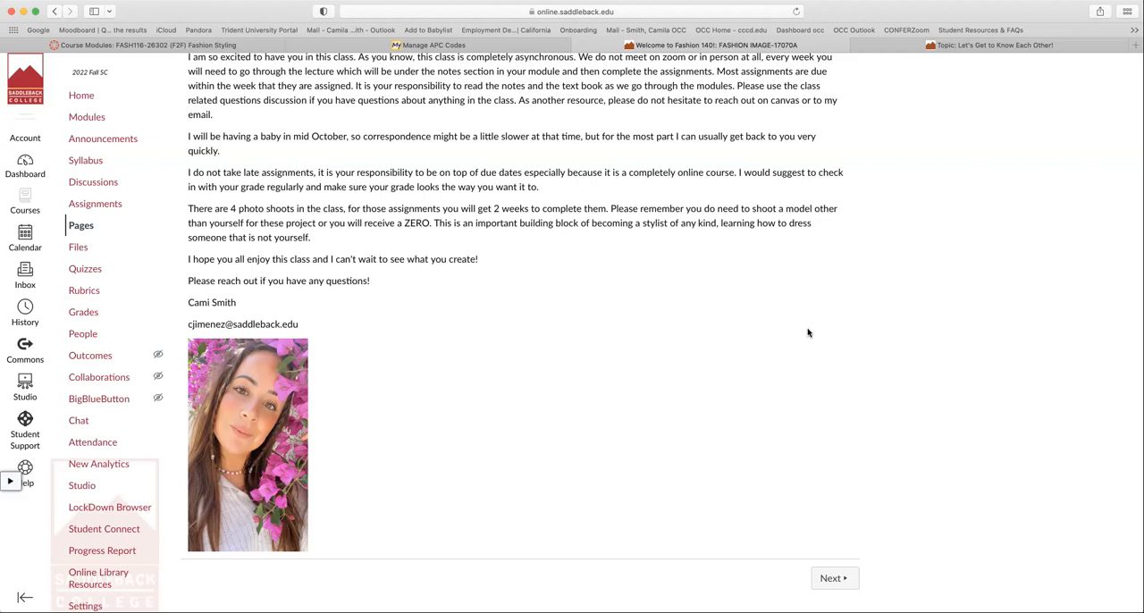
{"action": "mouse_move", "coordinate": [331, 495]}
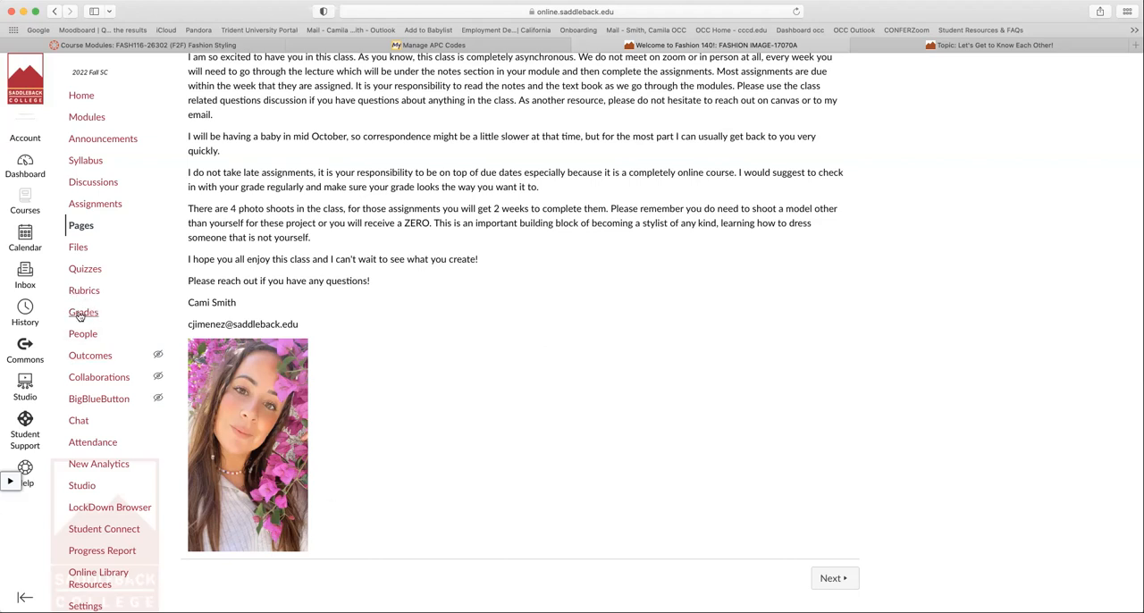
{"action": "mouse_move", "coordinate": [516, 335]}
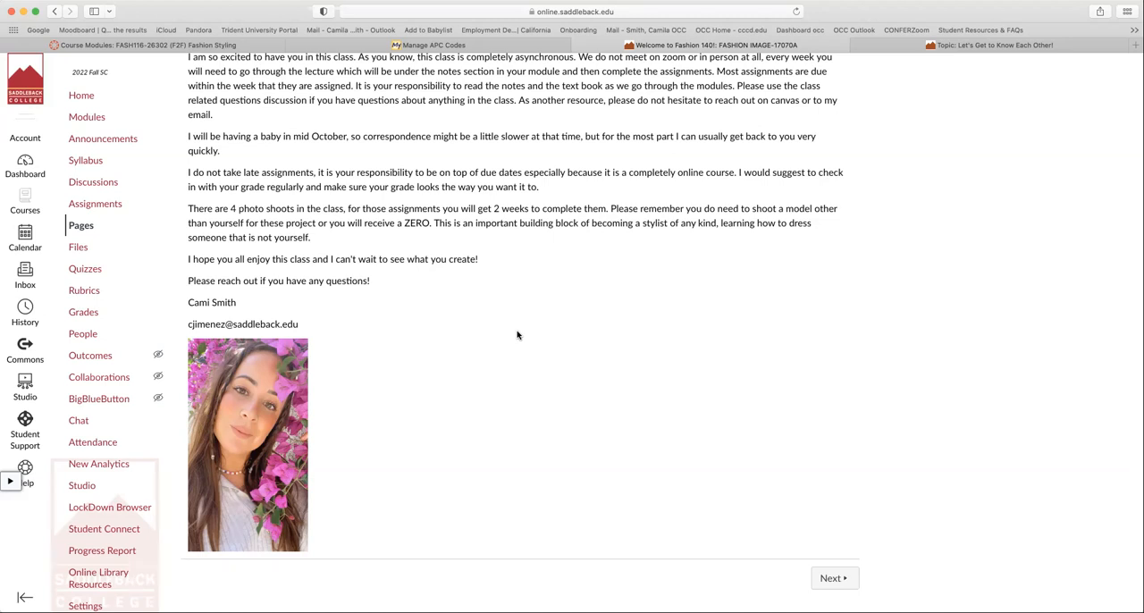
{"action": "mouse_move", "coordinate": [485, 259]}
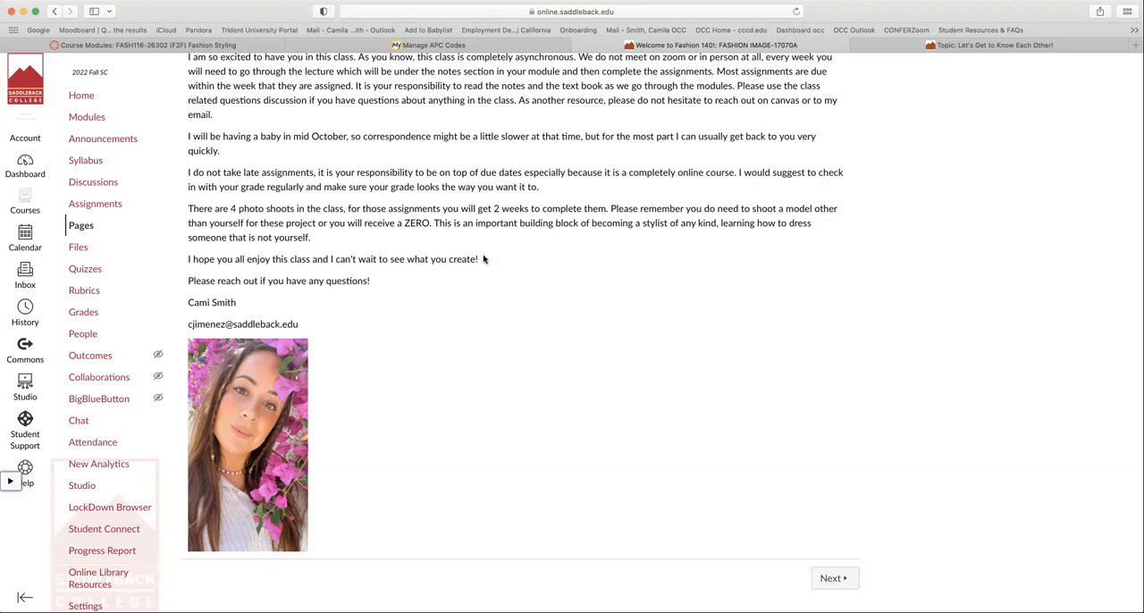
{"action": "mouse_move", "coordinate": [239, 338]}
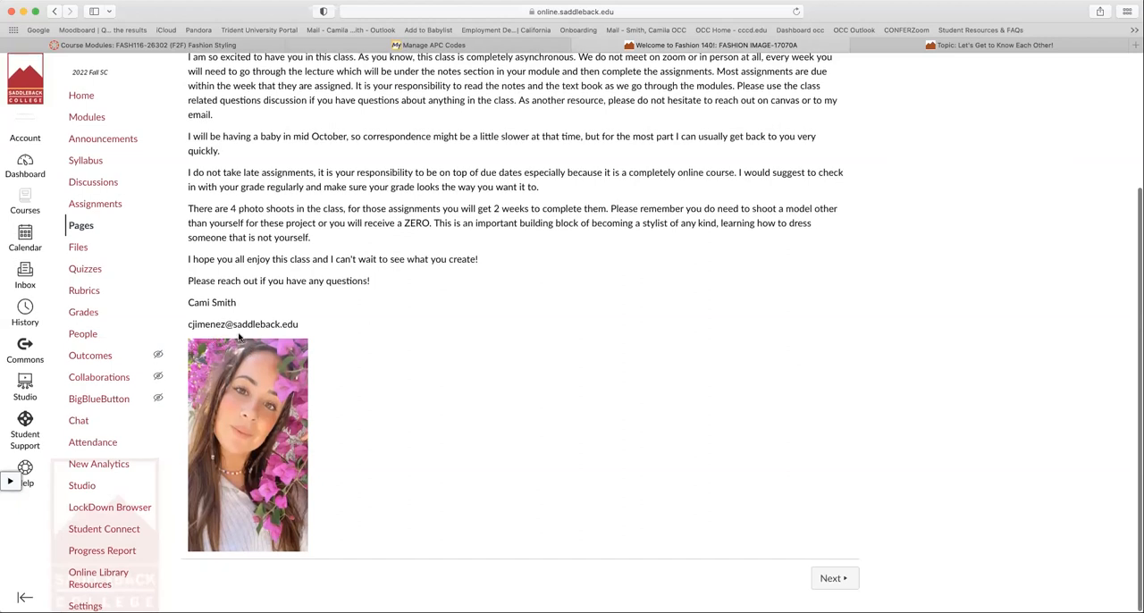
{"action": "scroll", "scroll_direction": "up", "scroll_amount": 3}
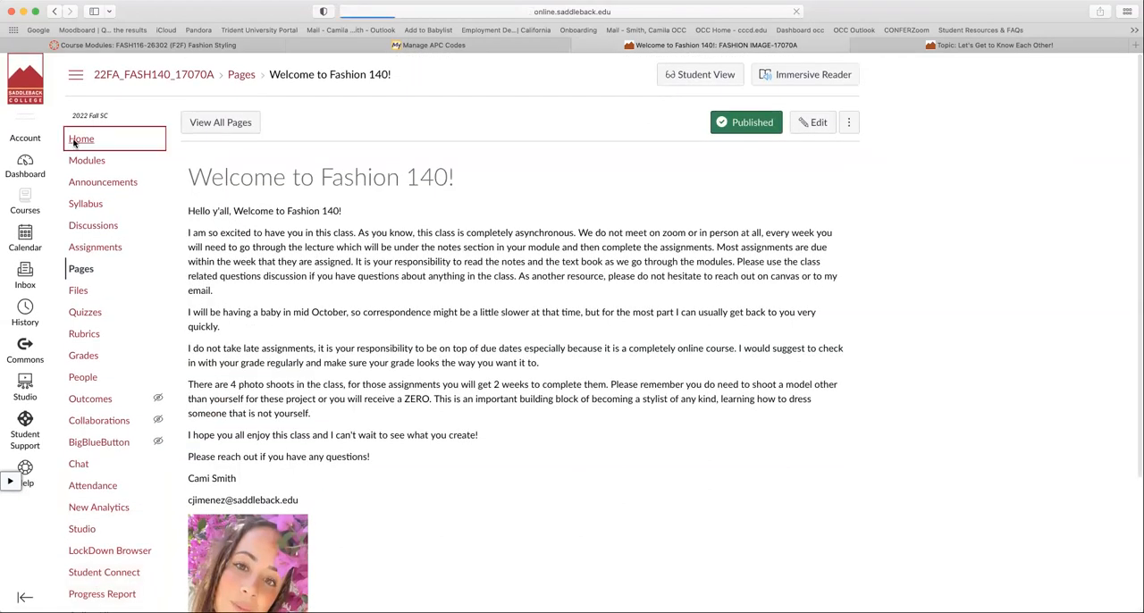
Step: Go from the course homepage to Modules and scroll through the Week of 8/22 items
{"action": "left_click", "coordinate": [81, 139]}
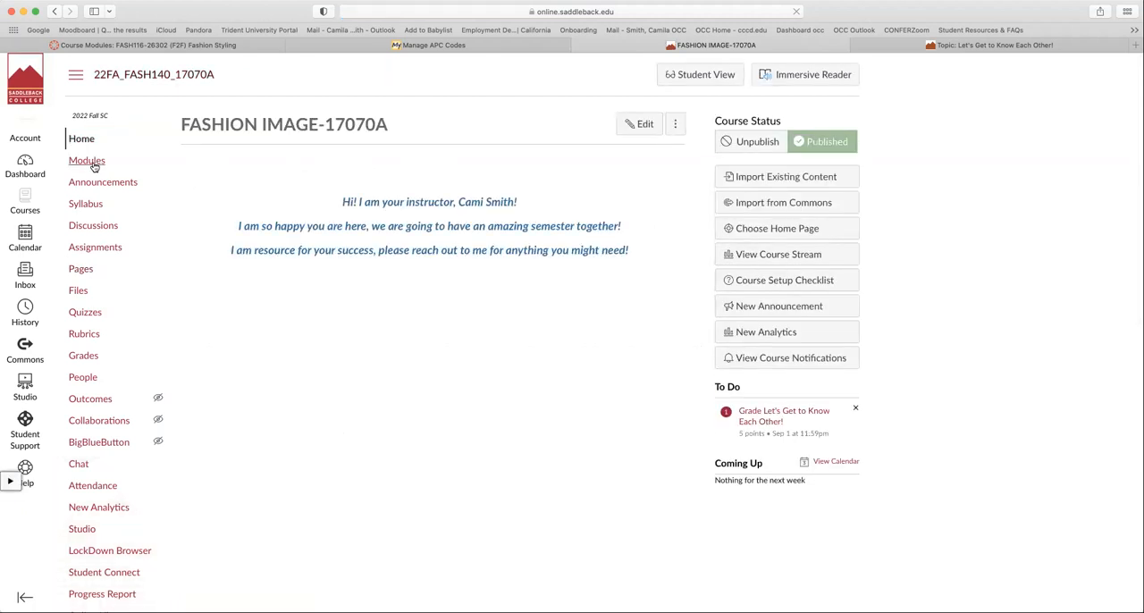
{"action": "left_click", "coordinate": [86, 160]}
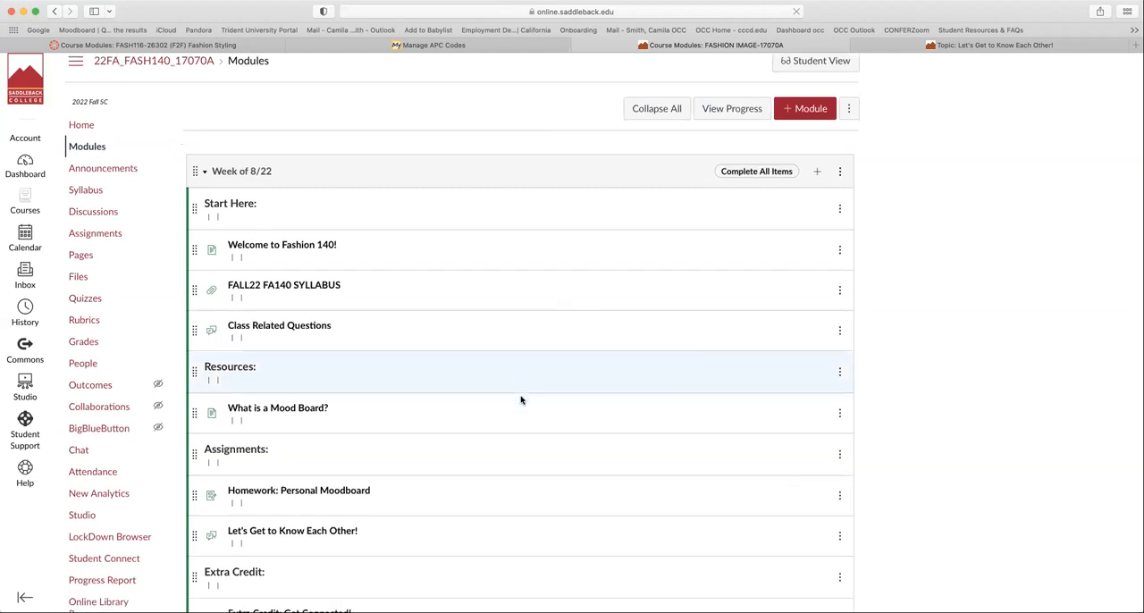
{"action": "scroll", "scroll_direction": "down", "scroll_amount": 3}
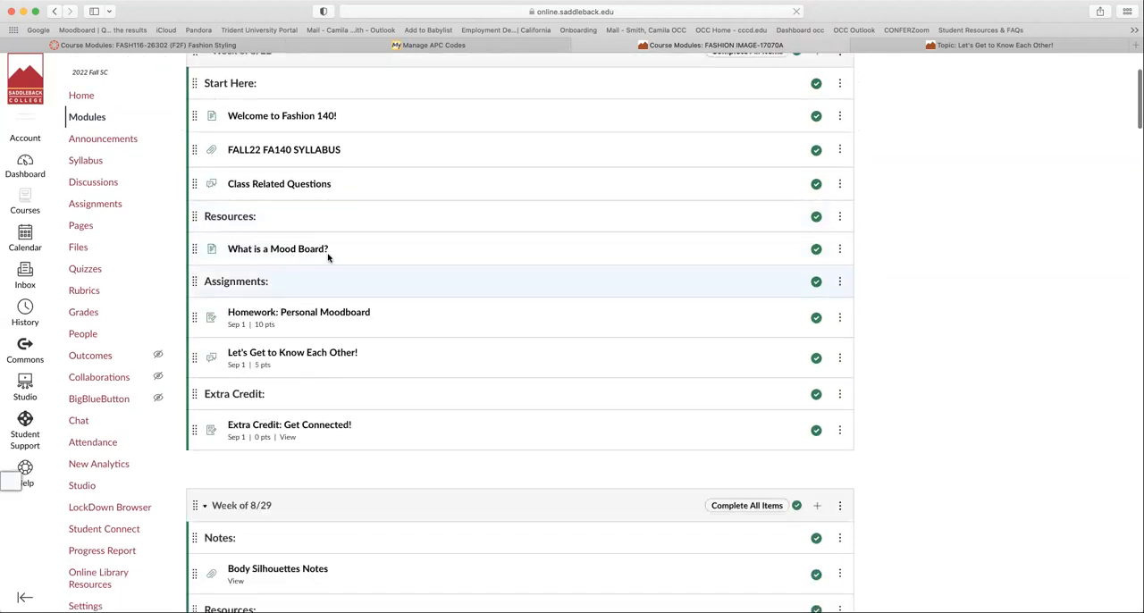
{"action": "mouse_move", "coordinate": [236, 345]}
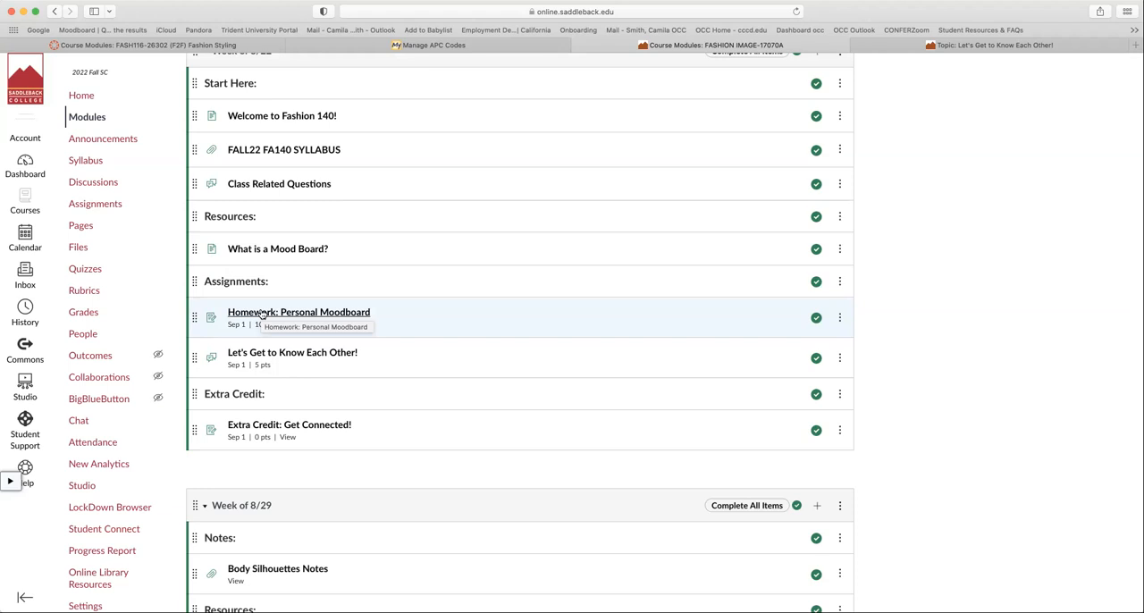
{"action": "mouse_move", "coordinate": [339, 352]}
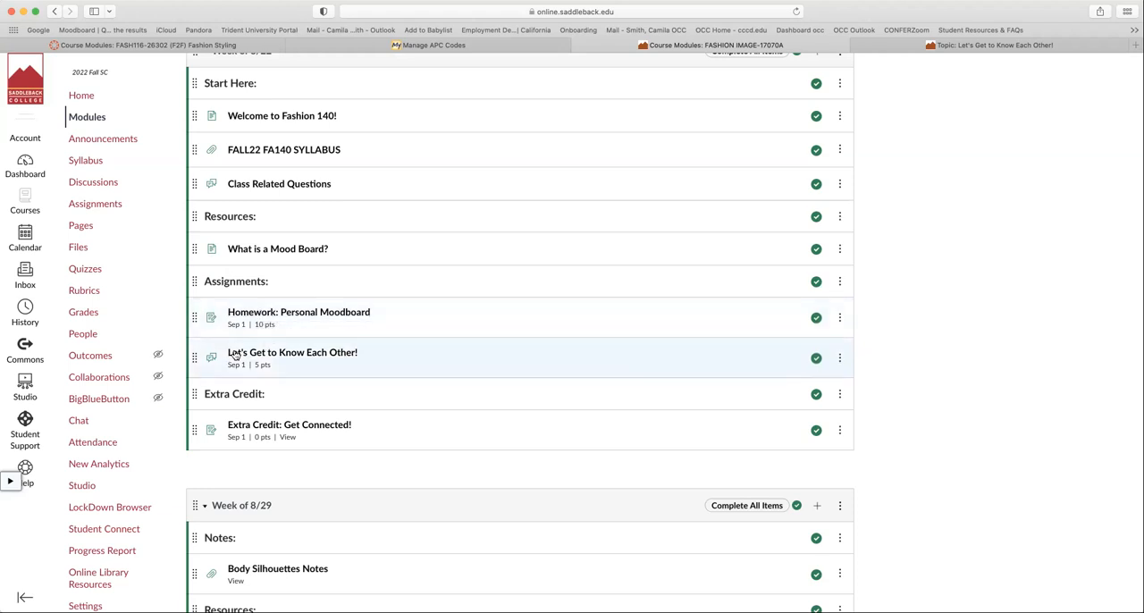
{"action": "mouse_move", "coordinate": [367, 353]}
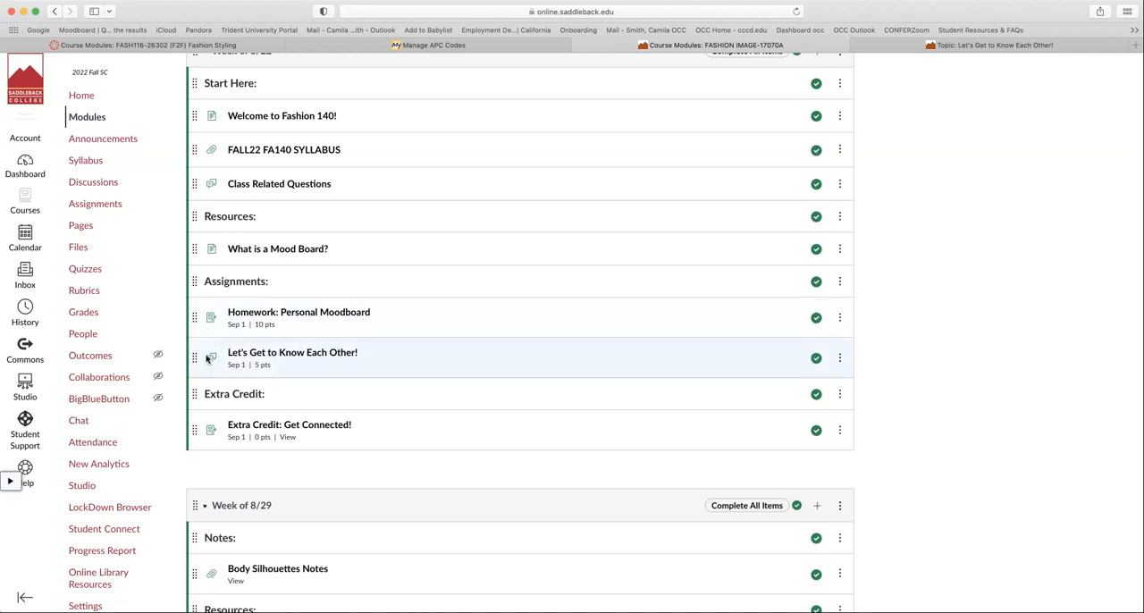
{"action": "mouse_move", "coordinate": [327, 363]}
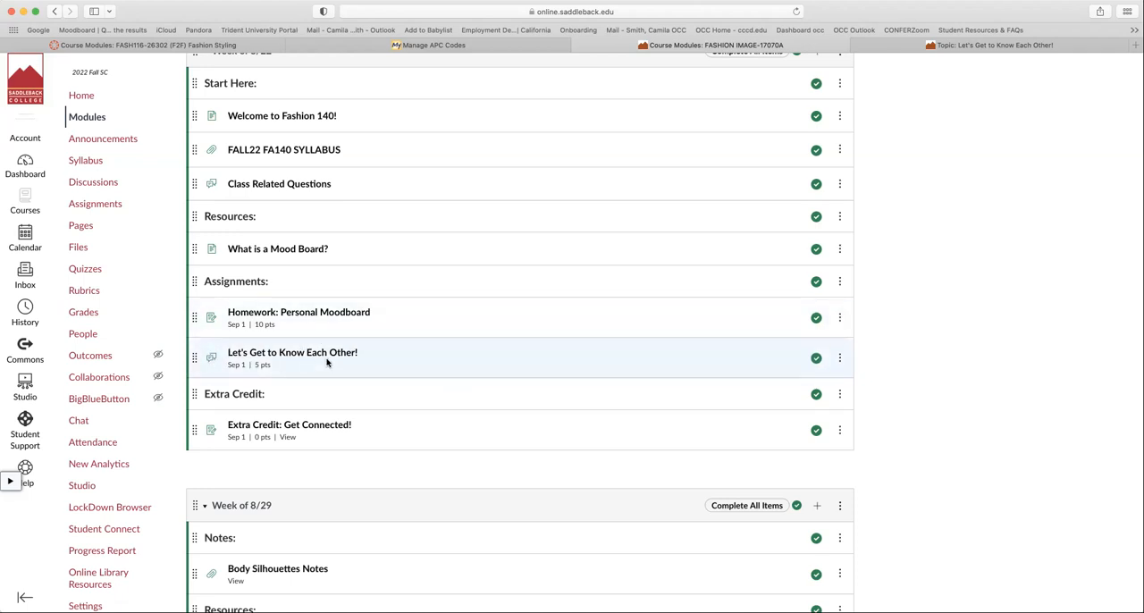
{"action": "mouse_move", "coordinate": [260, 432]}
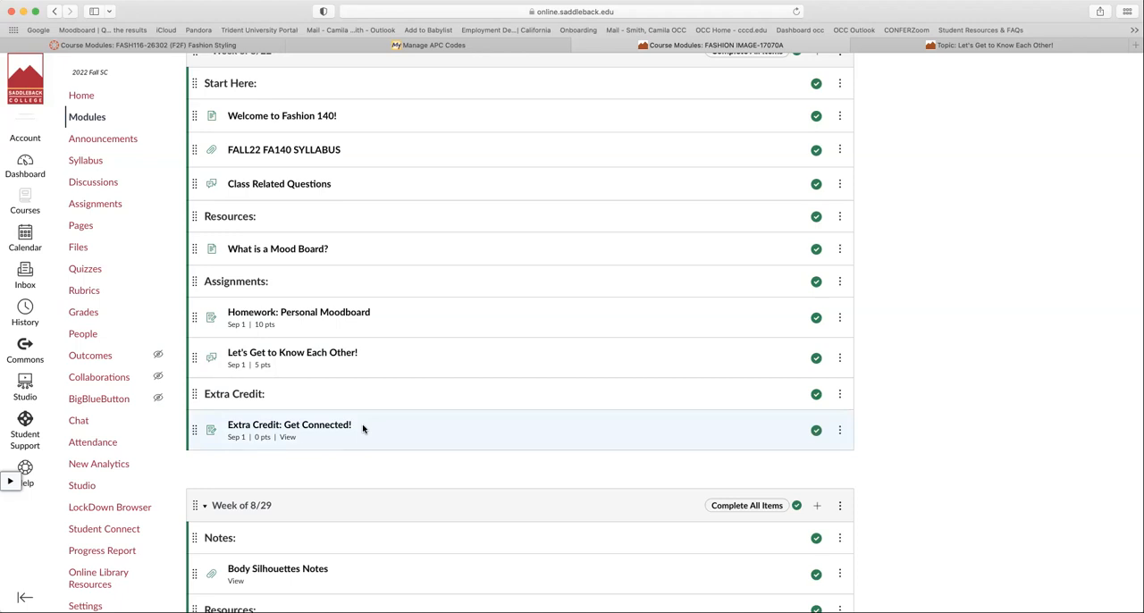
{"action": "mouse_move", "coordinate": [337, 440]}
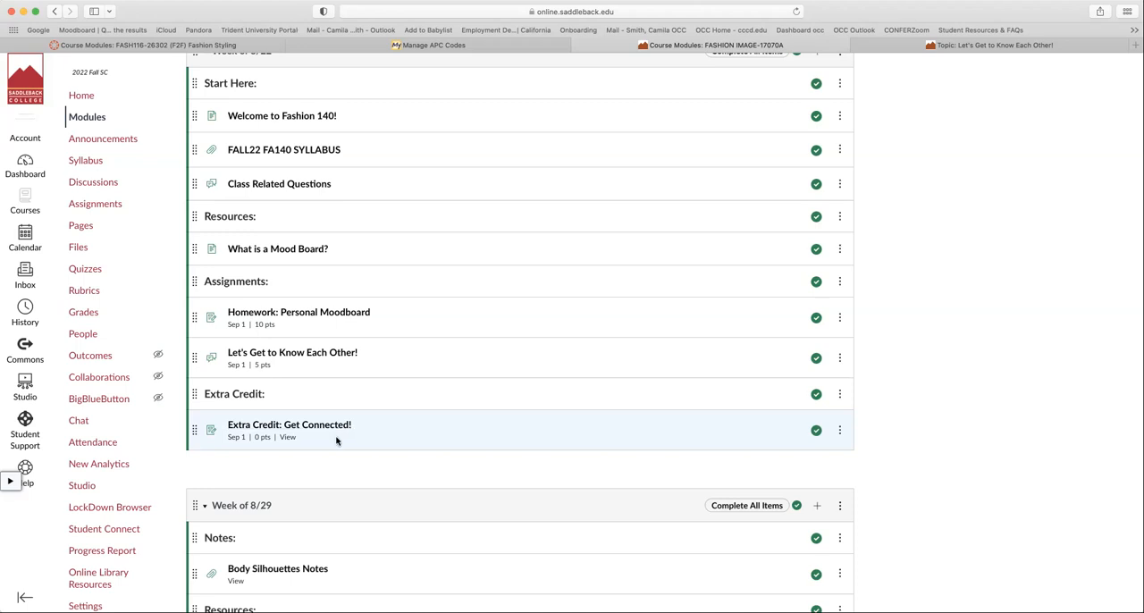
{"action": "scroll", "scroll_direction": "up", "scroll_amount": 3}
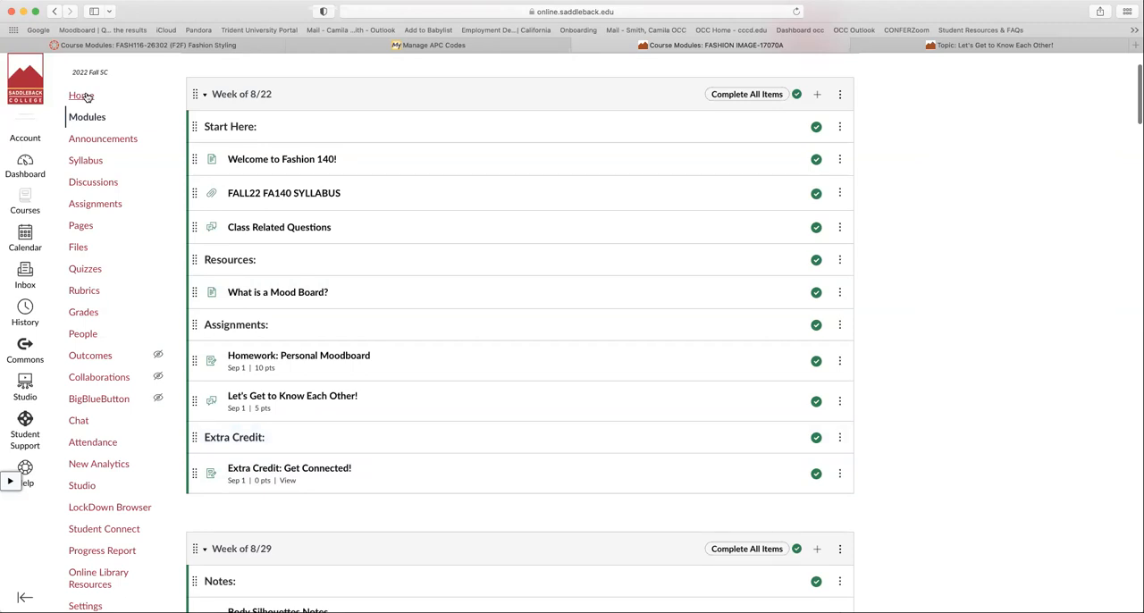
Step: Return to the FASHION IMAGE-17070A course homepage with its Fashion 140 banner
{"action": "left_click", "coordinate": [80, 96]}
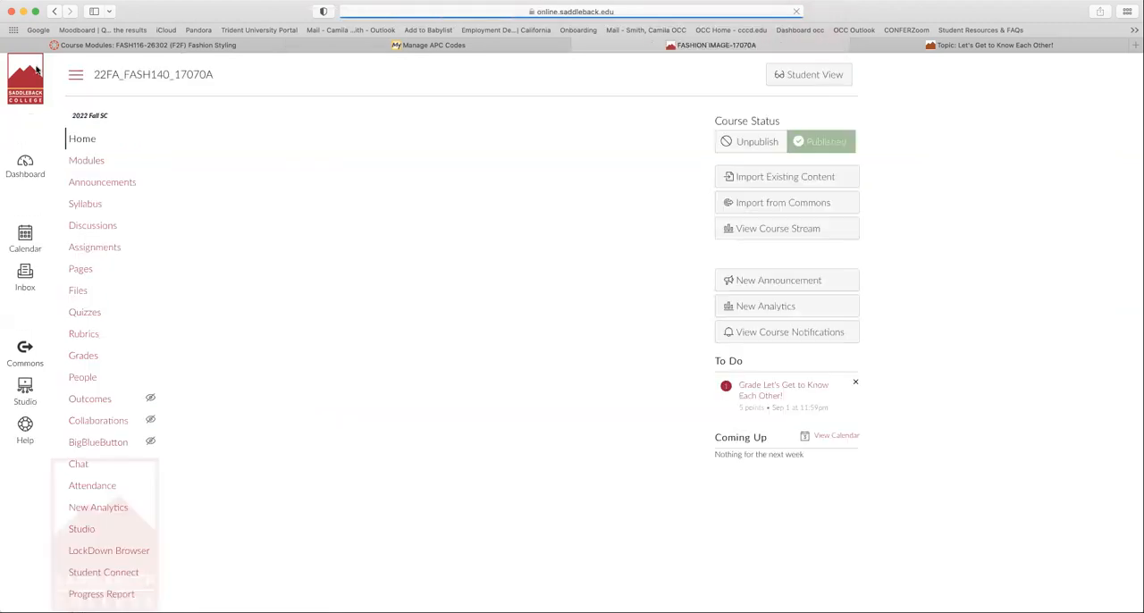
{"action": "left_click", "coordinate": [81, 138]}
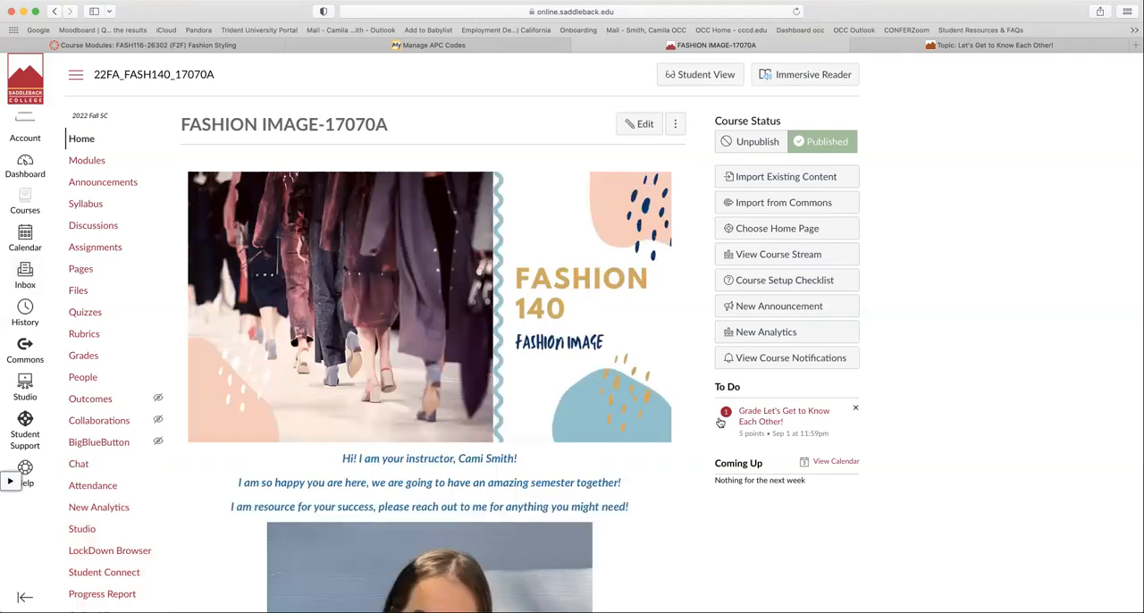
{"action": "mouse_move", "coordinate": [726, 528]}
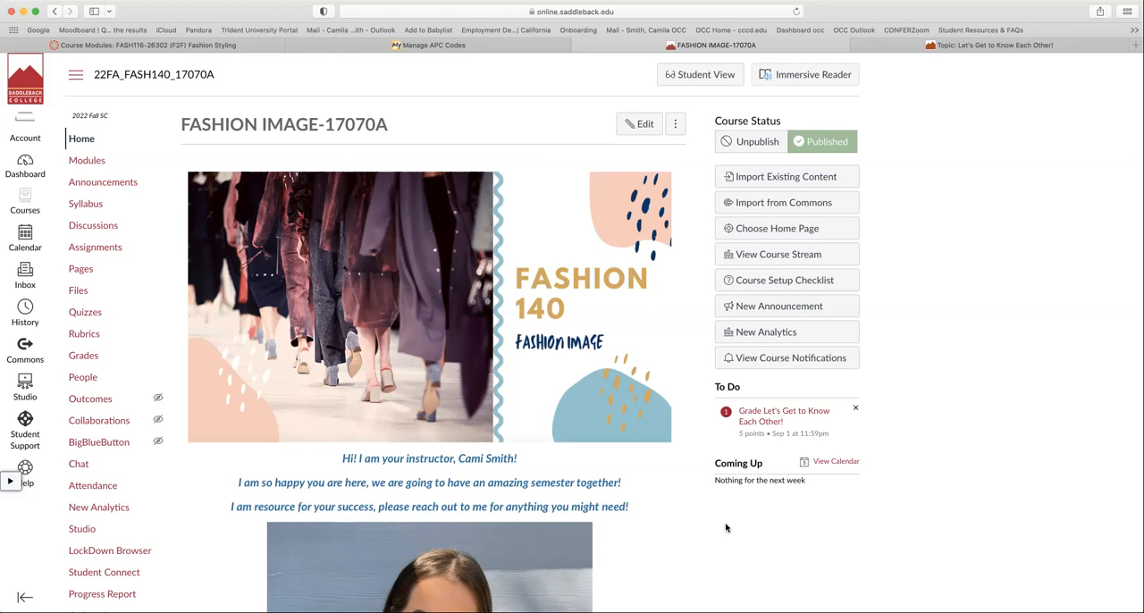
{"action": "mouse_move", "coordinate": [731, 461]}
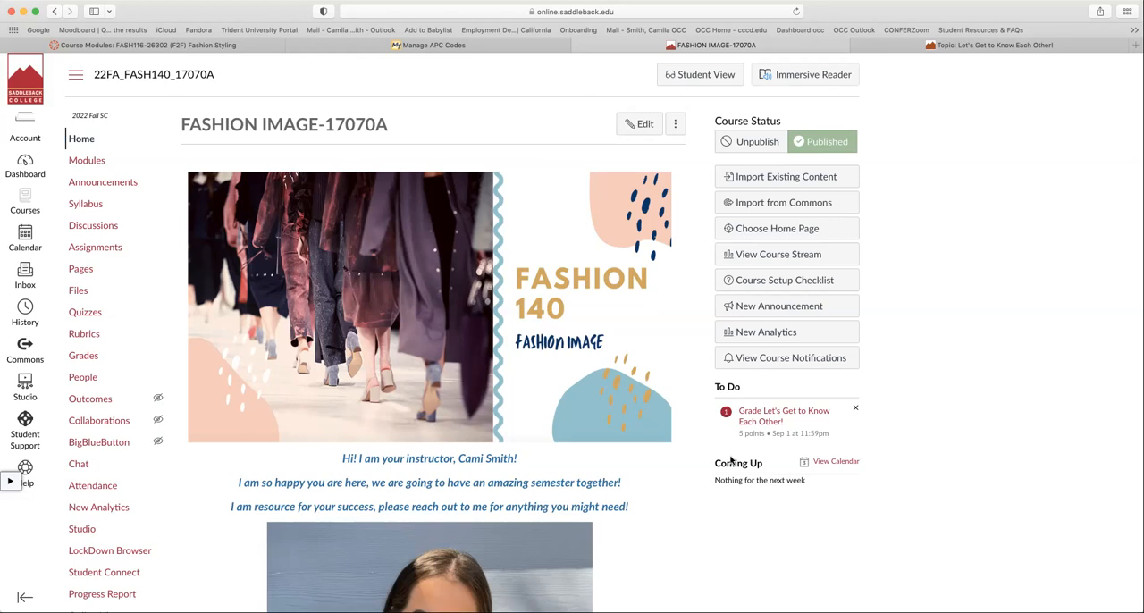